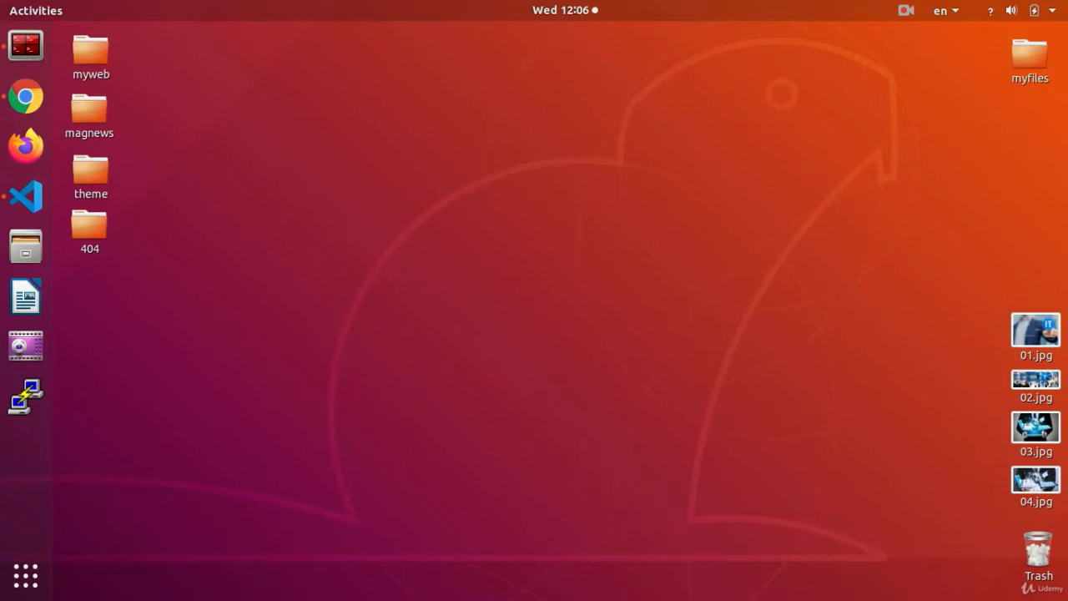
mouse_move(25, 95)
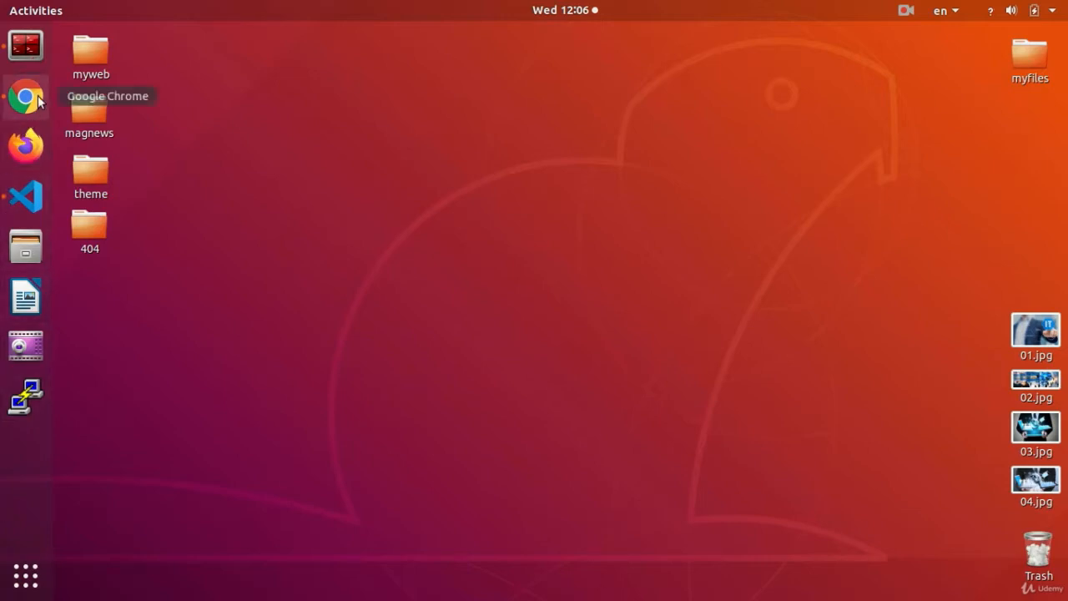
Launch Chrome with the local MagNews site and show its All News page.
click(25, 97)
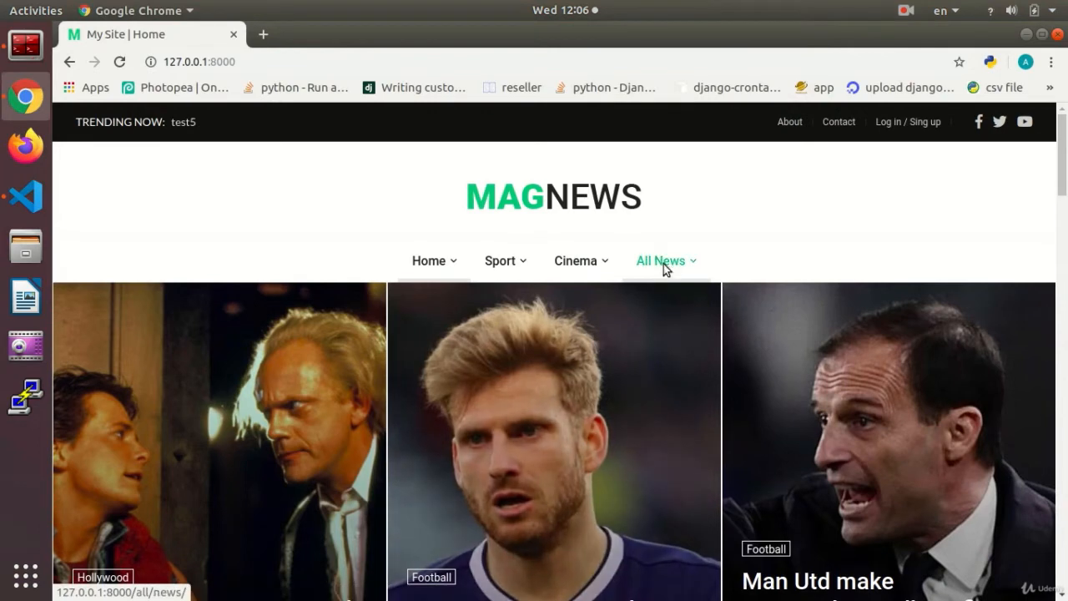
click(661, 260)
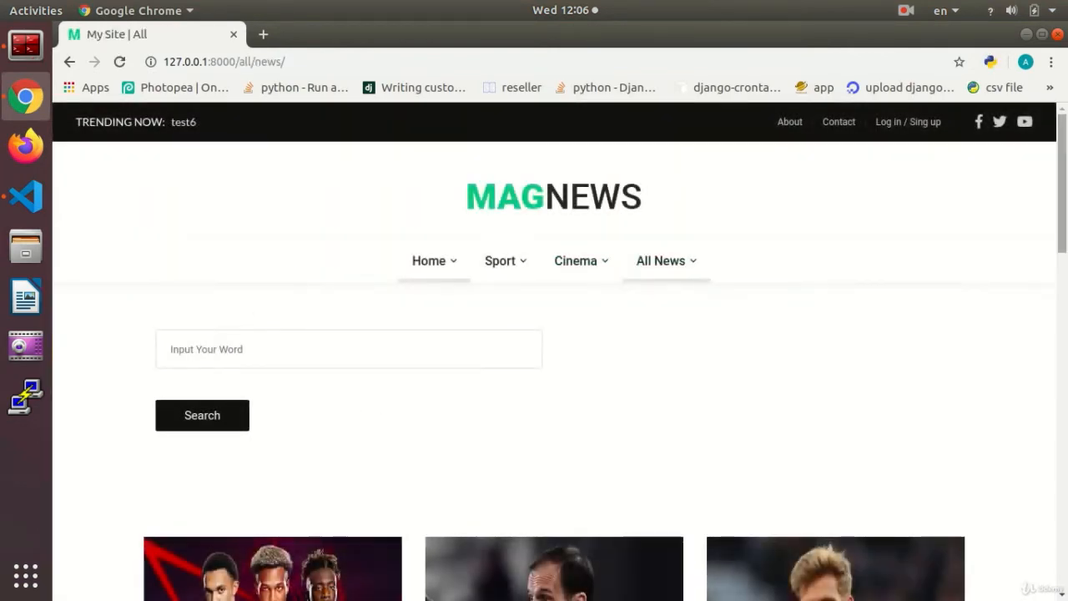
scroll(down, 3)
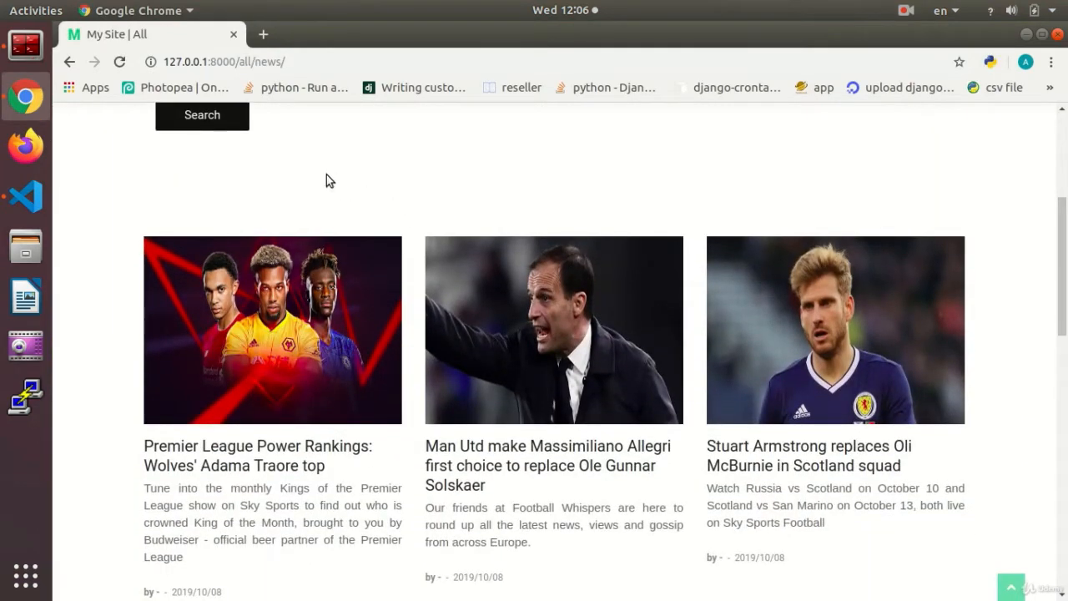
scroll(down, 3)
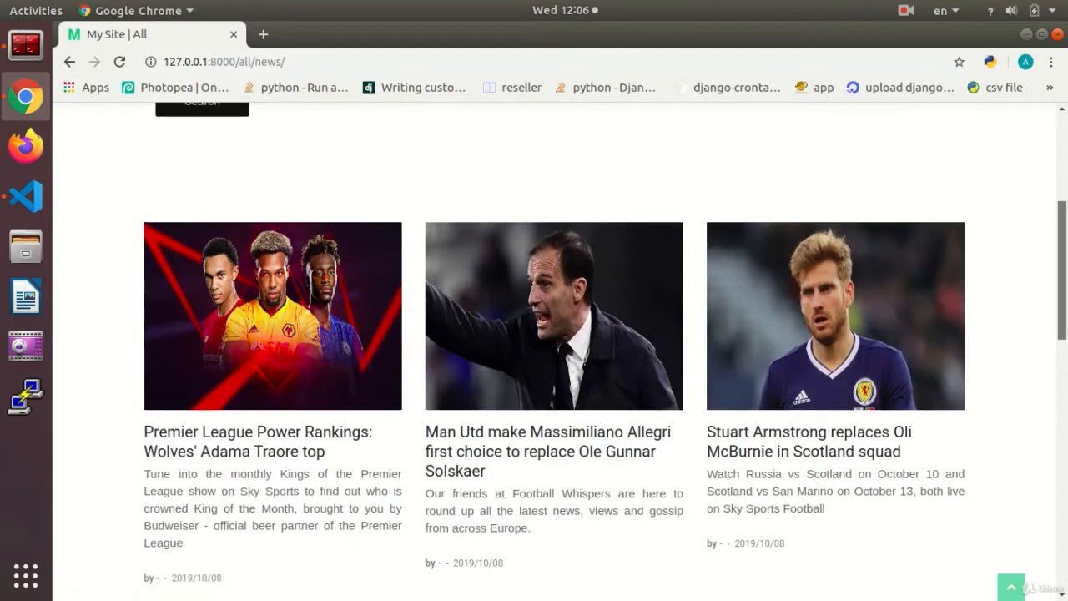
scroll(down, 3)
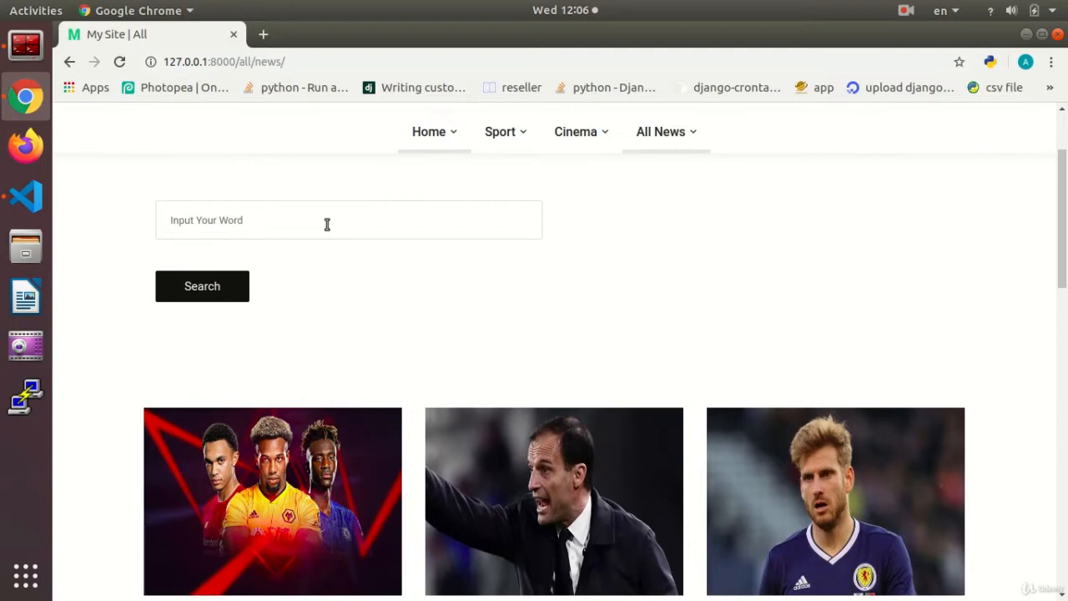
Search for 'a' and scroll through the matching news articles.
text(a)
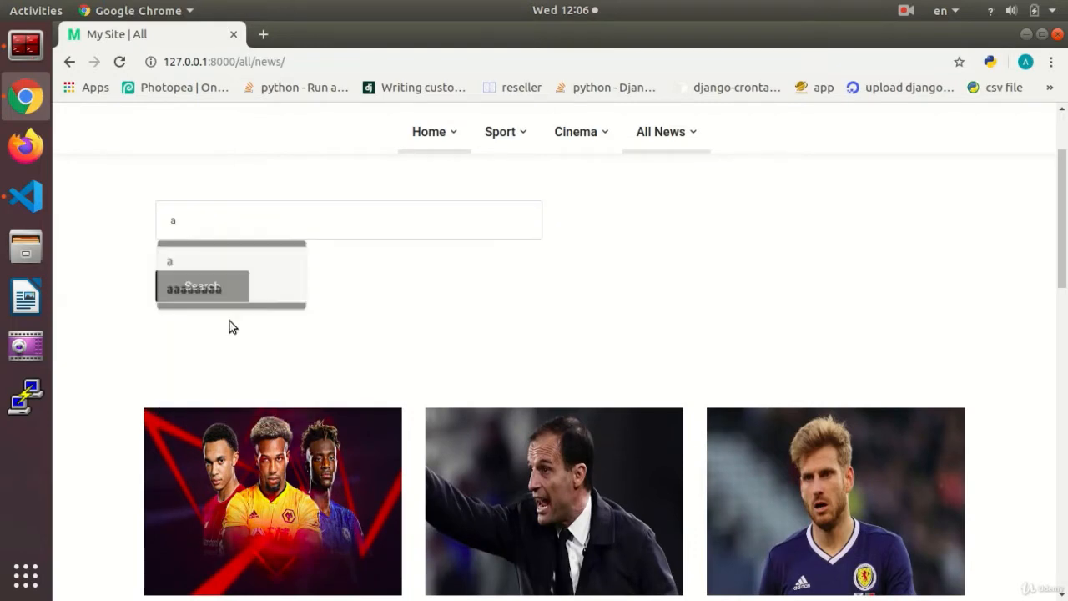
click(202, 287)
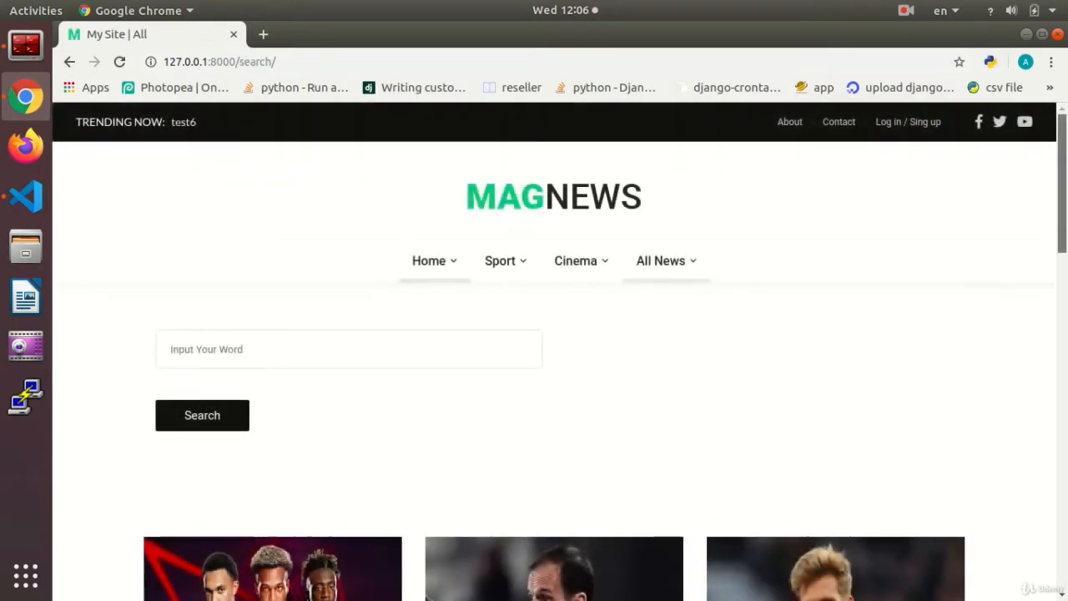
scroll(down, 3)
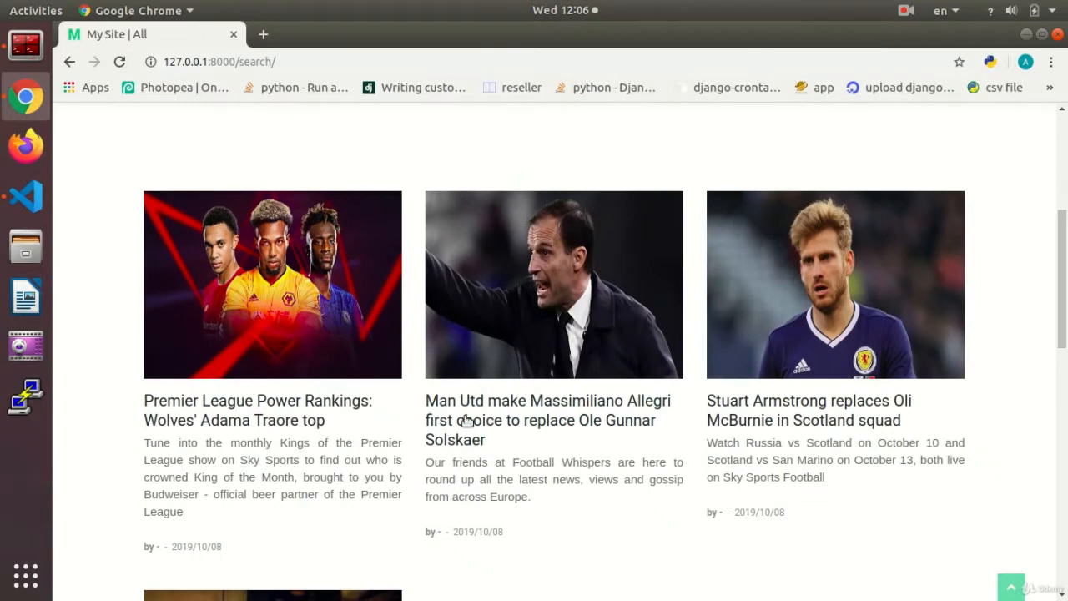
mouse_move(333, 488)
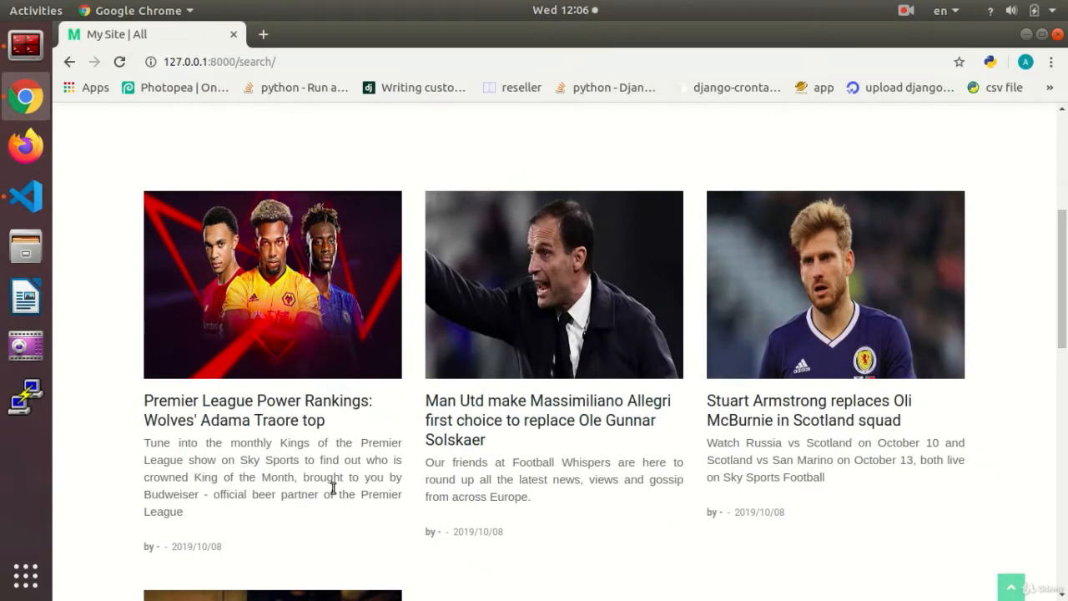
scroll(down, 3)
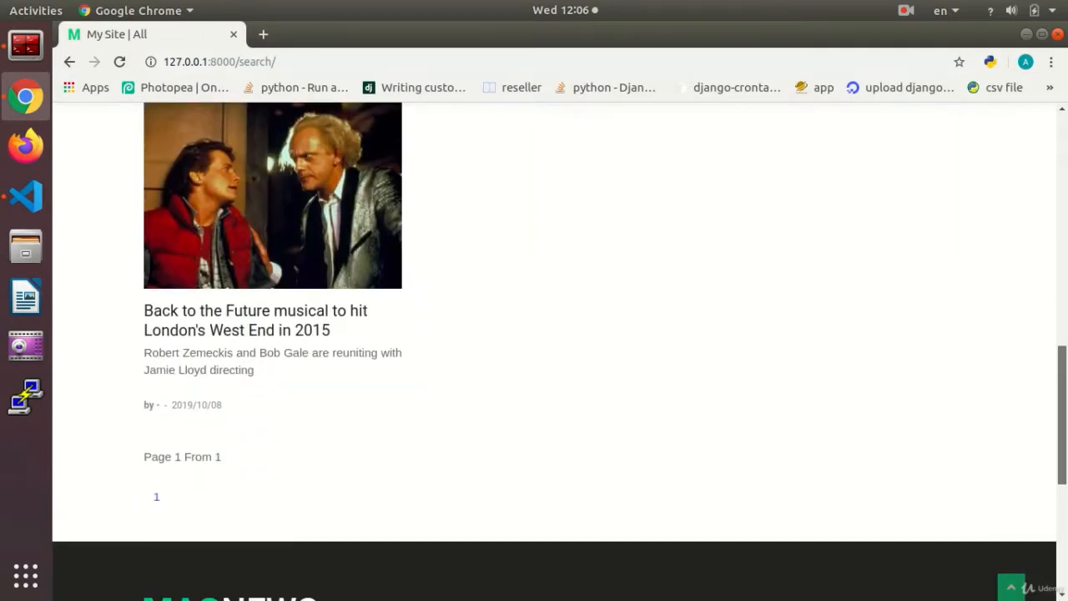
scroll(up, 3)
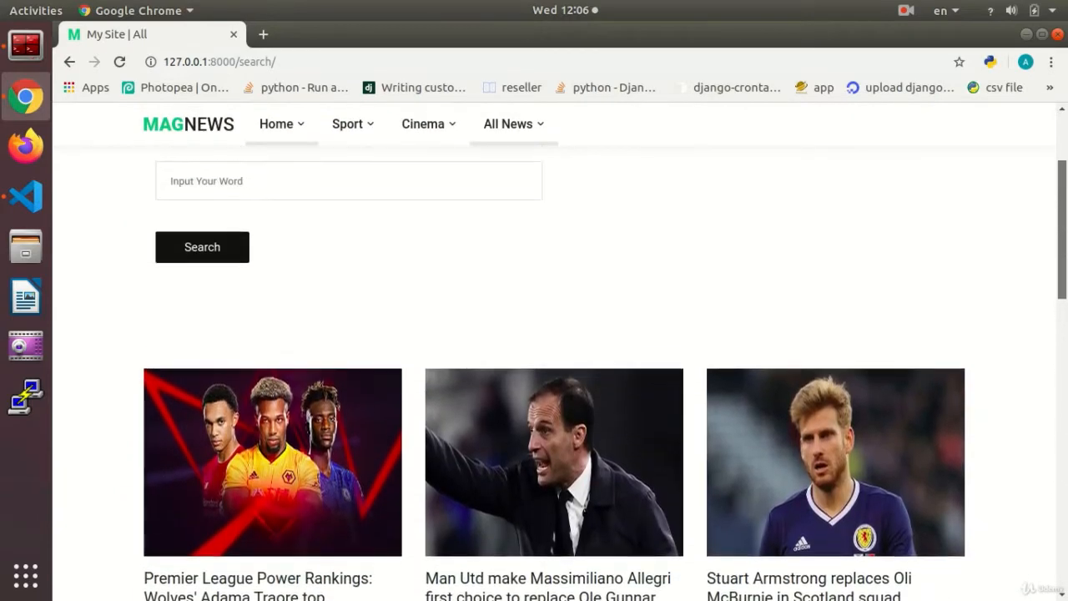
scroll(down, 3)
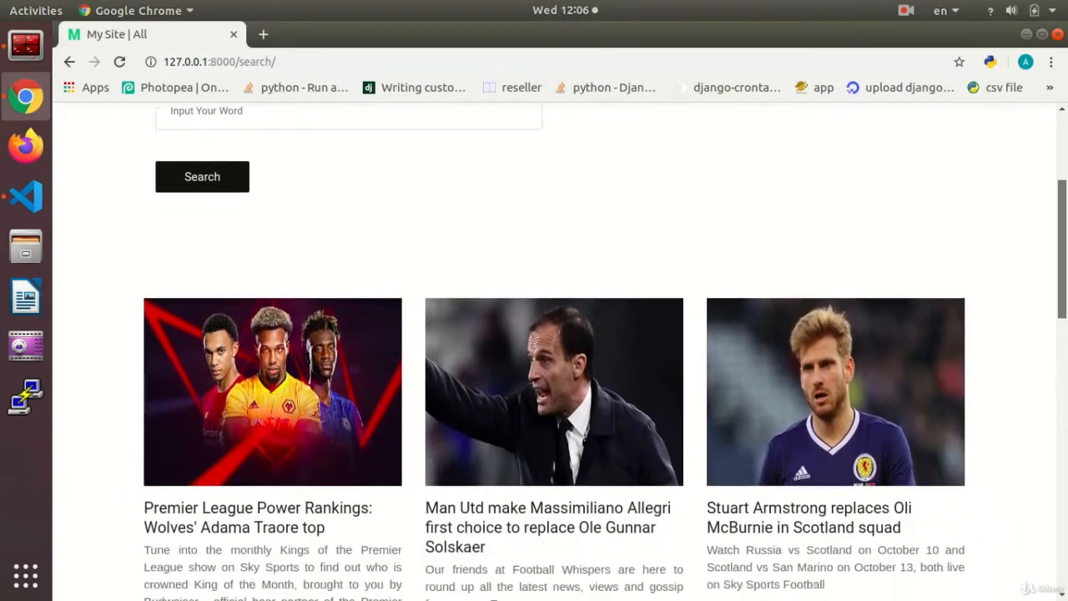
scroll(down, 3)
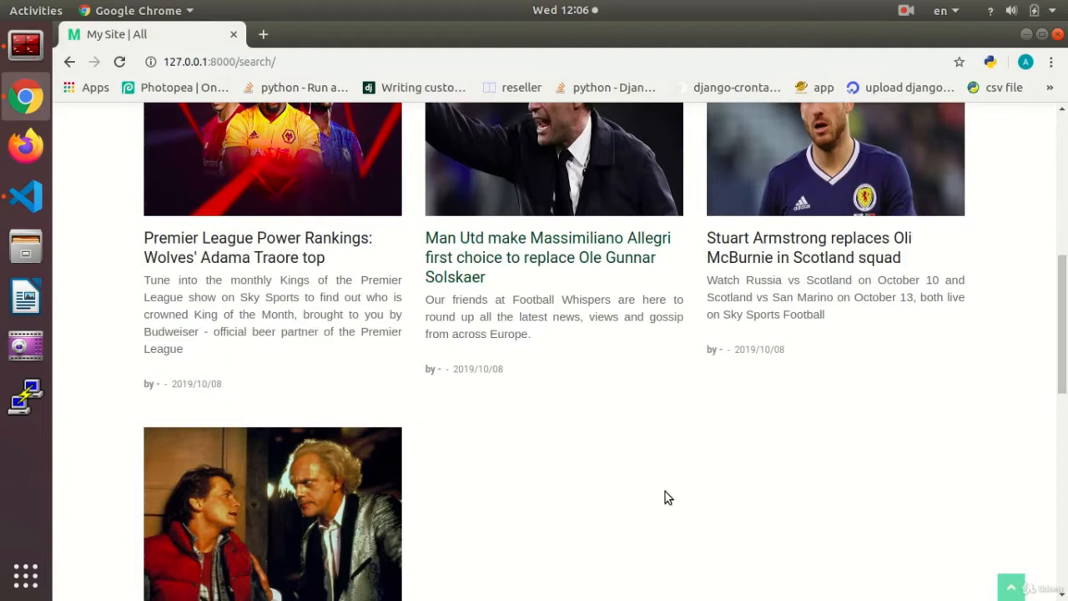
scroll(down, 3)
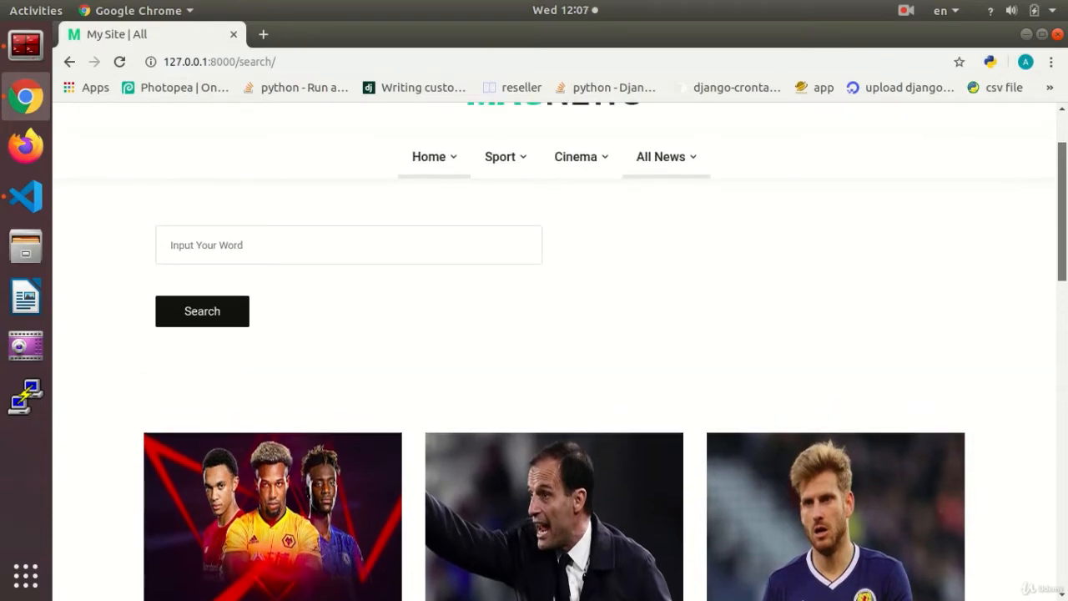
scroll(down, 3)
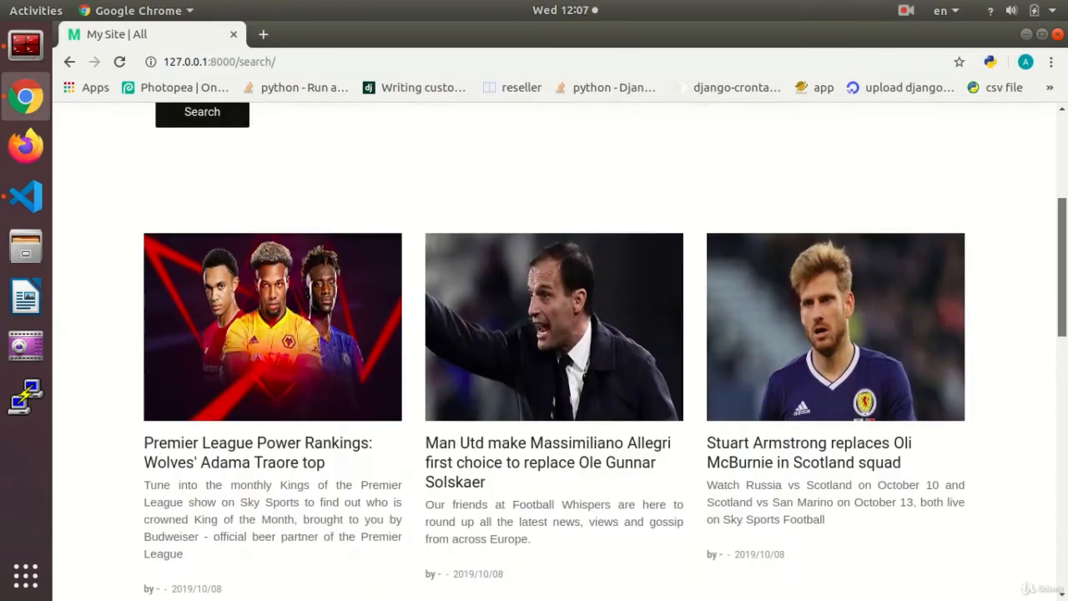
scroll(down, 3)
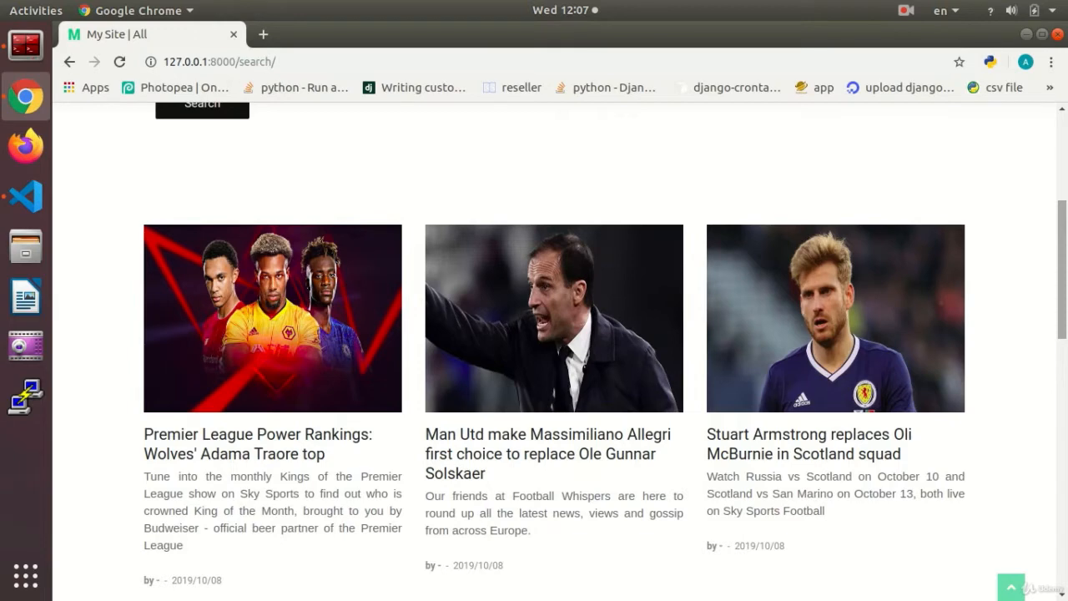
scroll(down, 3)
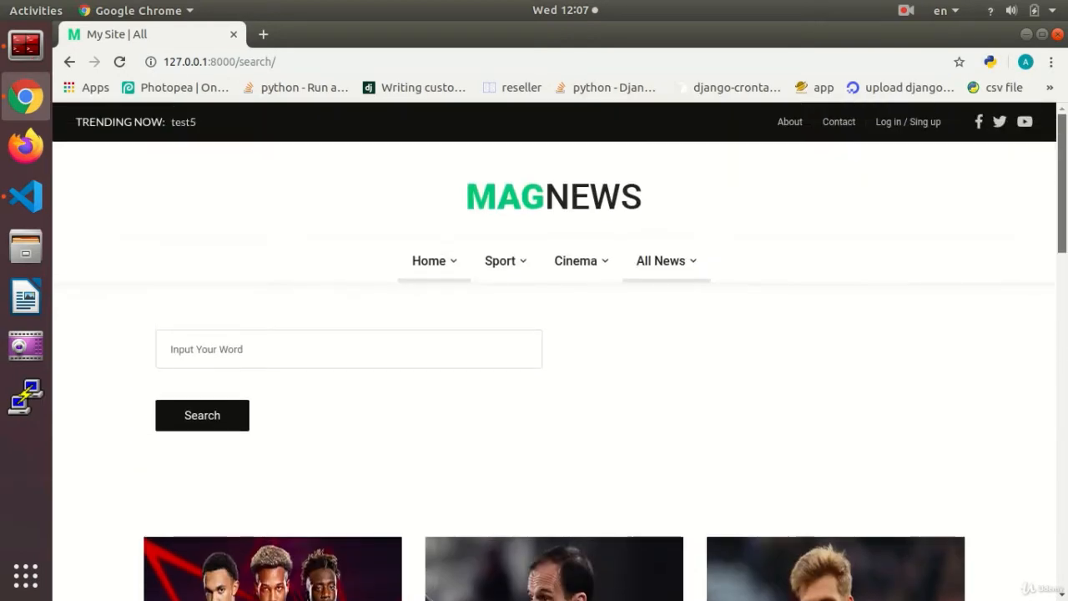
mouse_move(25, 197)
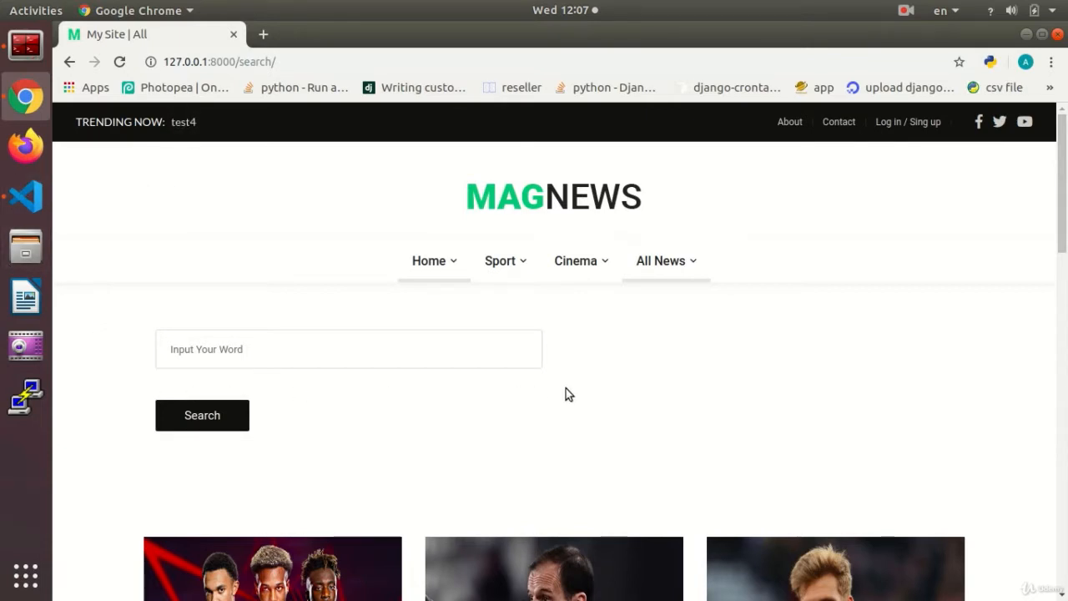
mouse_move(550, 398)
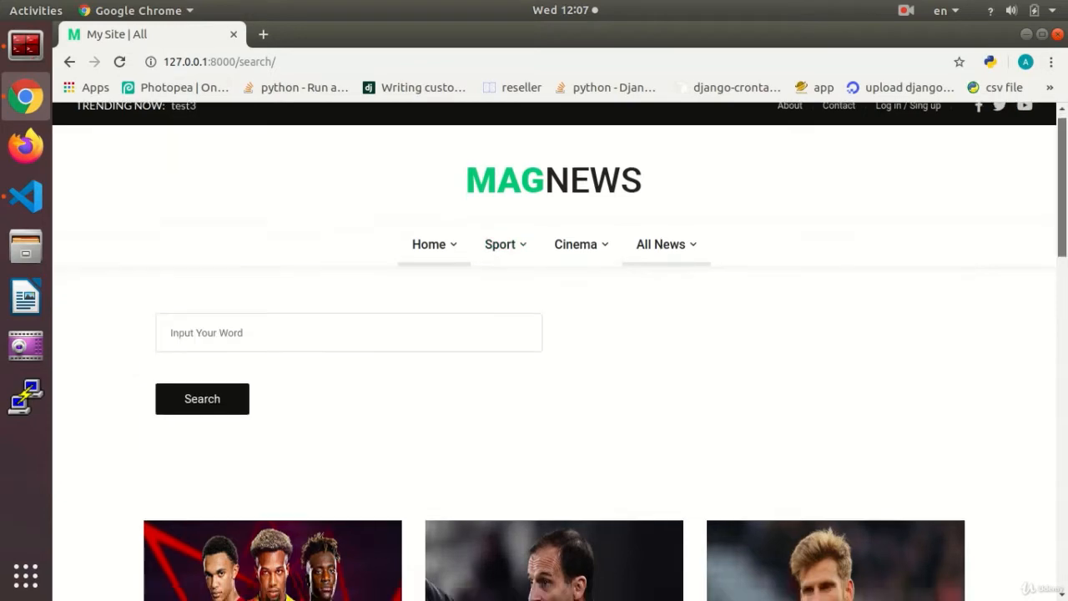
scroll(down, 3)
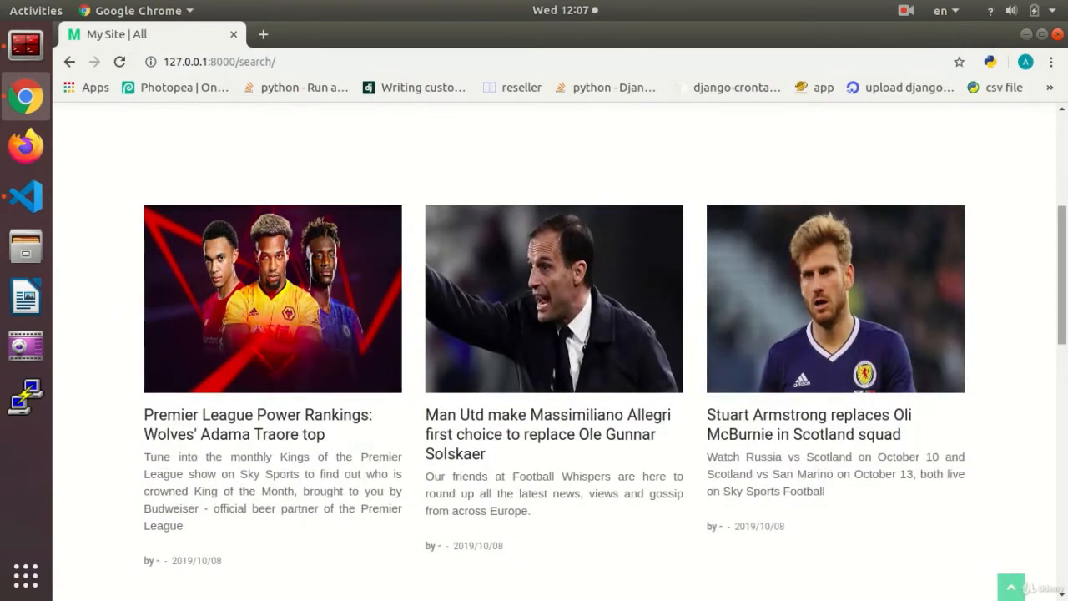
scroll(down, 3)
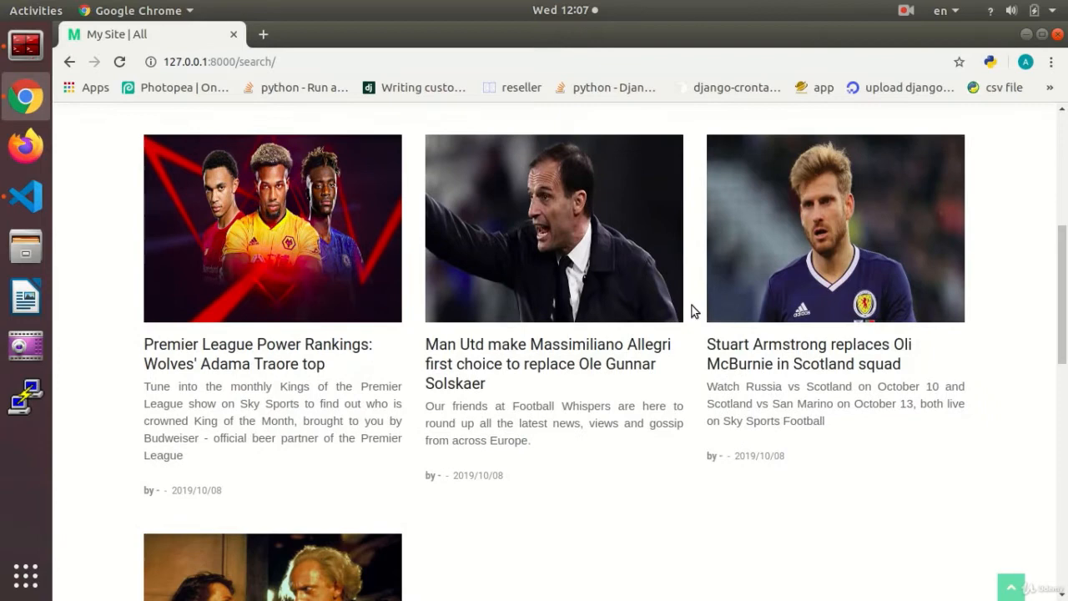
scroll(up, 3)
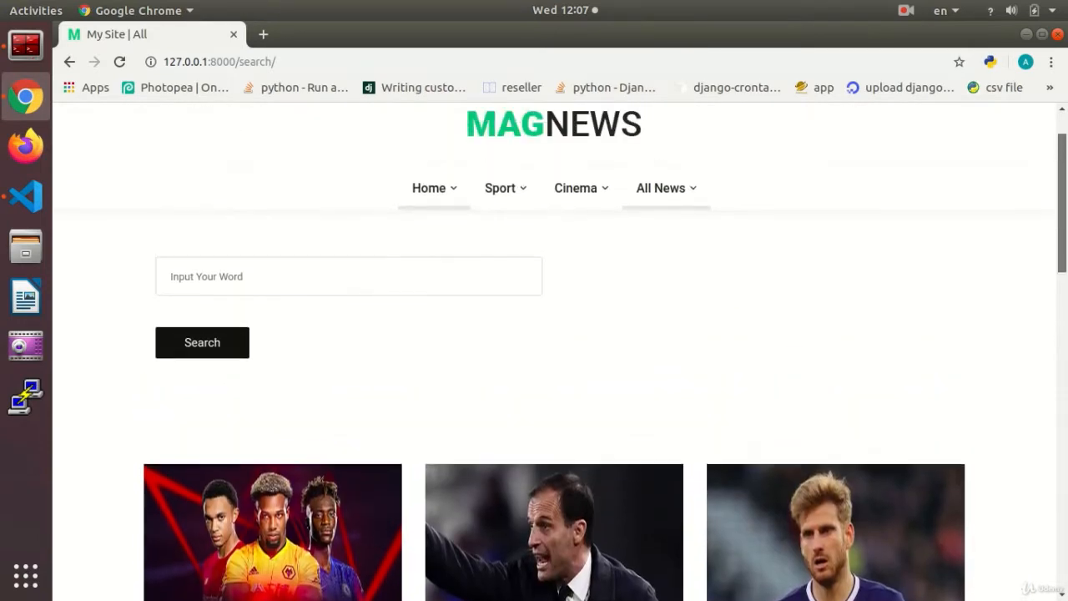
mouse_move(237, 324)
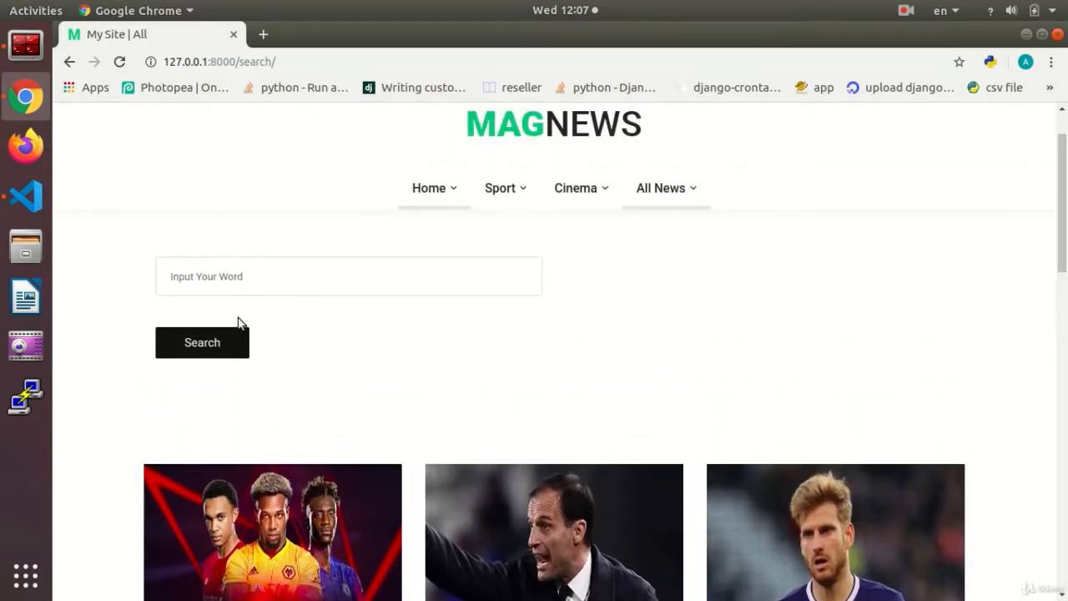
mouse_move(609, 334)
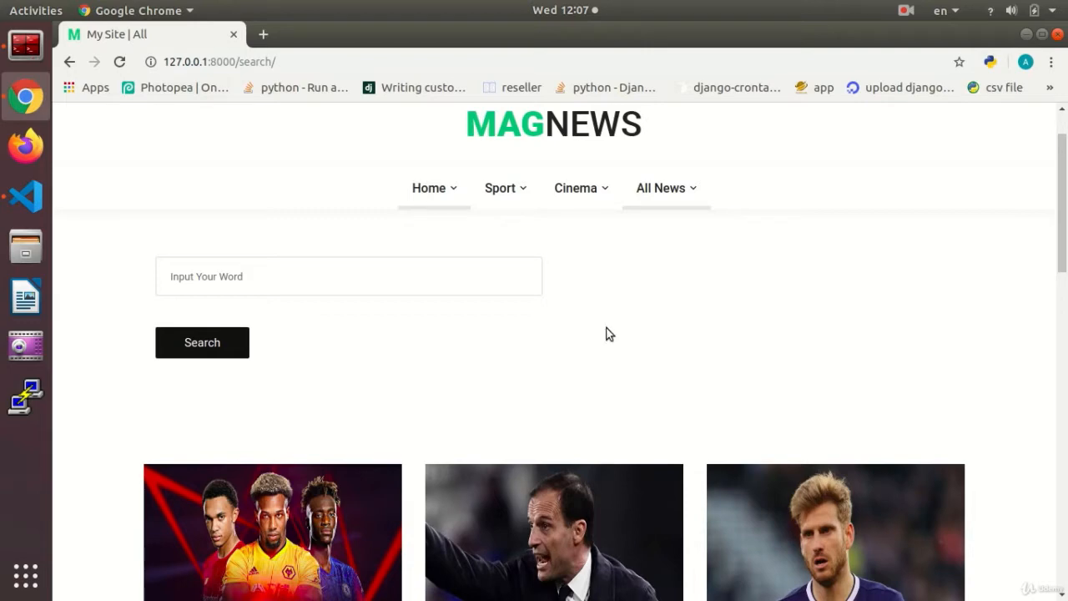
scroll(down, 3)
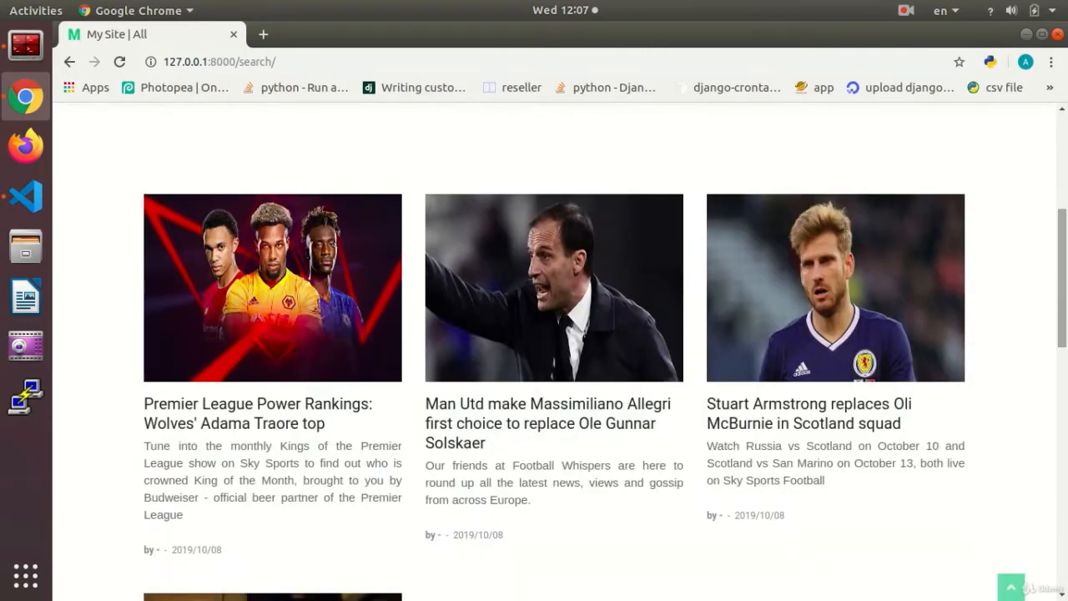
scroll(down, 3)
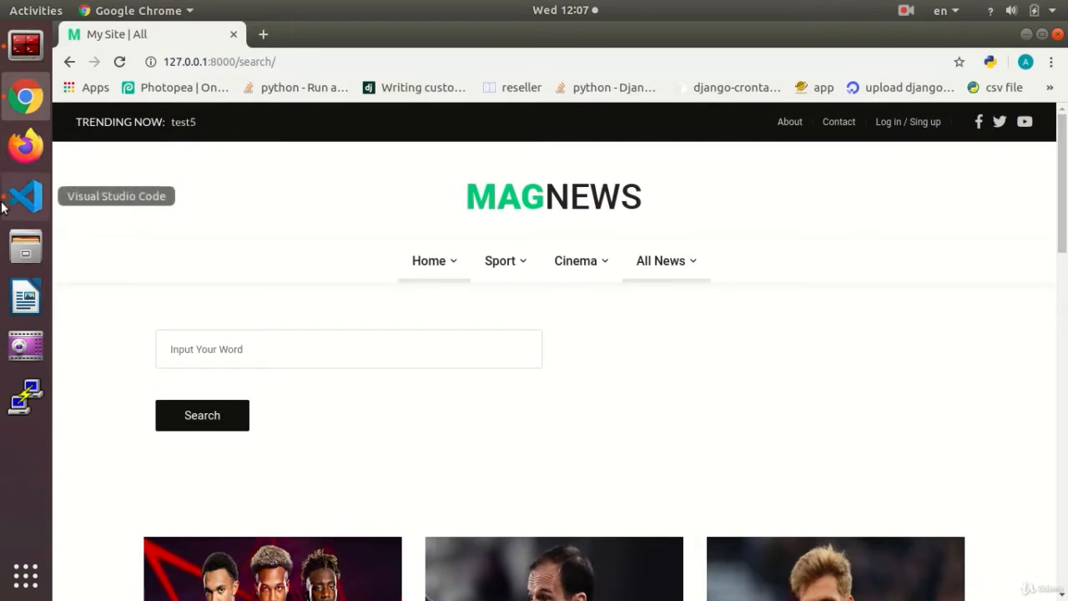
Show the all_news_2.html search form that posts to all_news_search in the editor.
click(25, 197)
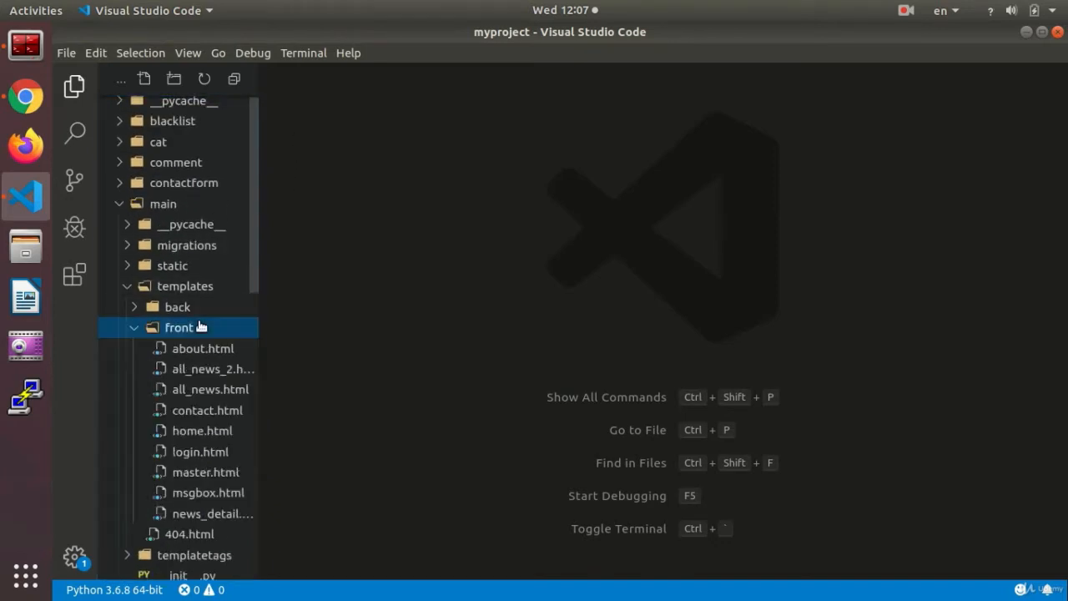
mouse_move(213, 397)
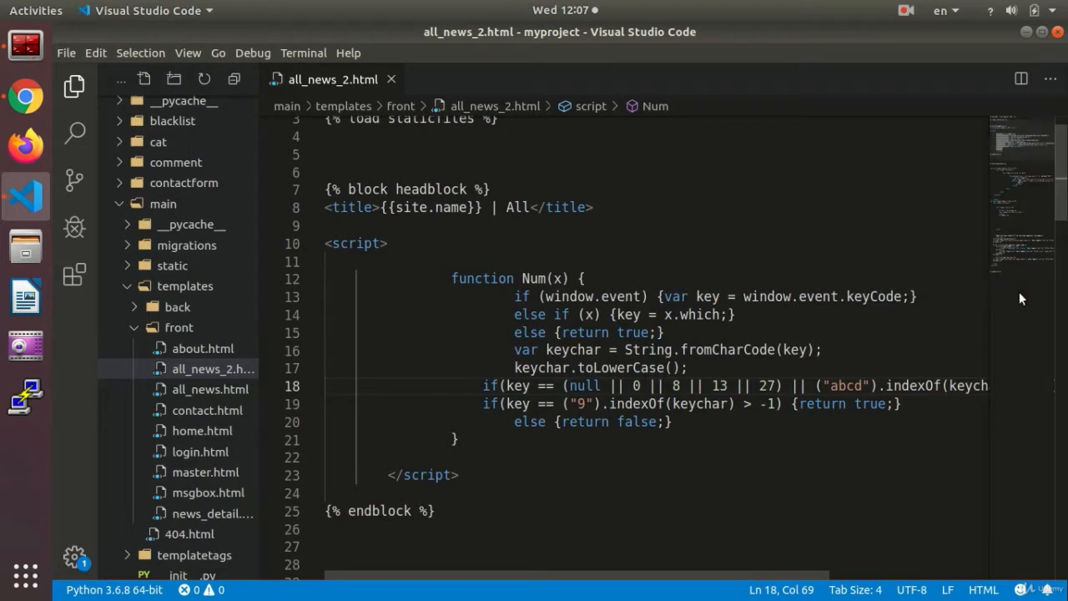
scroll(down, 3)
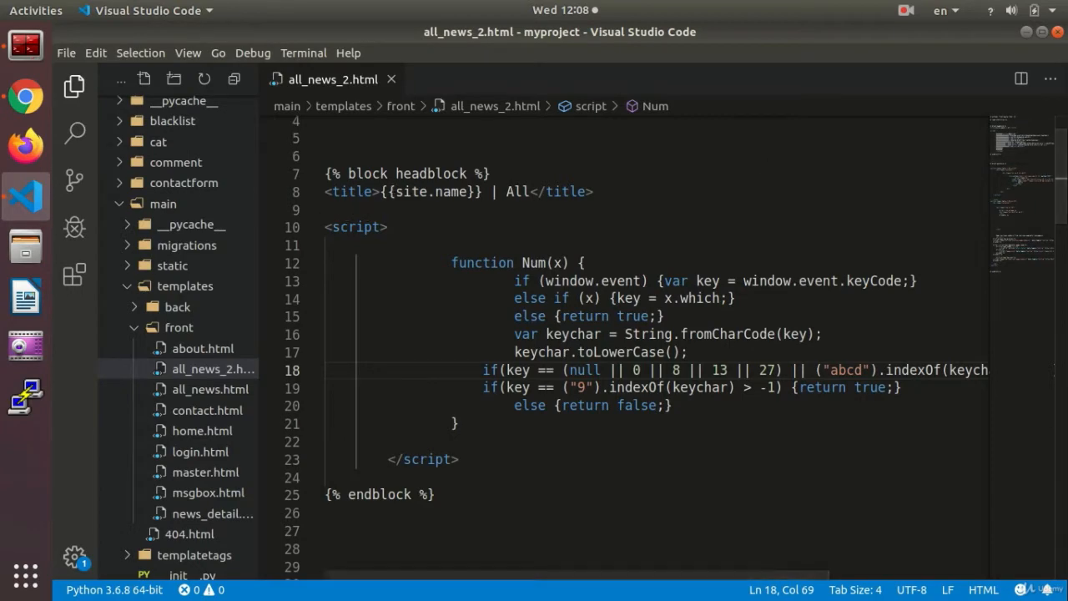
scroll(down, 3)
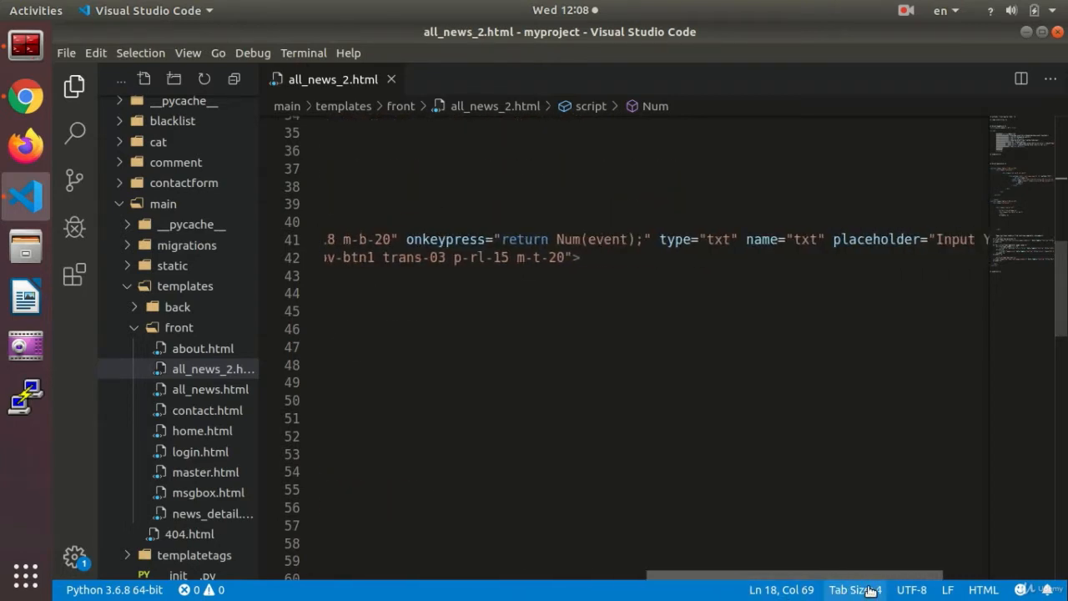
scroll(left, 3)
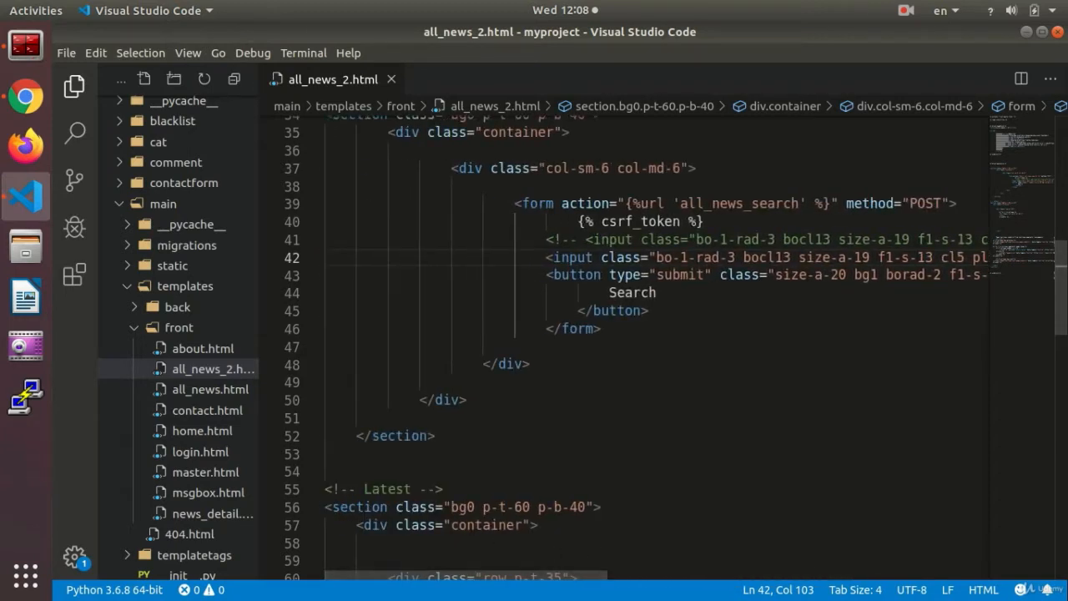
mouse_move(794, 430)
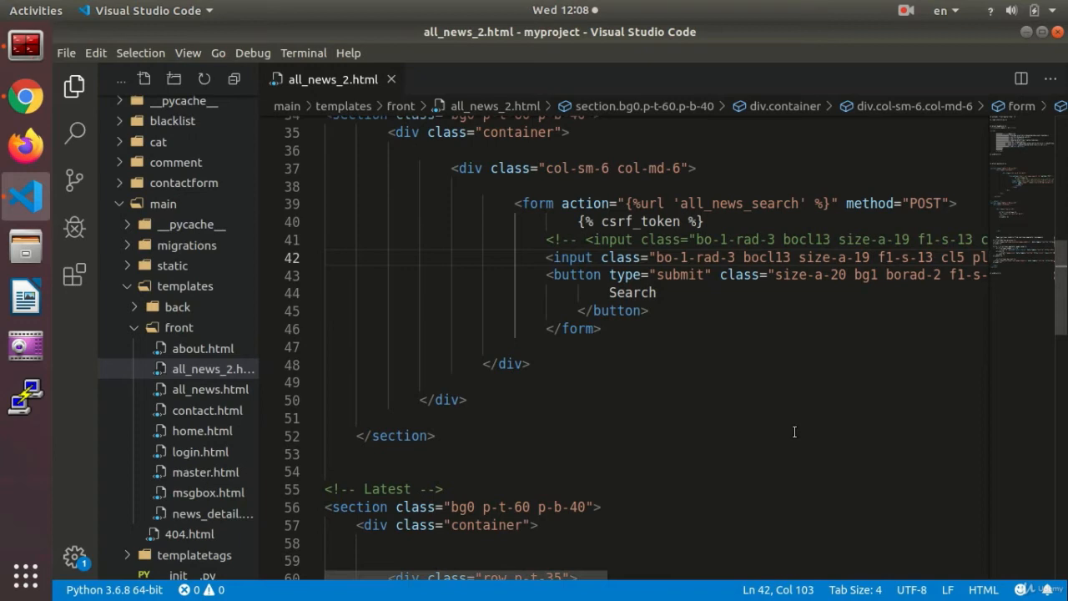
Look through the back templates' cat_add.html for the category select markup.
click(177, 307)
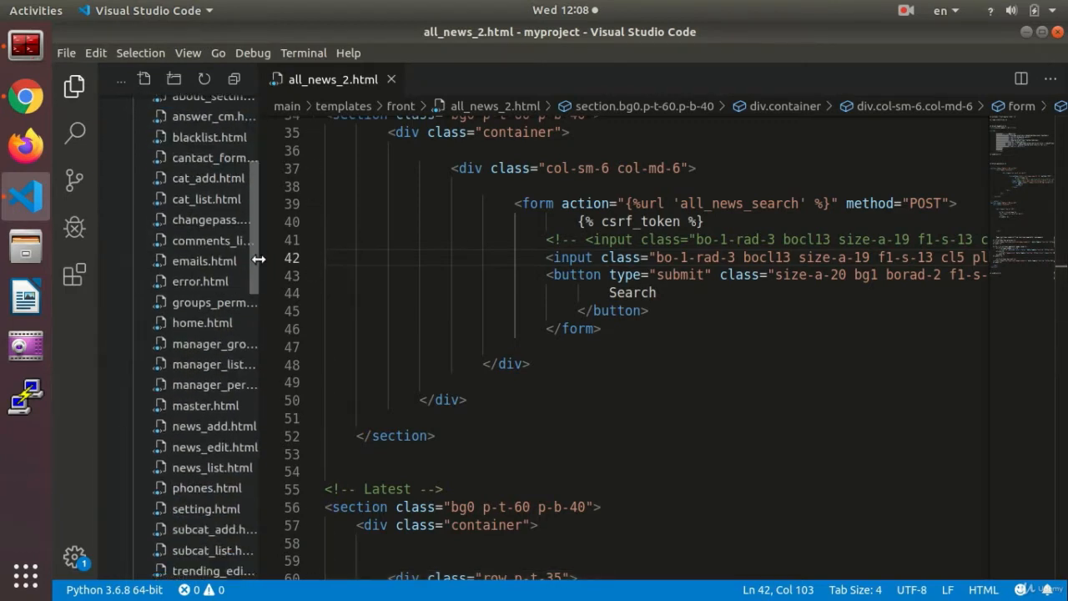
scroll(down, 3)
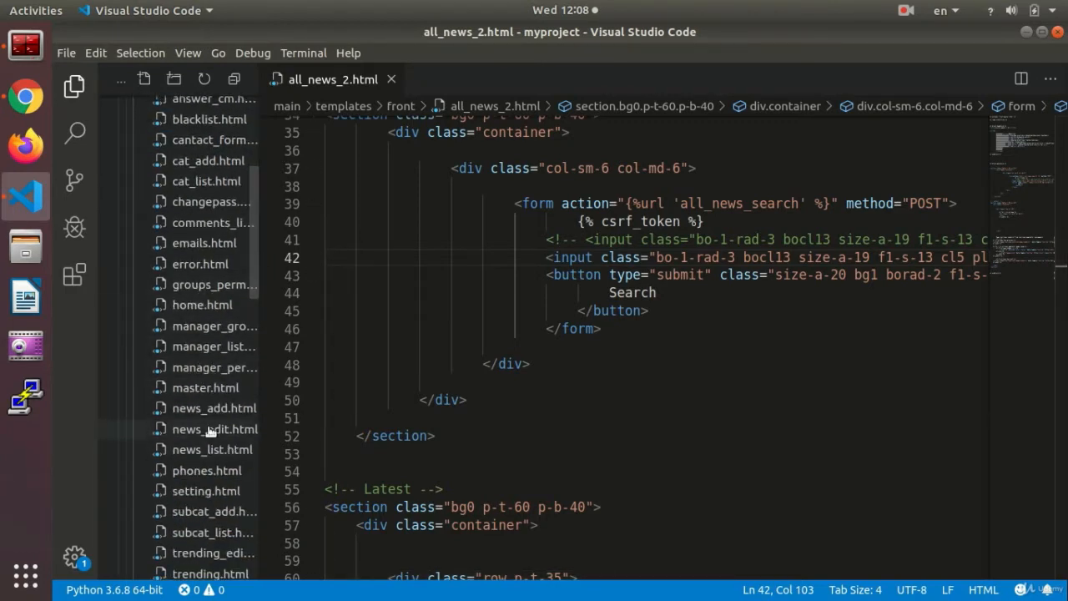
click(207, 160)
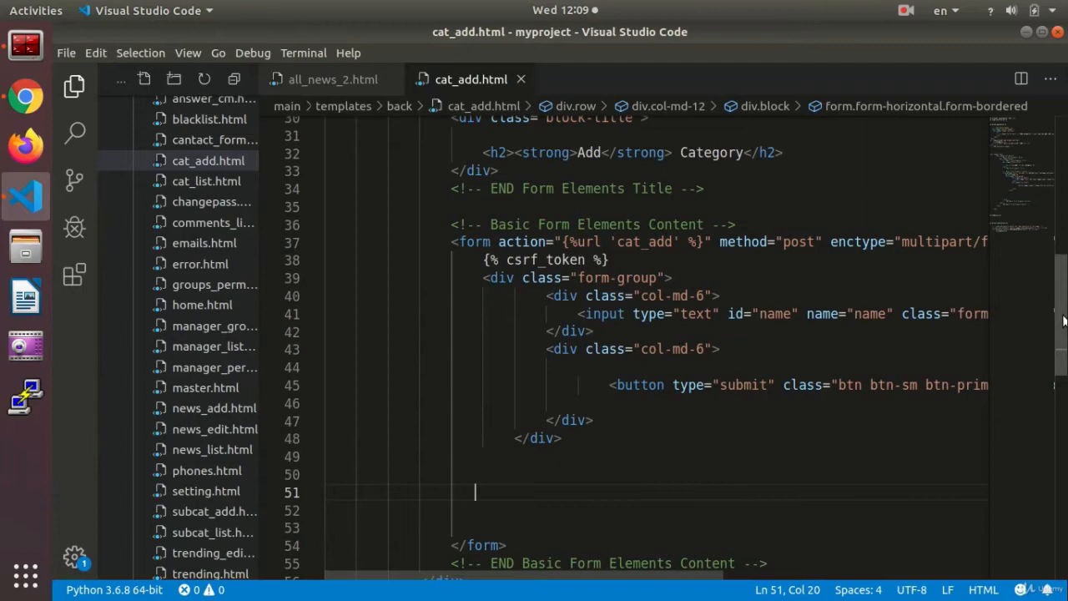
scroll(down, 3)
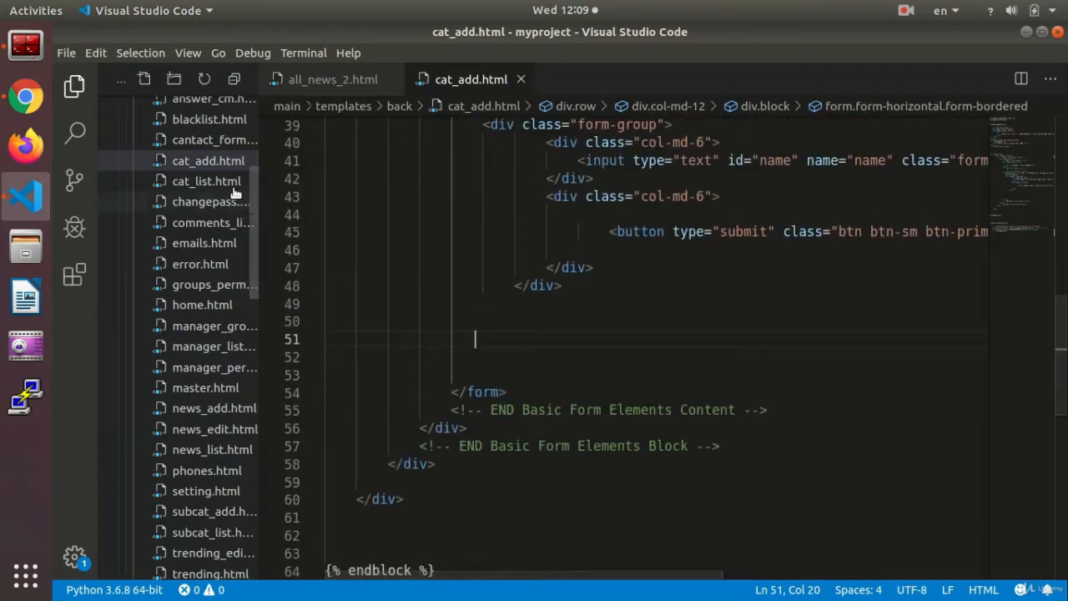
click(207, 160)
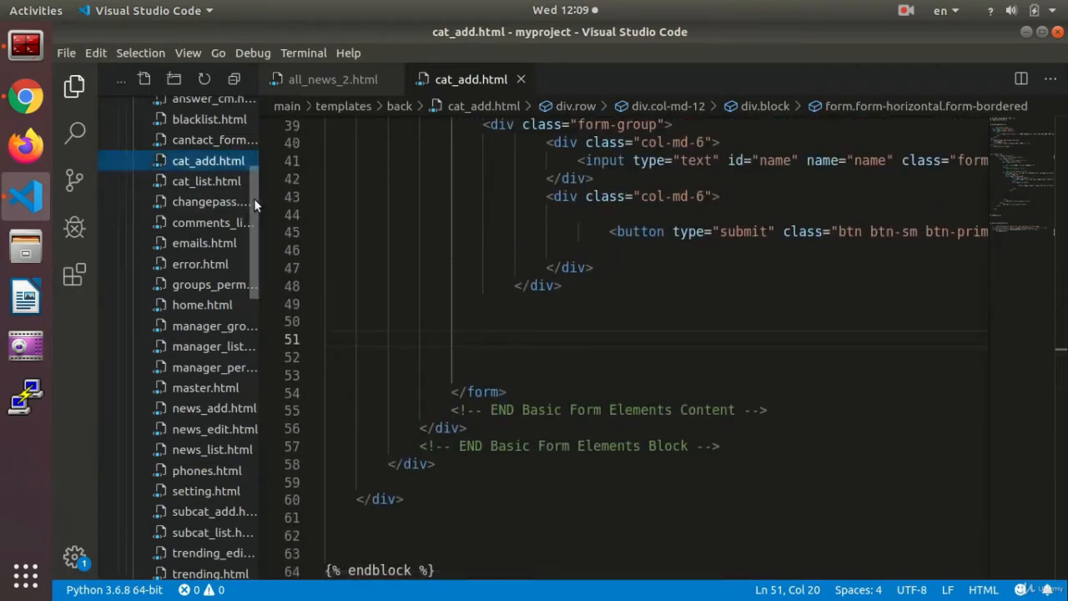
scroll(down, 3)
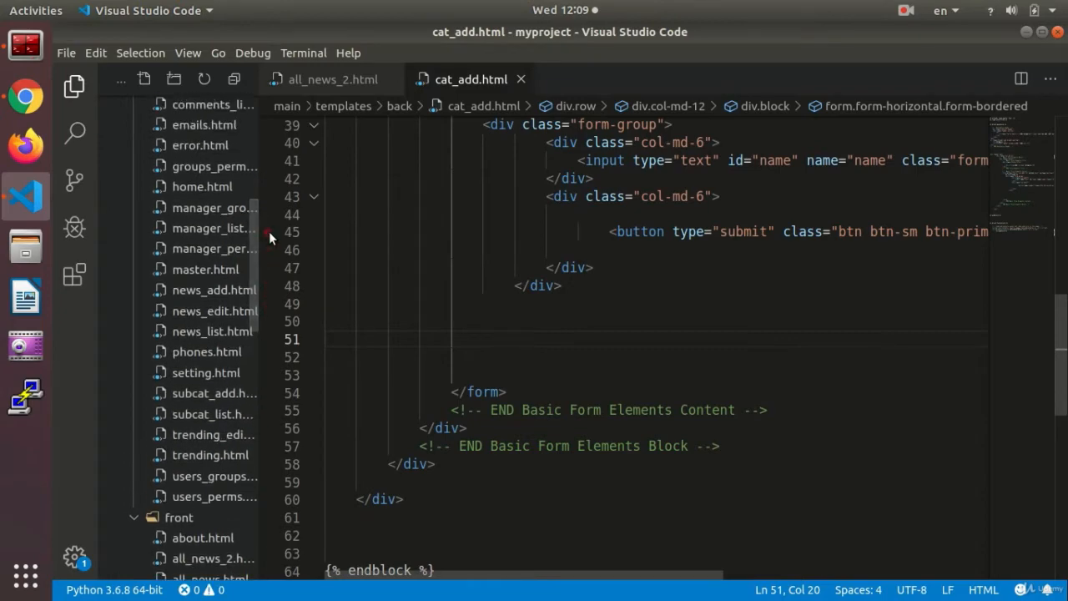
View subcat_add.html and pick out its select#cat block to reuse in the search form.
click(611, 78)
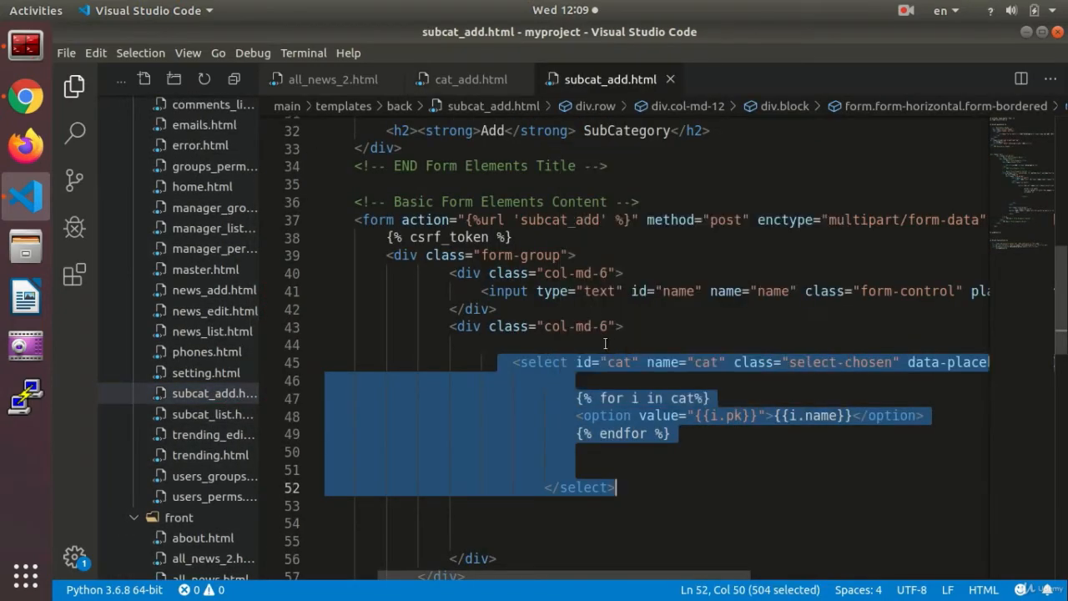
click(334, 80)
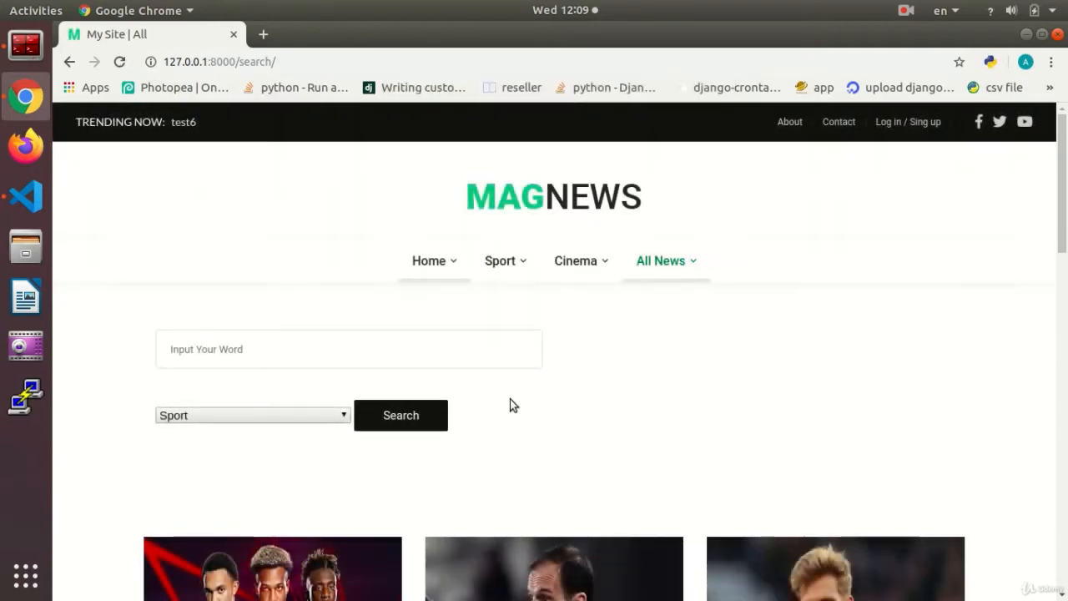
Check the All News page's new category dropdown against the template's looping select.
click(661, 260)
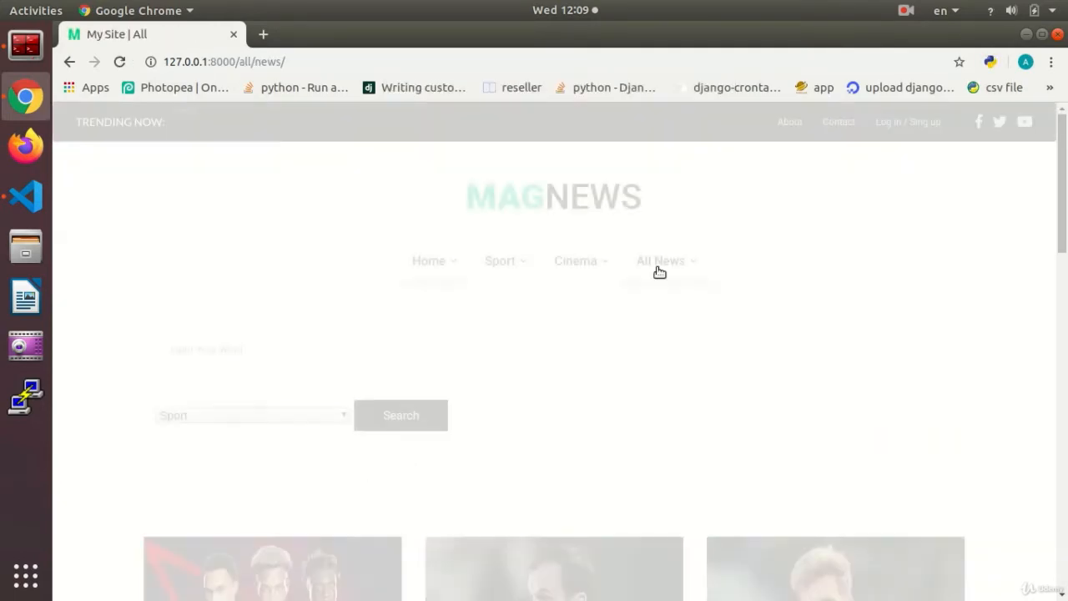
click(251, 413)
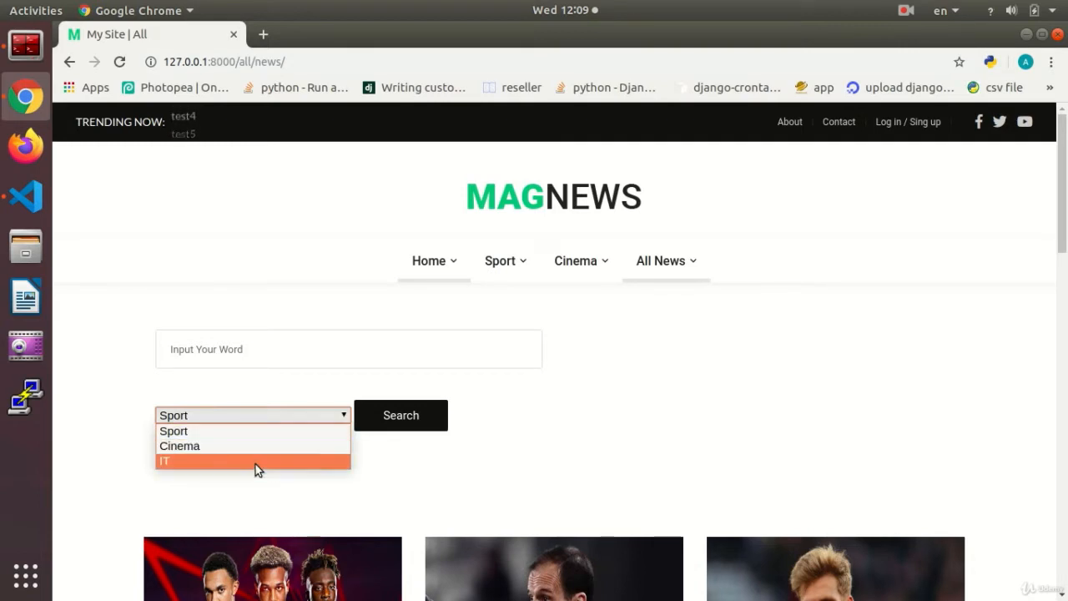
click(252, 414)
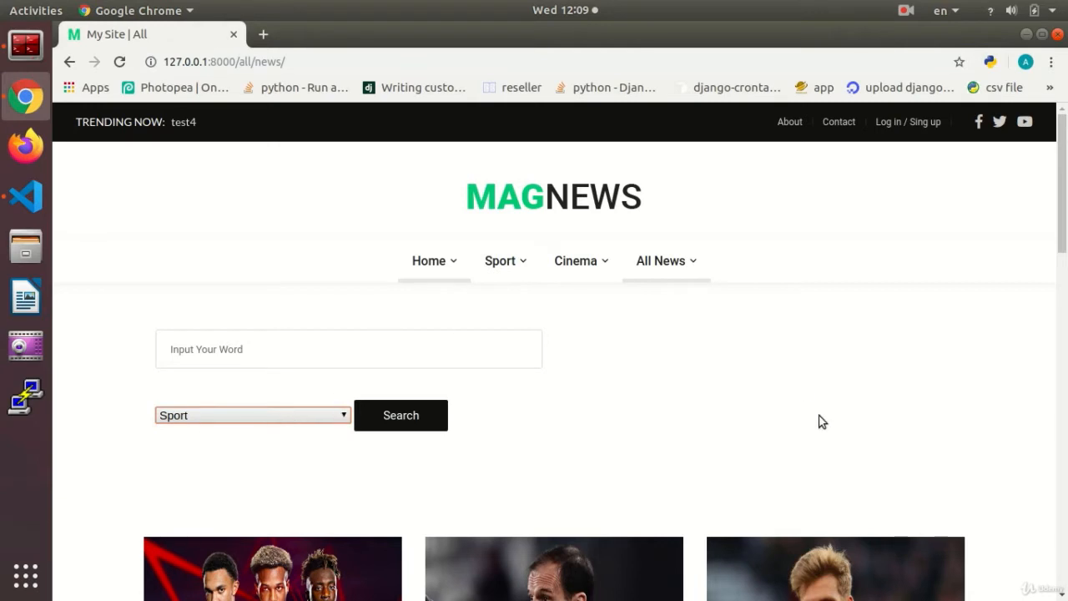
mouse_move(621, 439)
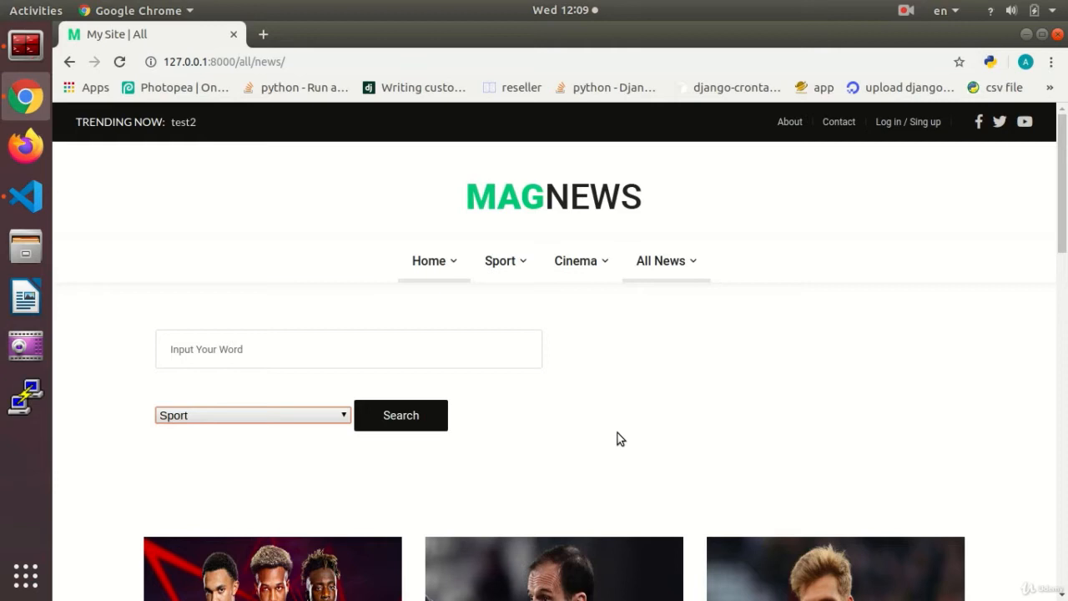
mouse_move(77, 414)
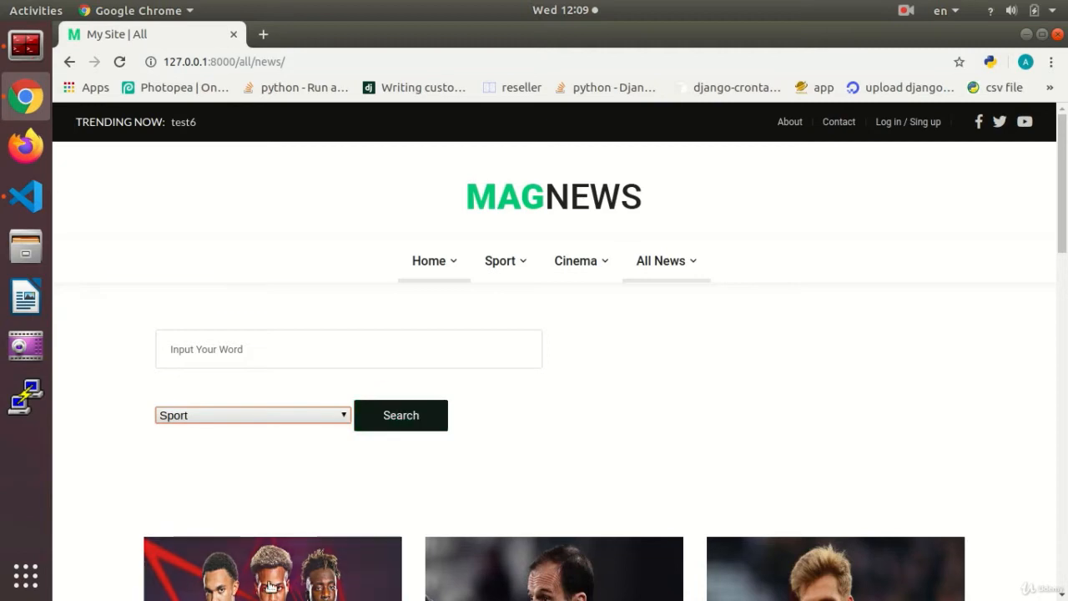
click(25, 197)
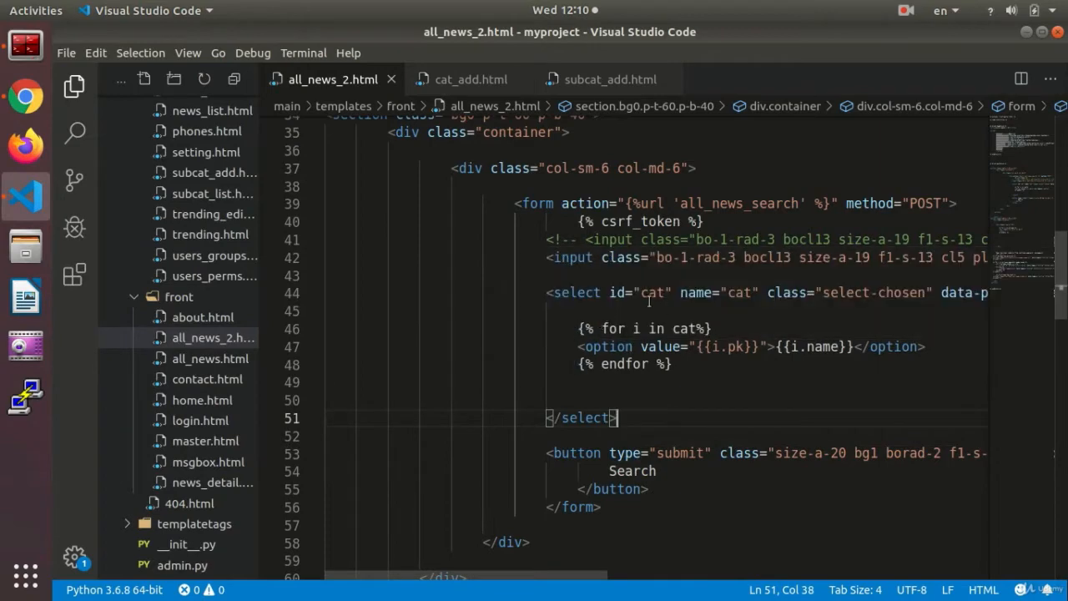
mouse_move(649, 430)
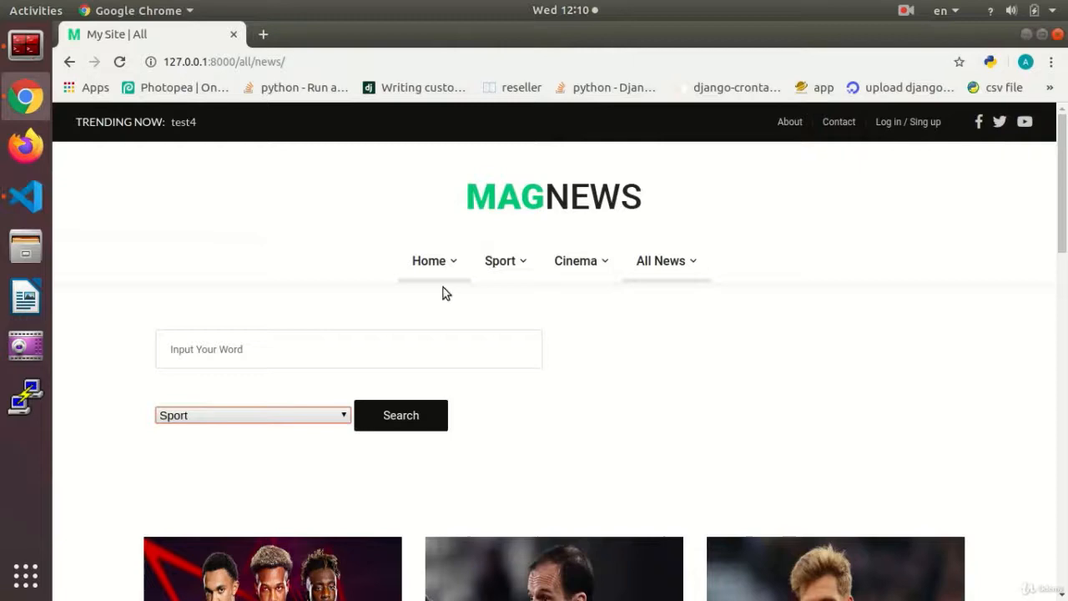
scroll(down, 3)
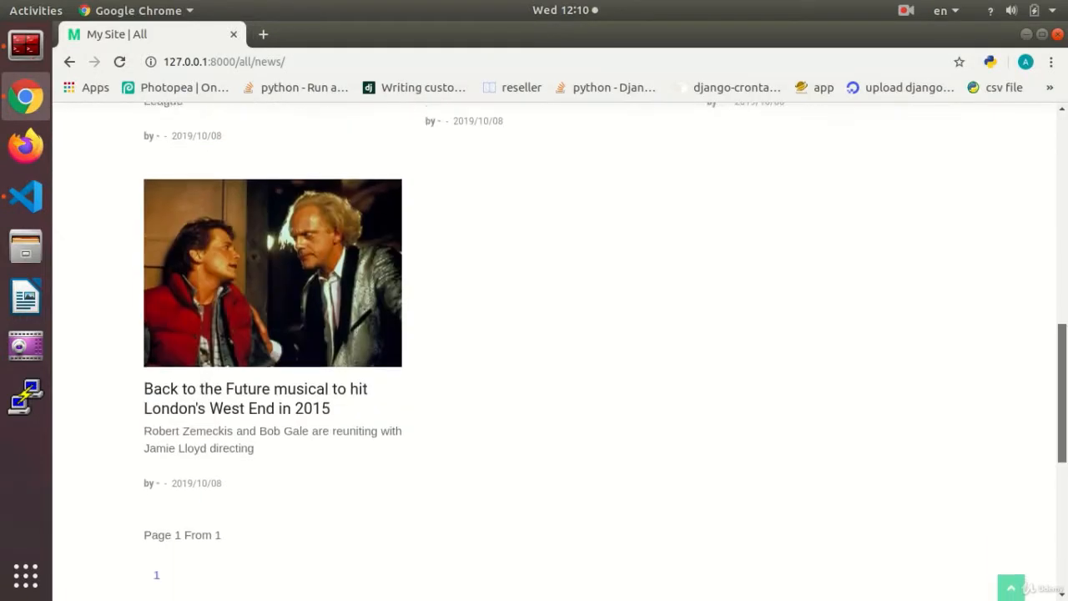
scroll(up, 3)
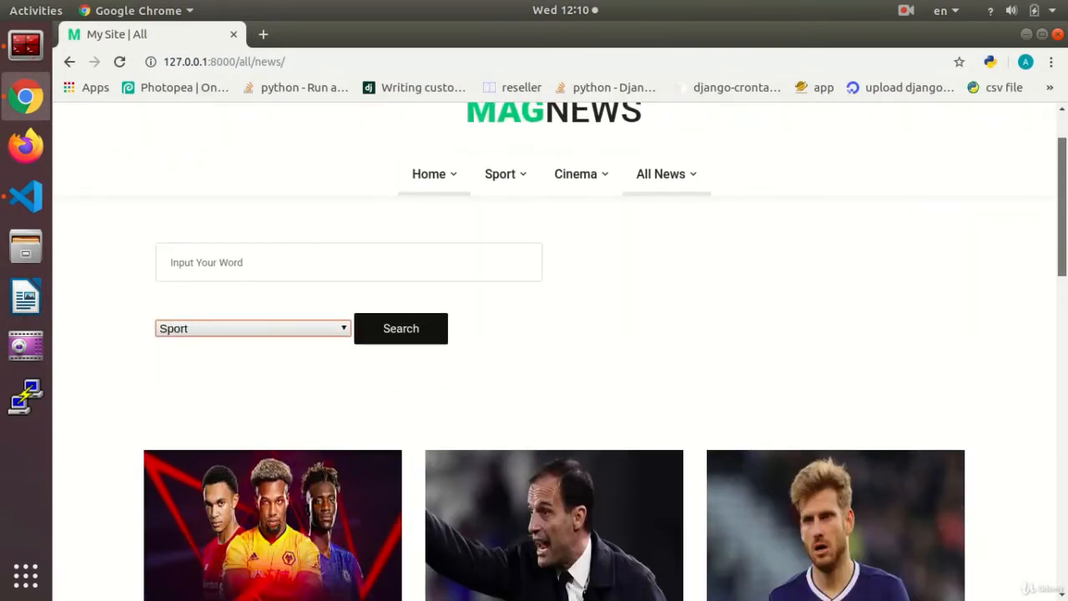
click(251, 327)
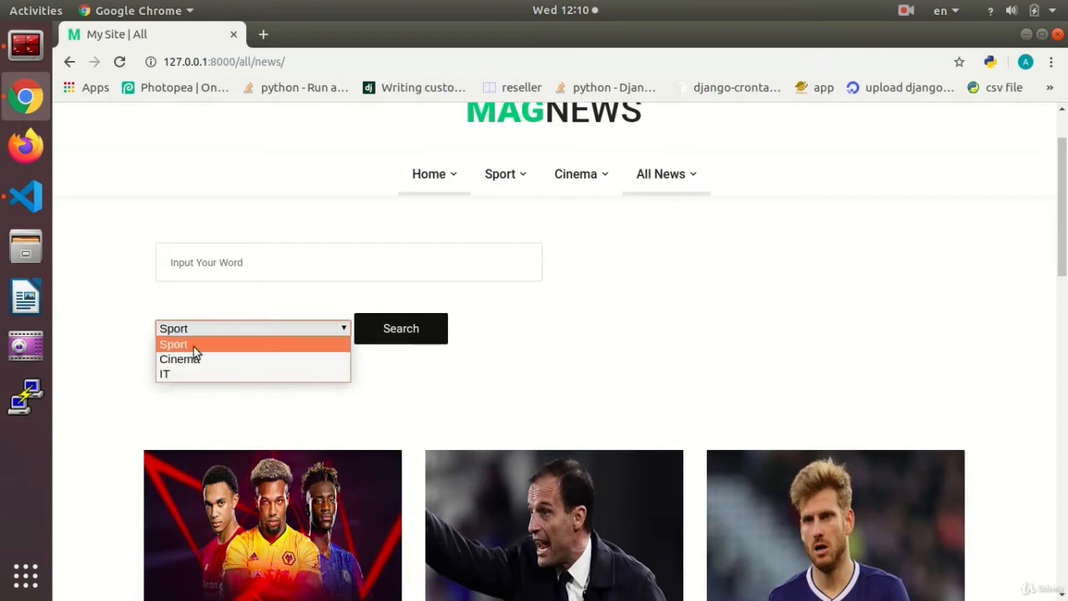
mouse_move(123, 264)
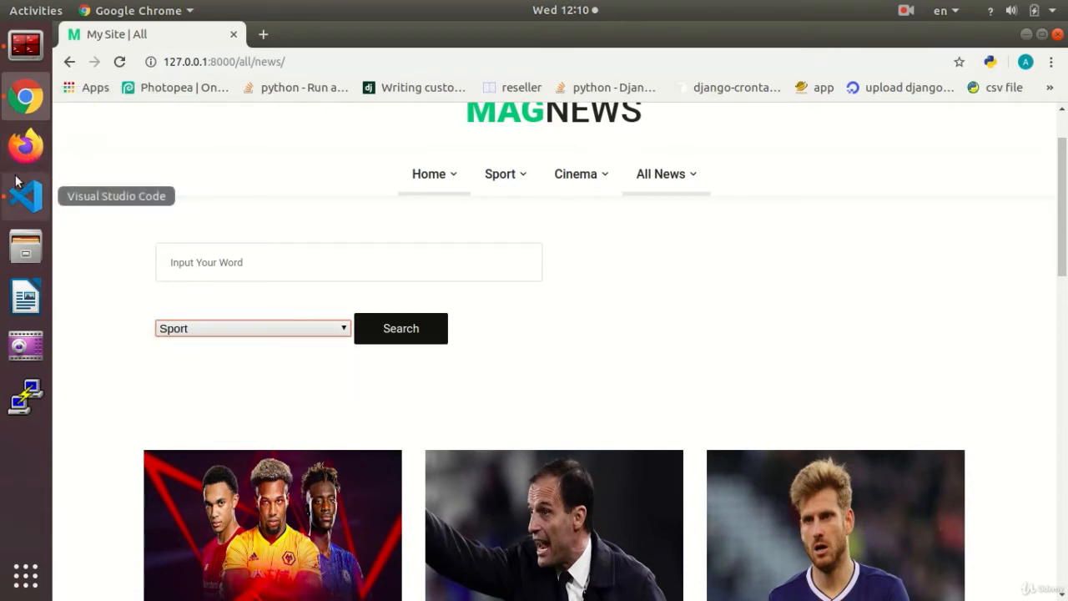
Confirm the category list offers Sport, Cinema and IT, then reload the All News page.
click(25, 197)
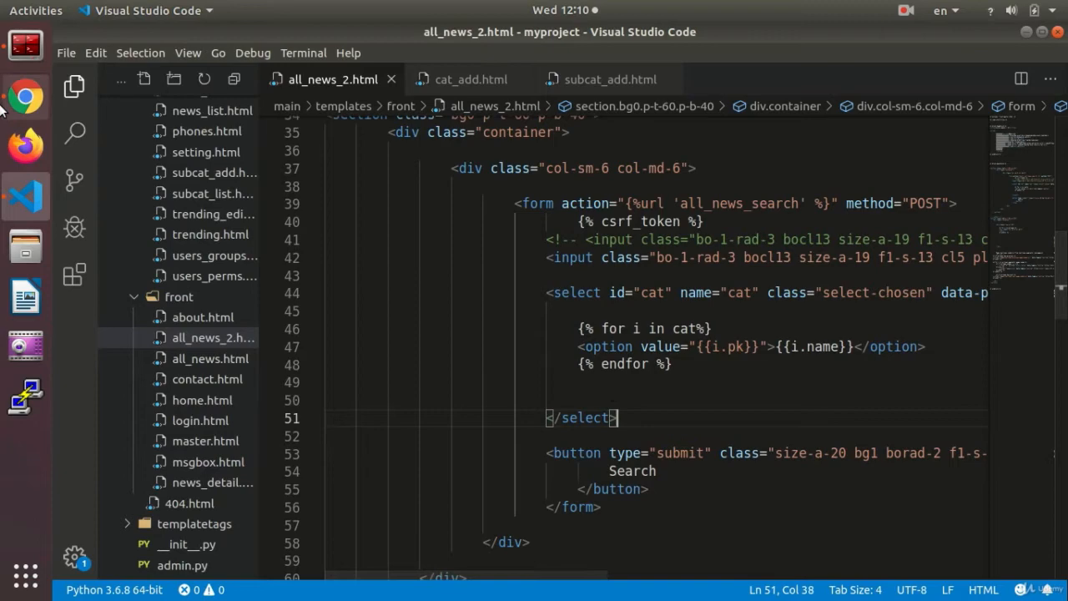
click(25, 96)
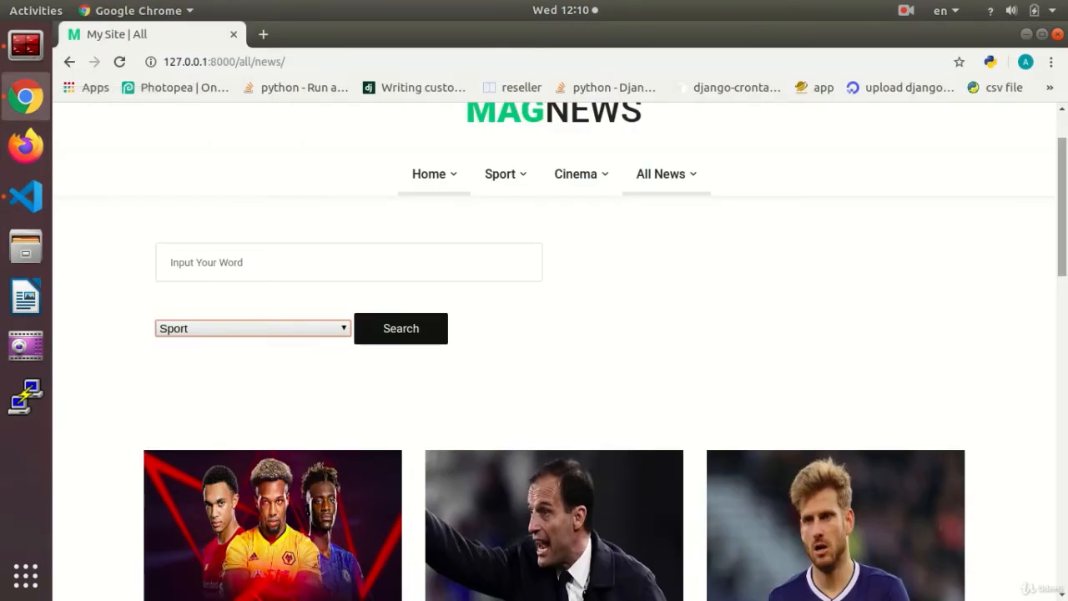
scroll(down, 3)
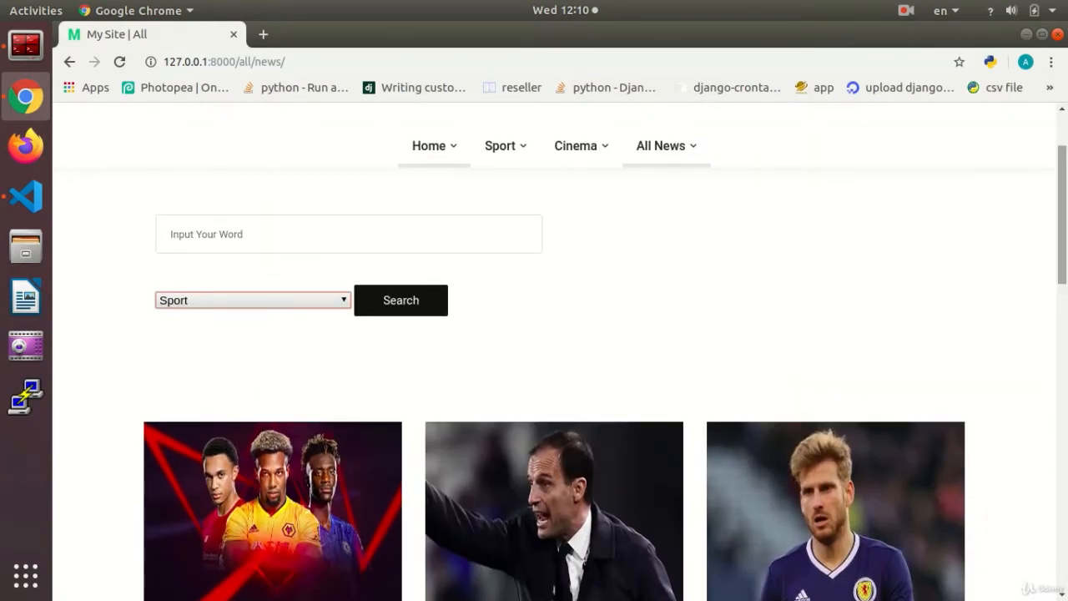
click(250, 300)
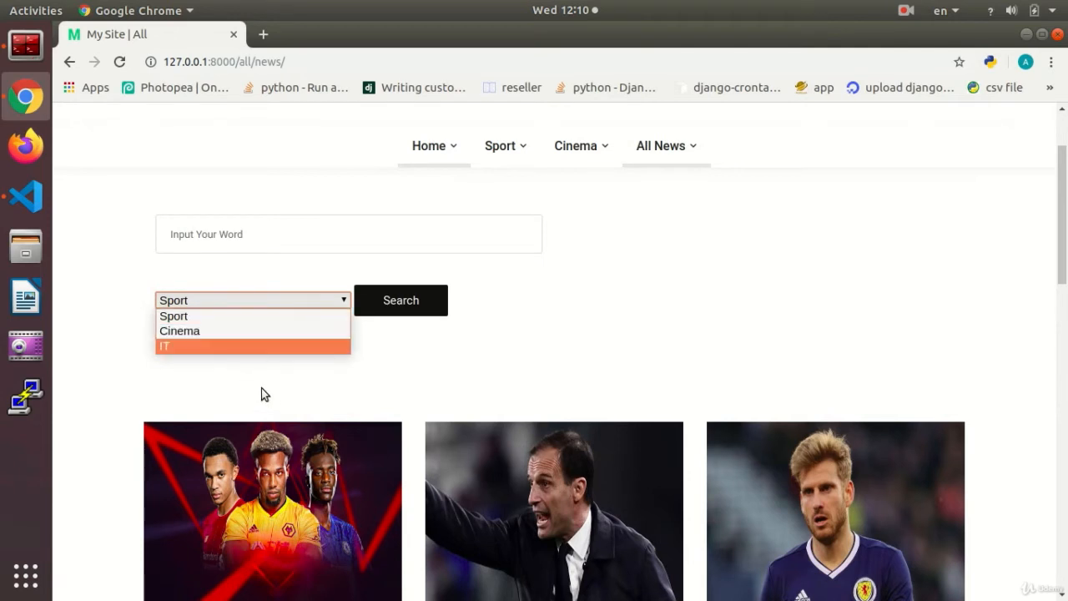
mouse_move(267, 381)
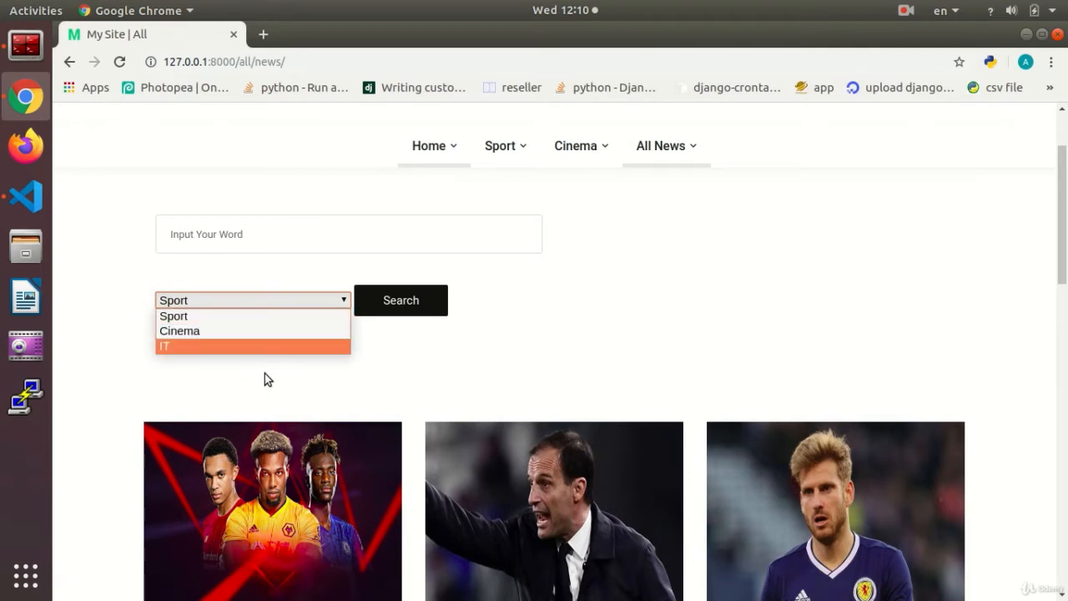
mouse_move(254, 394)
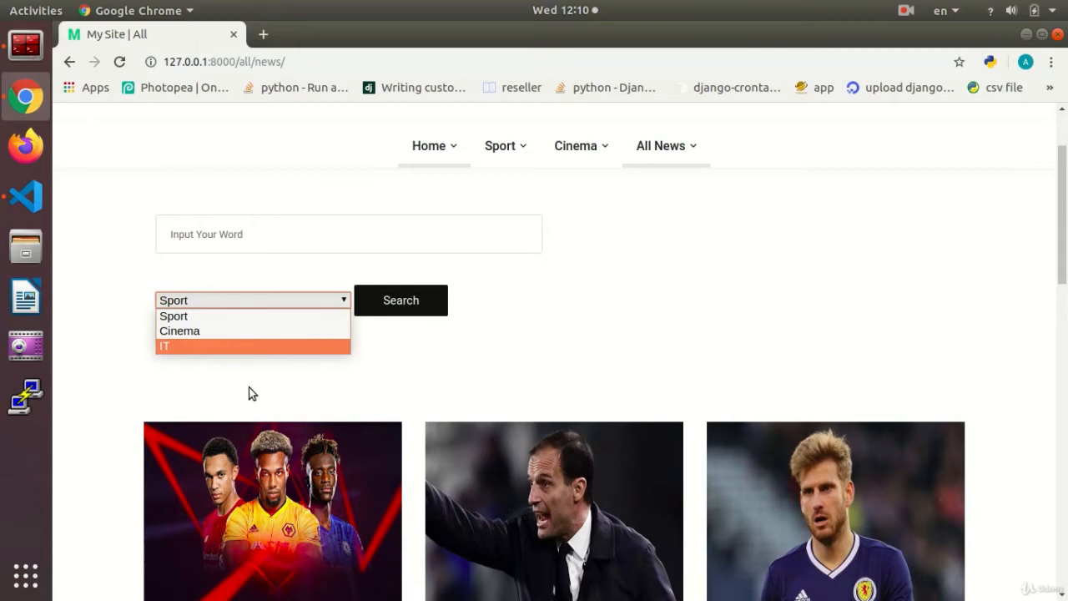
click(287, 234)
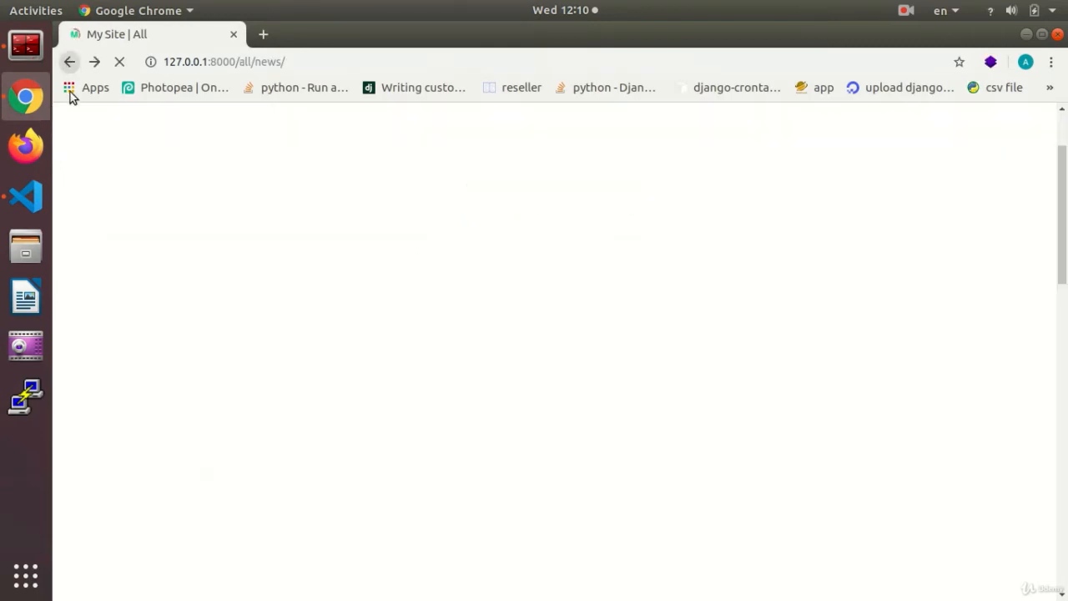
click(250, 301)
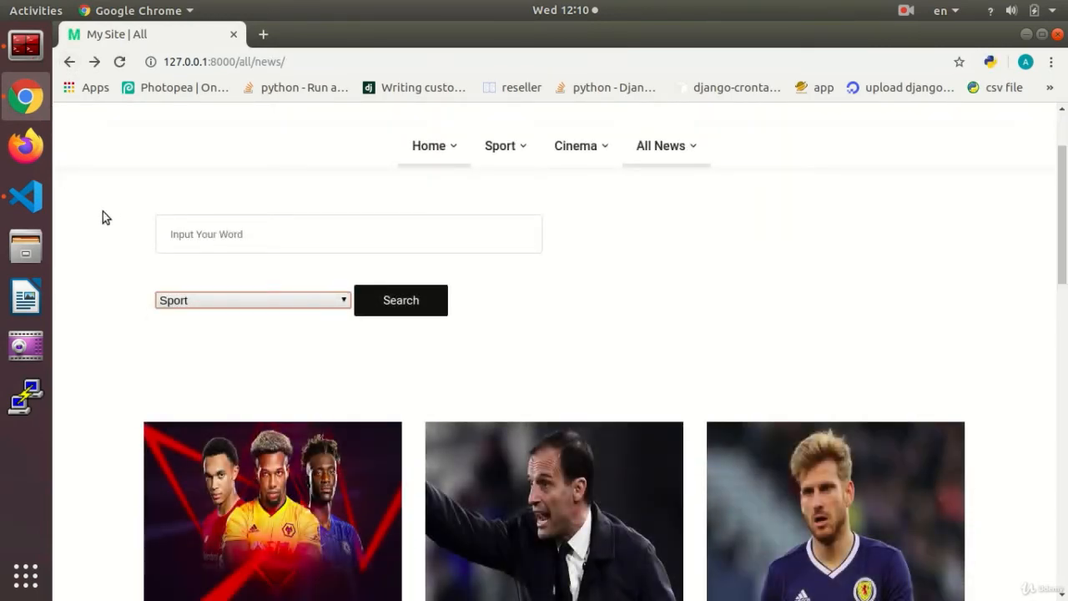
click(25, 197)
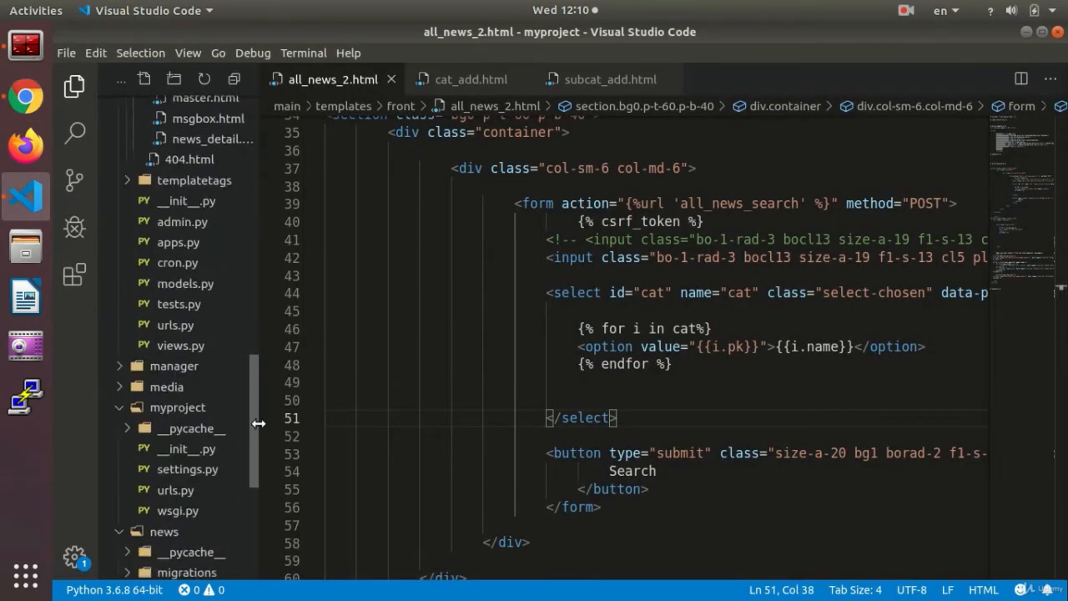
Add catid = request.POST.get('cat') under the txt line, matching the template's select name.
scroll(down, 3)
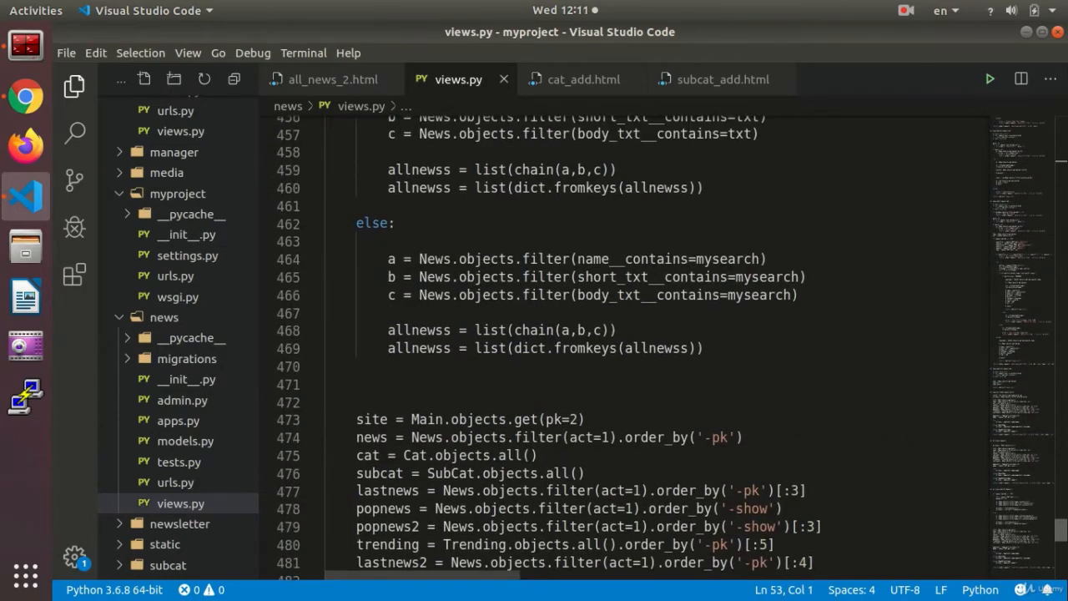
scroll(down, 3)
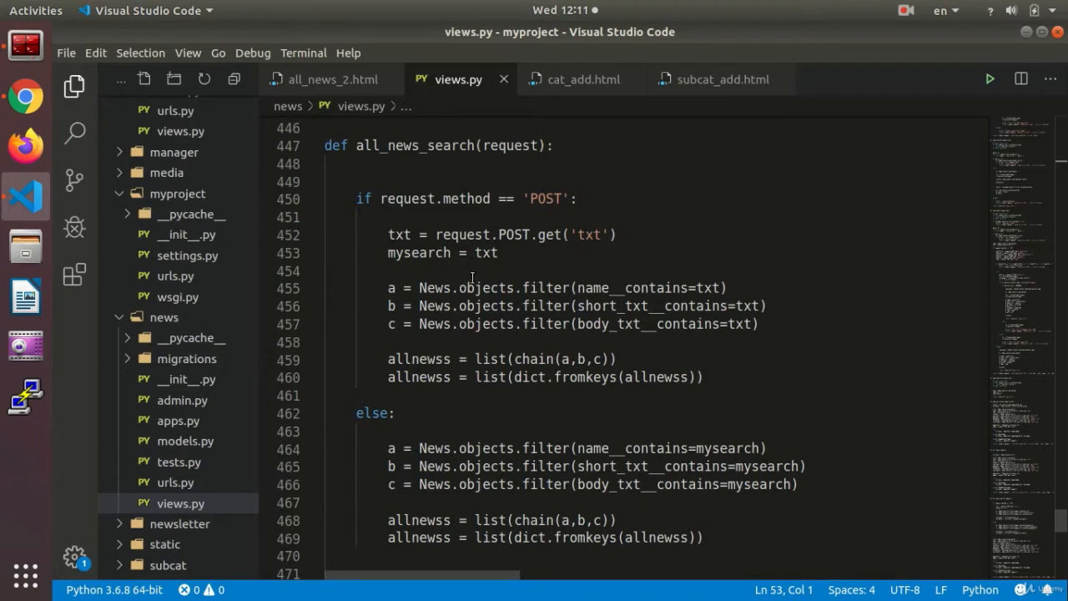
click(618, 233)
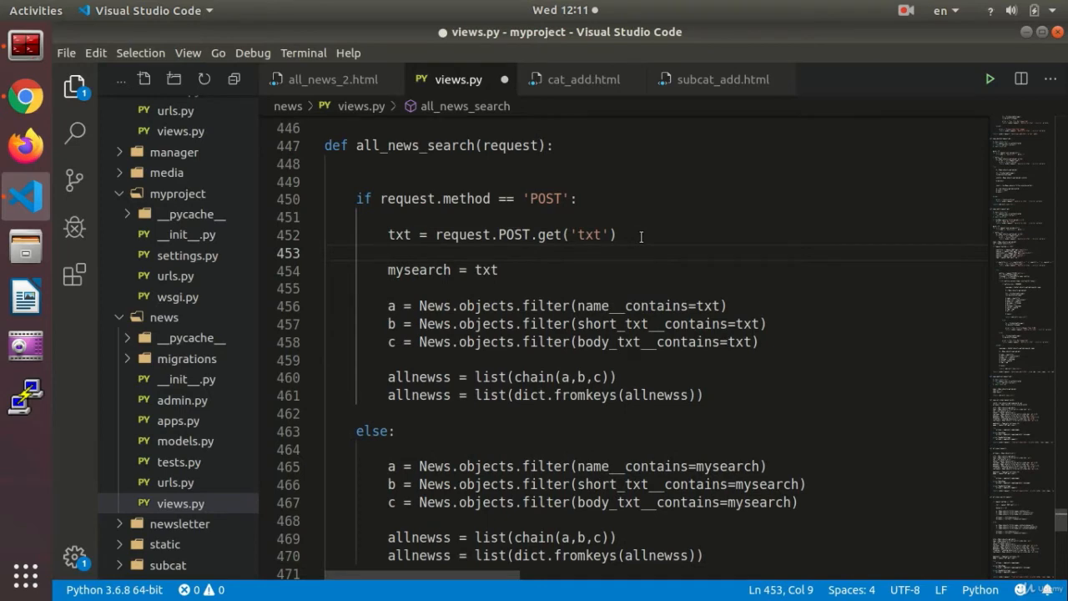
text(catid)
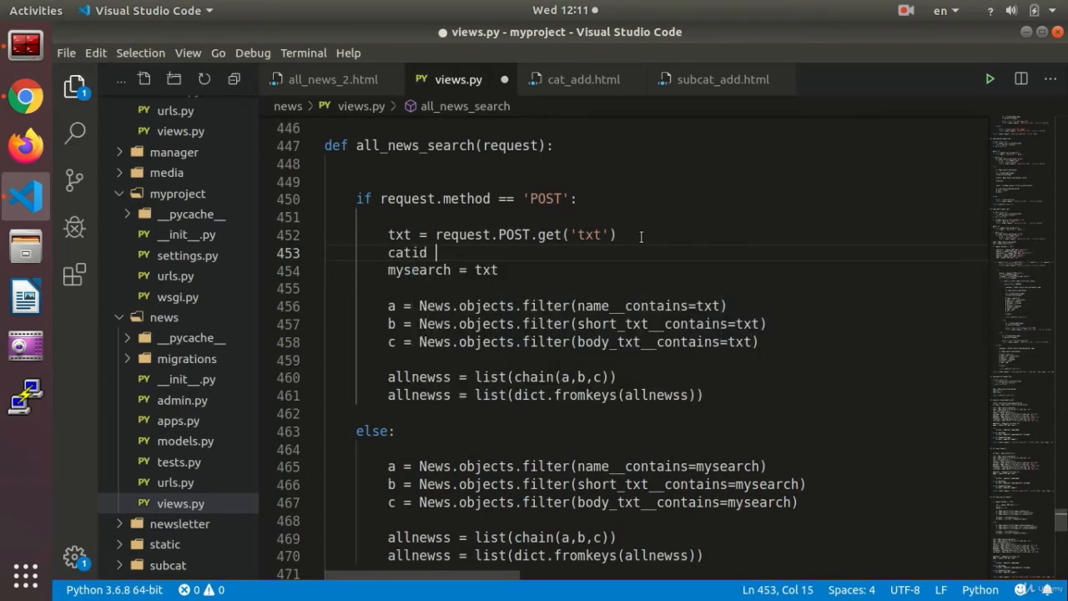
text(= r)
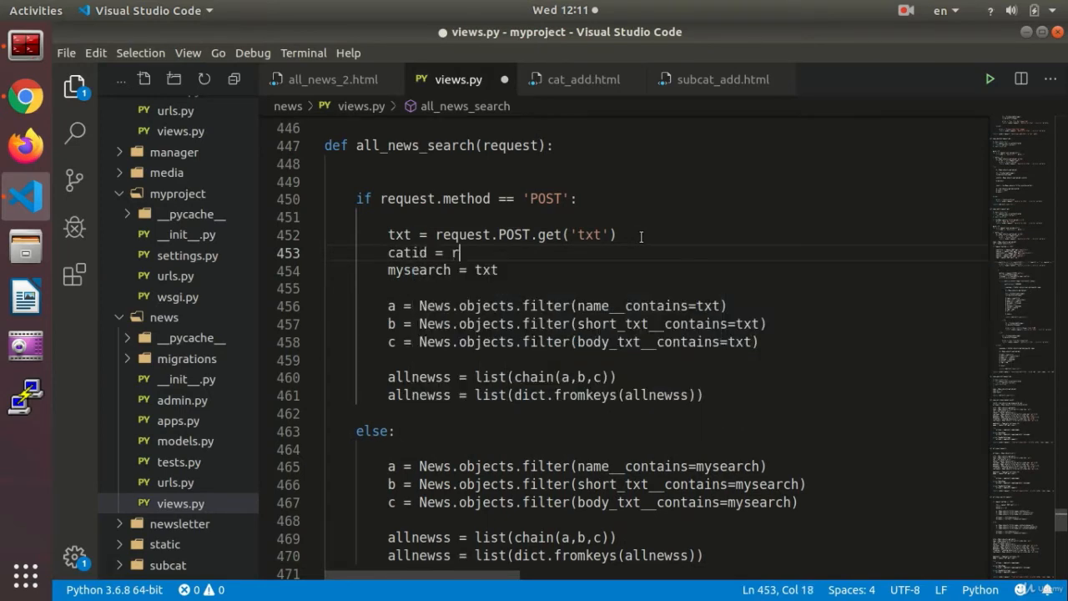
text(equest)
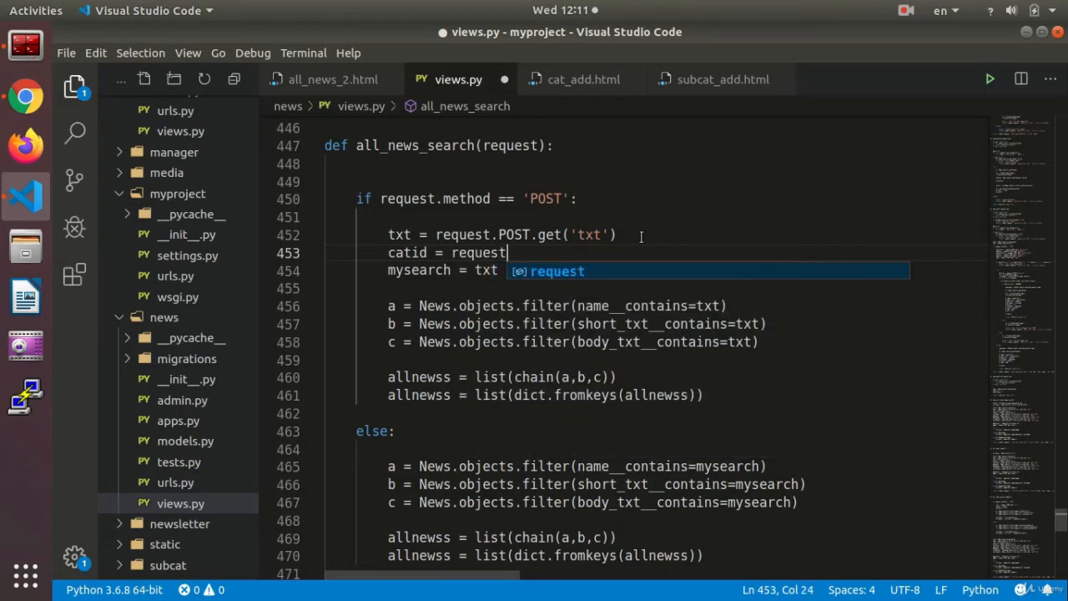
text(.POS)
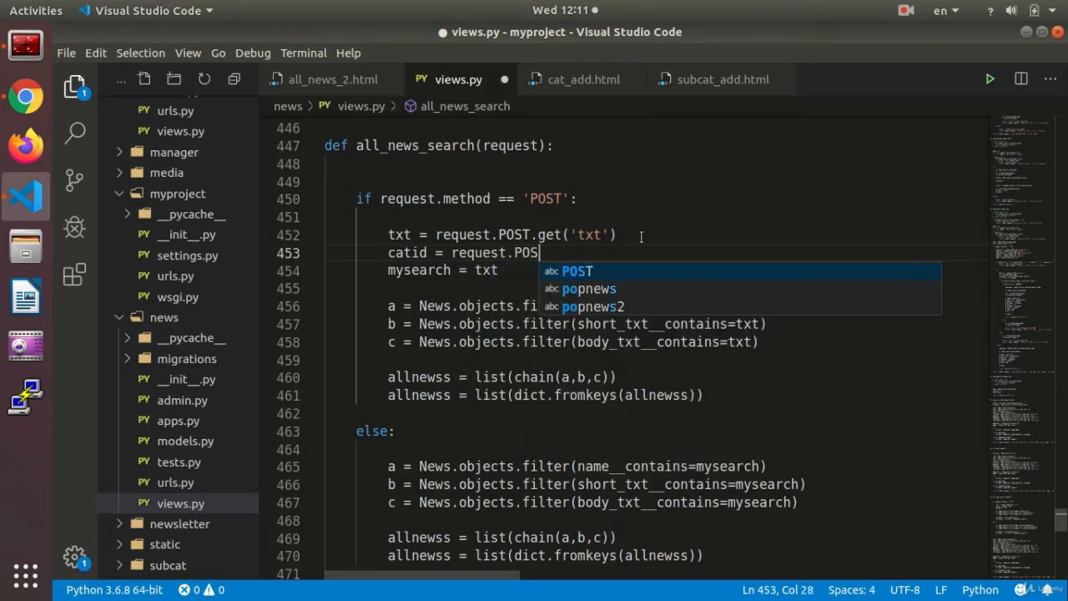
text(T)
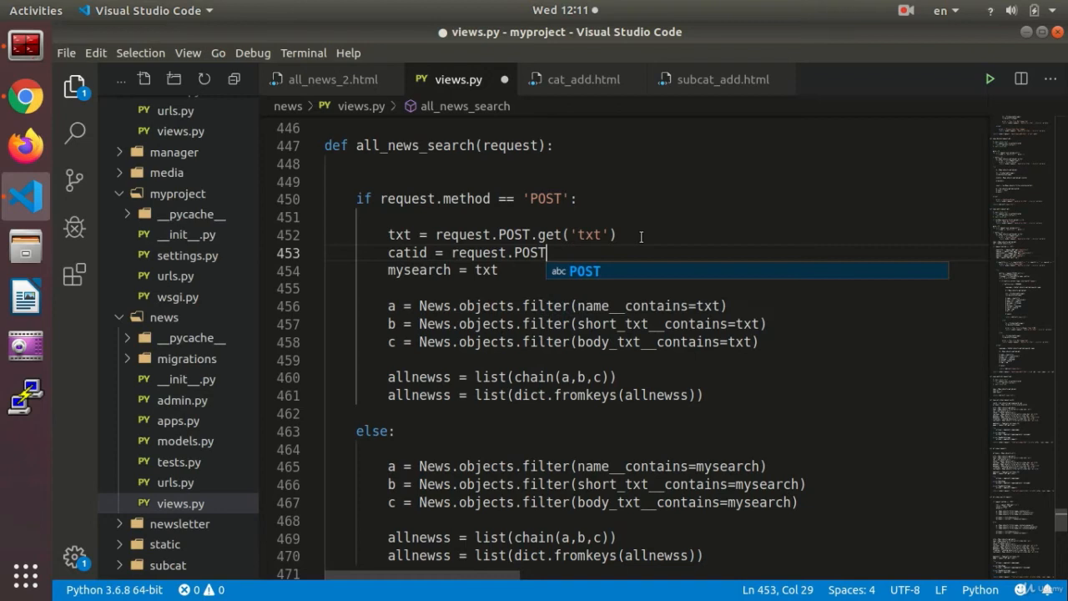
text(.get)
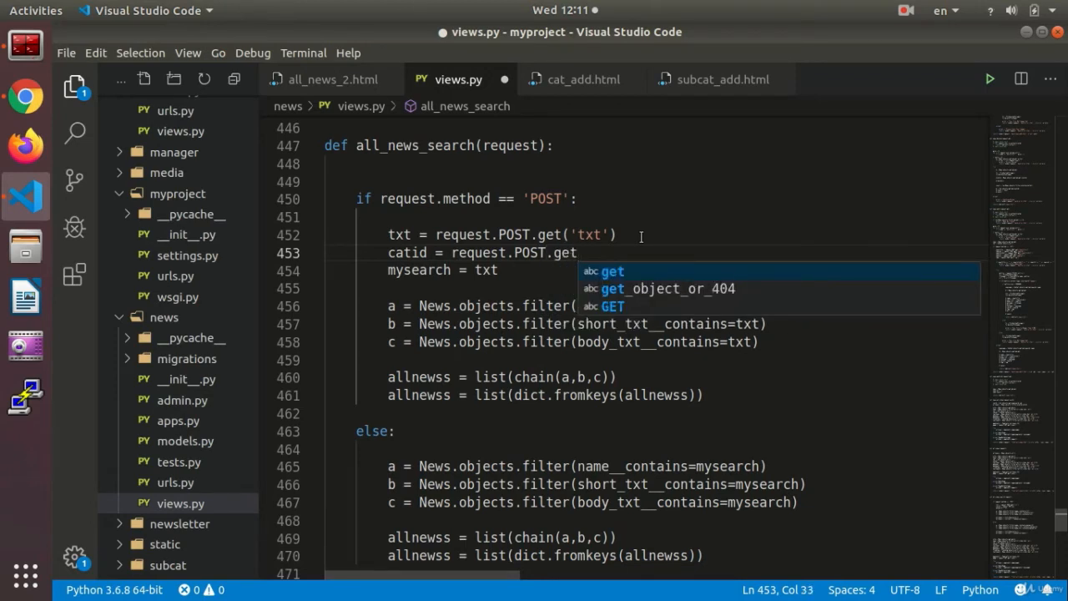
text((')
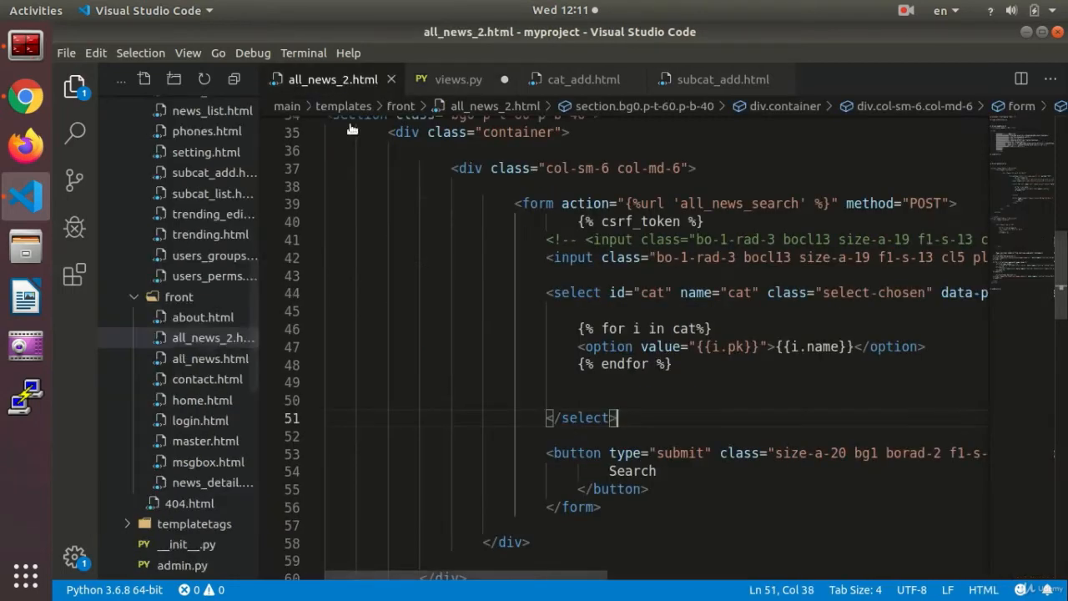
click(458, 80)
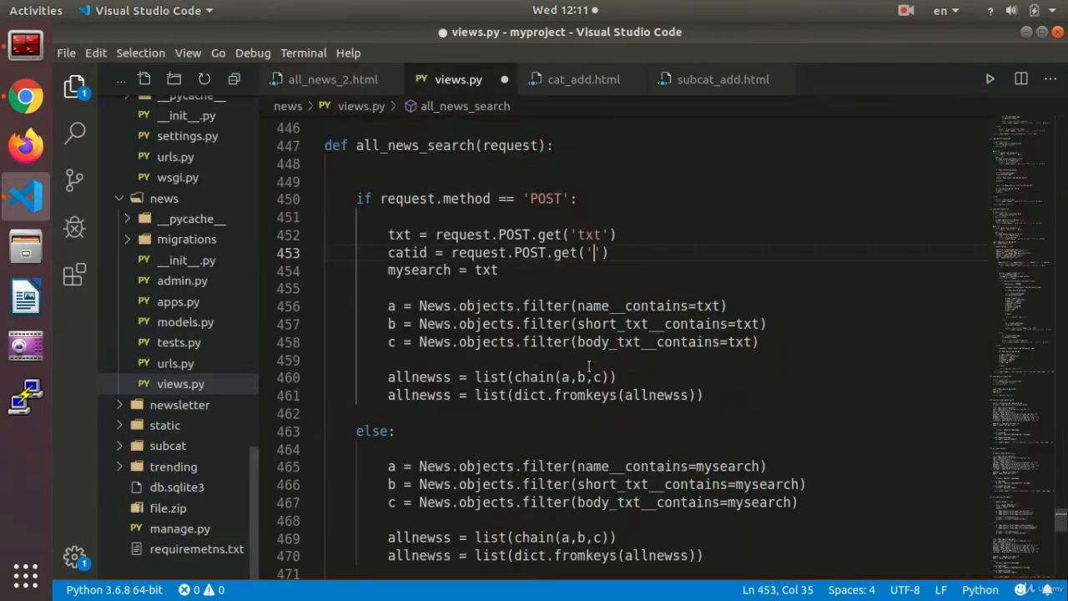
text(cat)
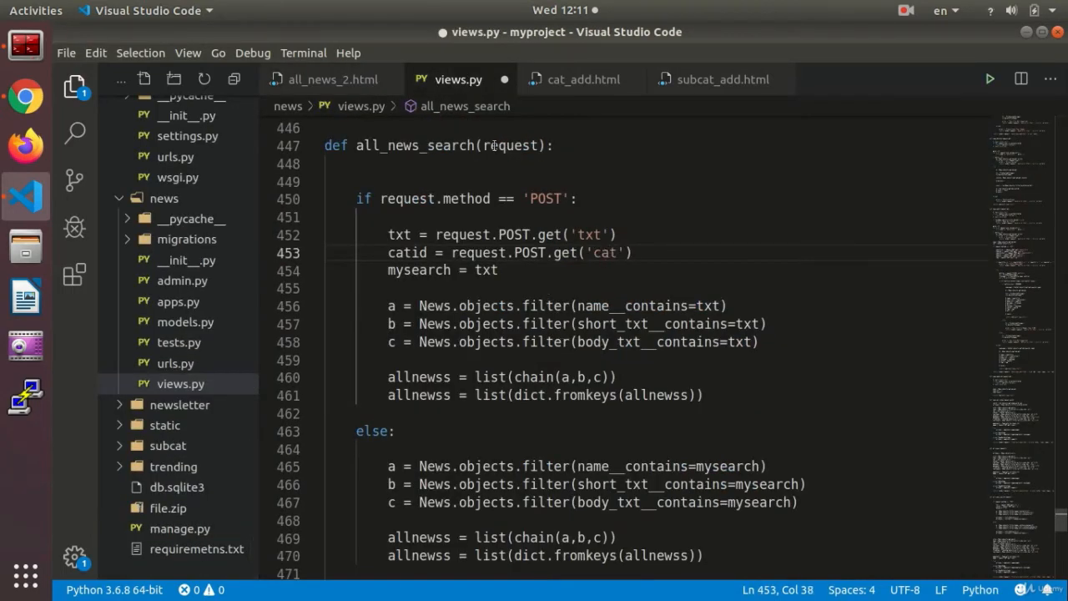
click(332, 80)
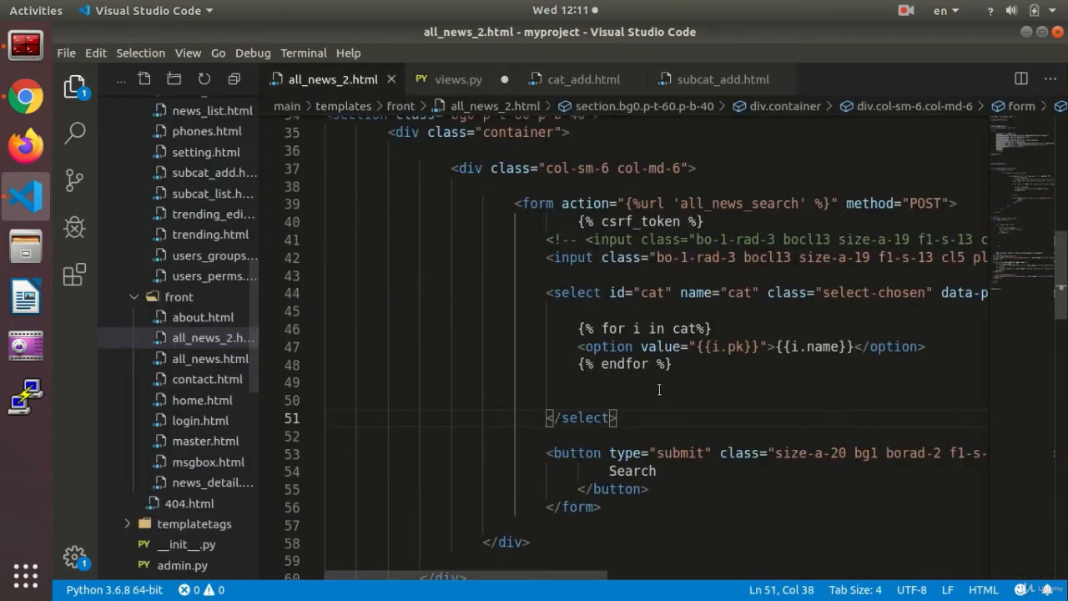
mouse_move(454, 80)
text(catid = request.POST.get('cat'))
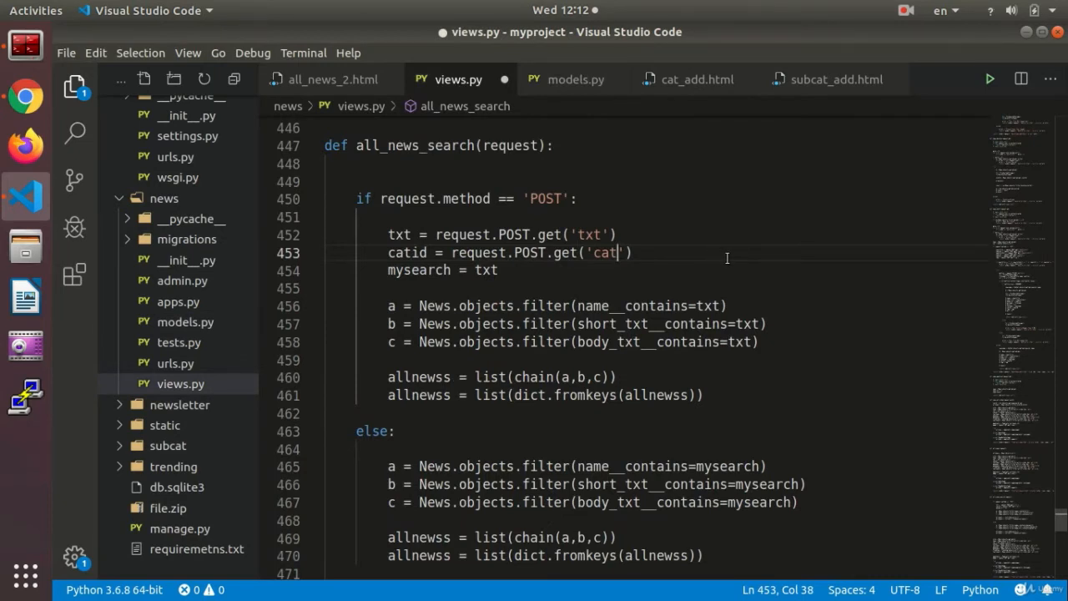
mouse_move(715, 269)
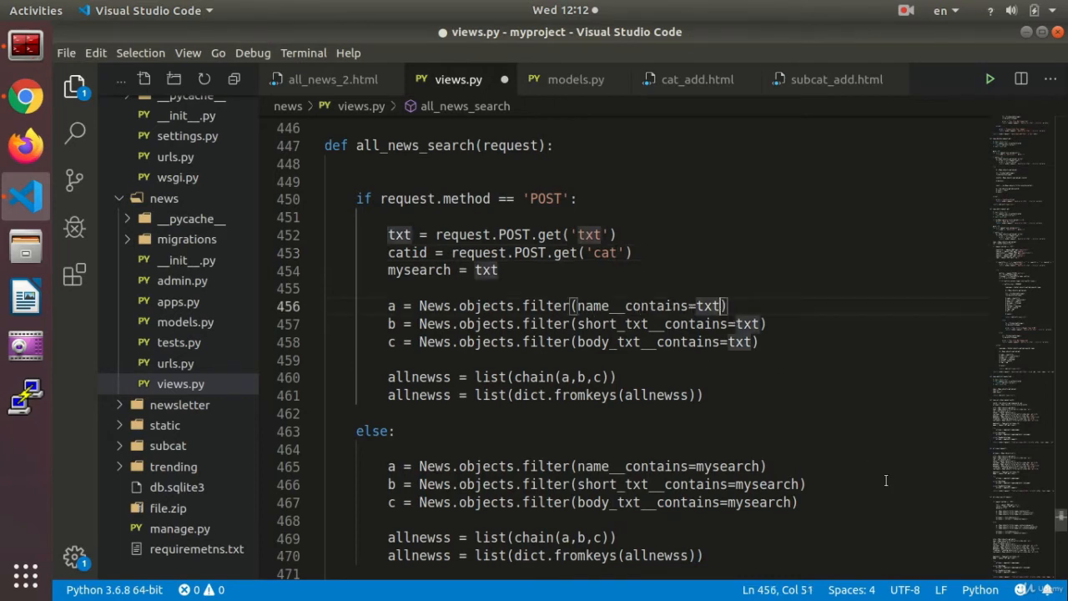
Append ,ocatid=catid to the first News filter and select it for reuse.
text(,ocatid)
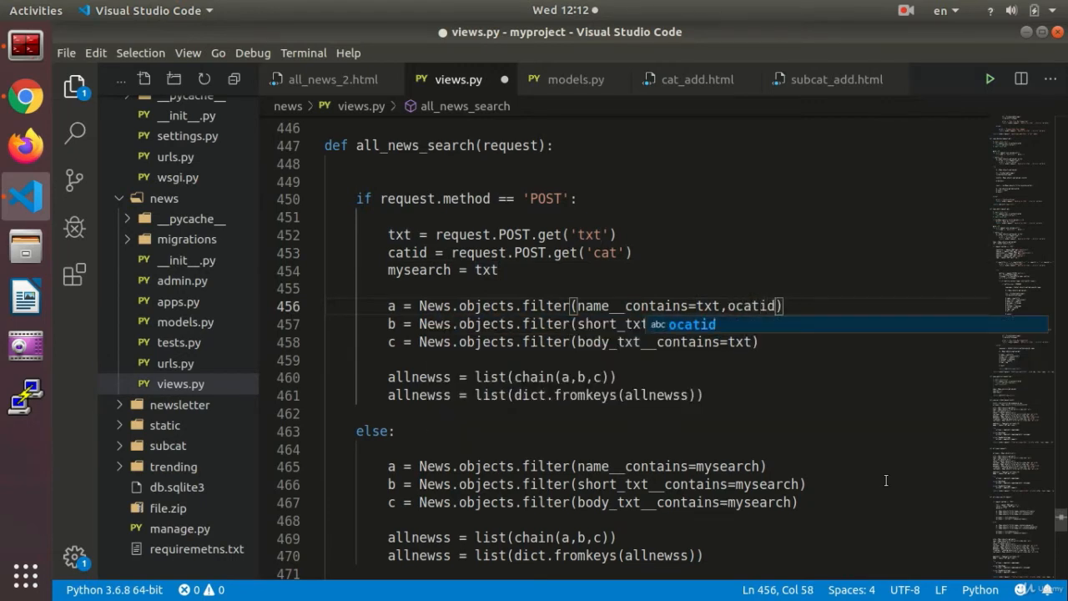
text(=)
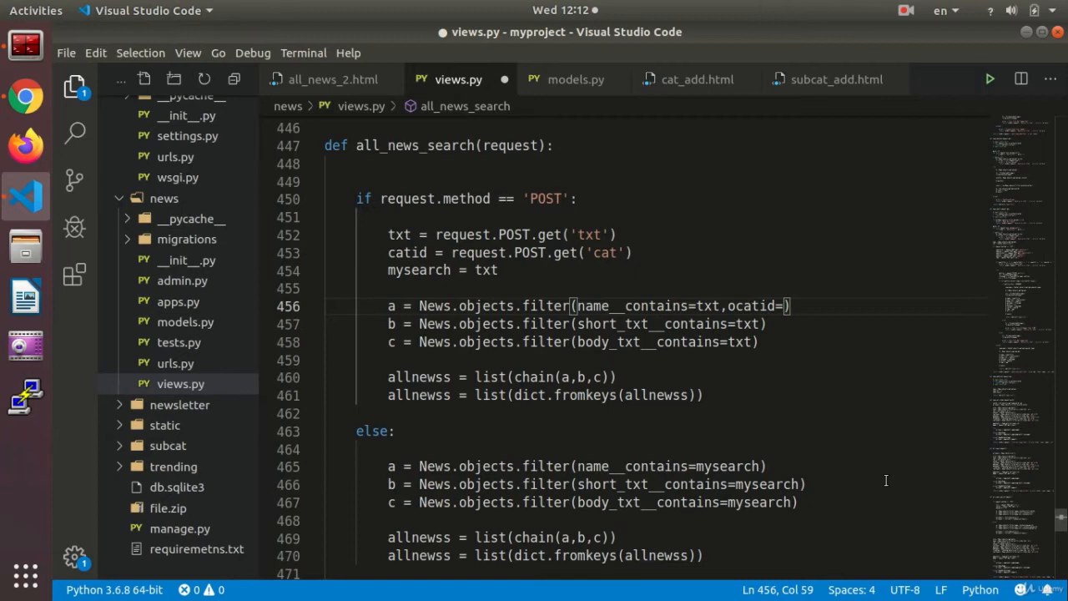
text(catid)
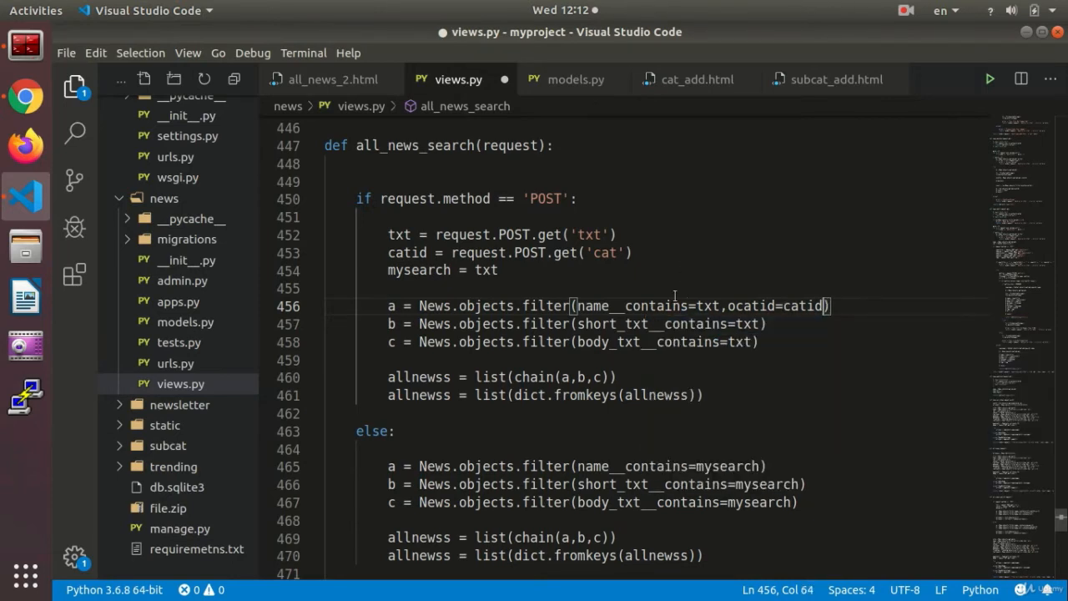
drag(719, 306, 821, 305)
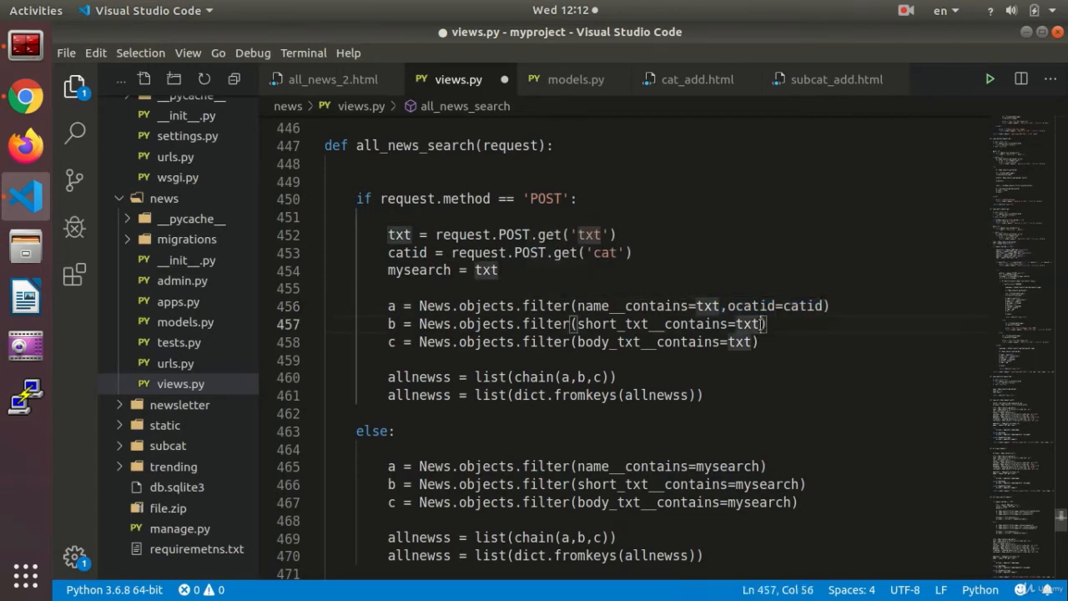
Paste ,ocatid=catid onto the remaining News filters in all_news_search.
text(,ocatid=catid)
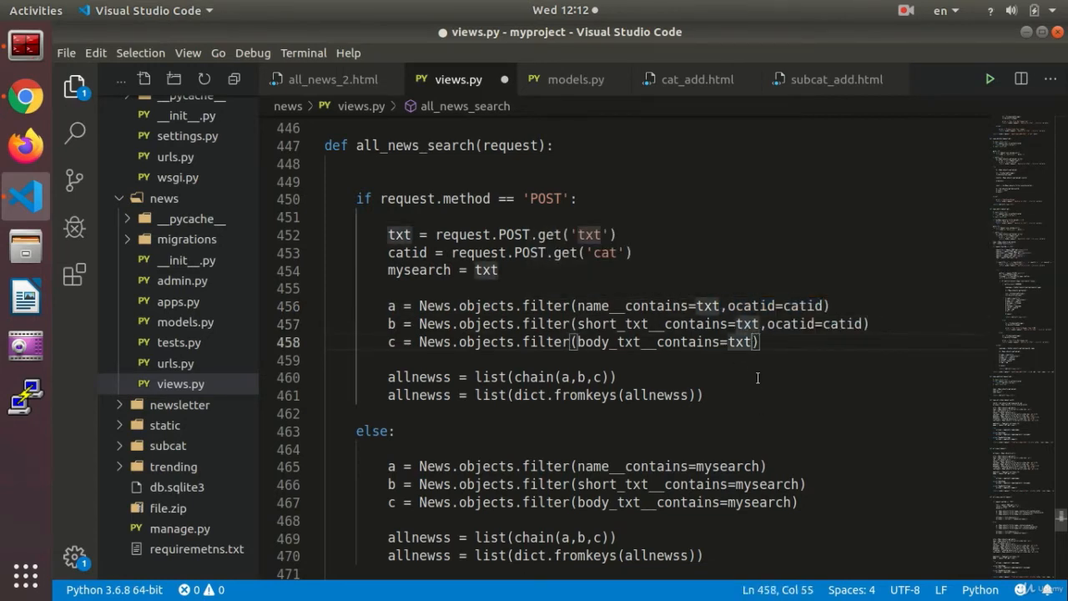
text(,ocatid=catid)
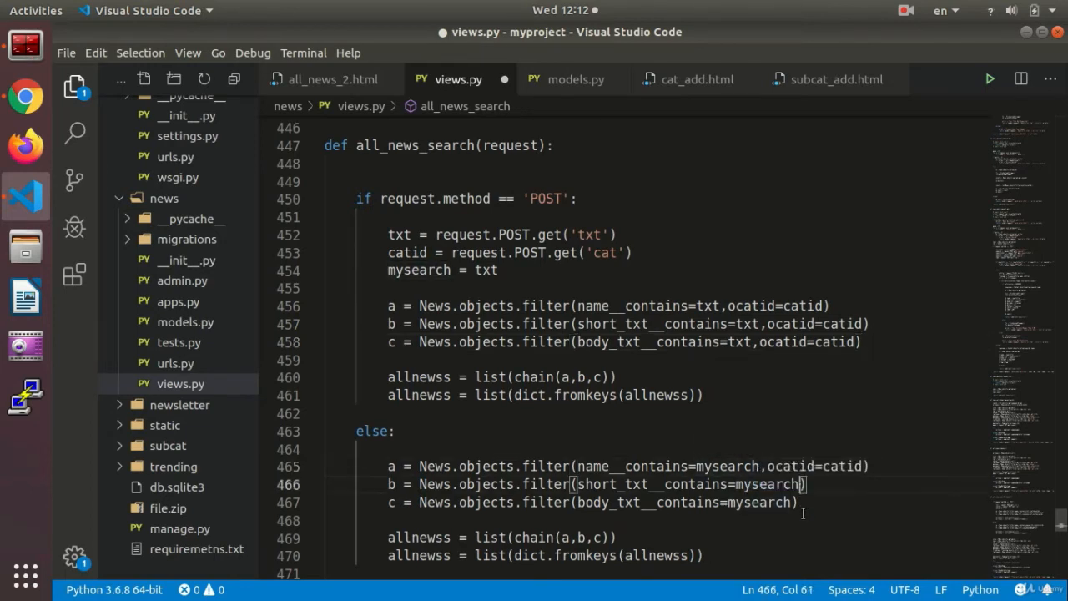
text(,ocatid=catid)
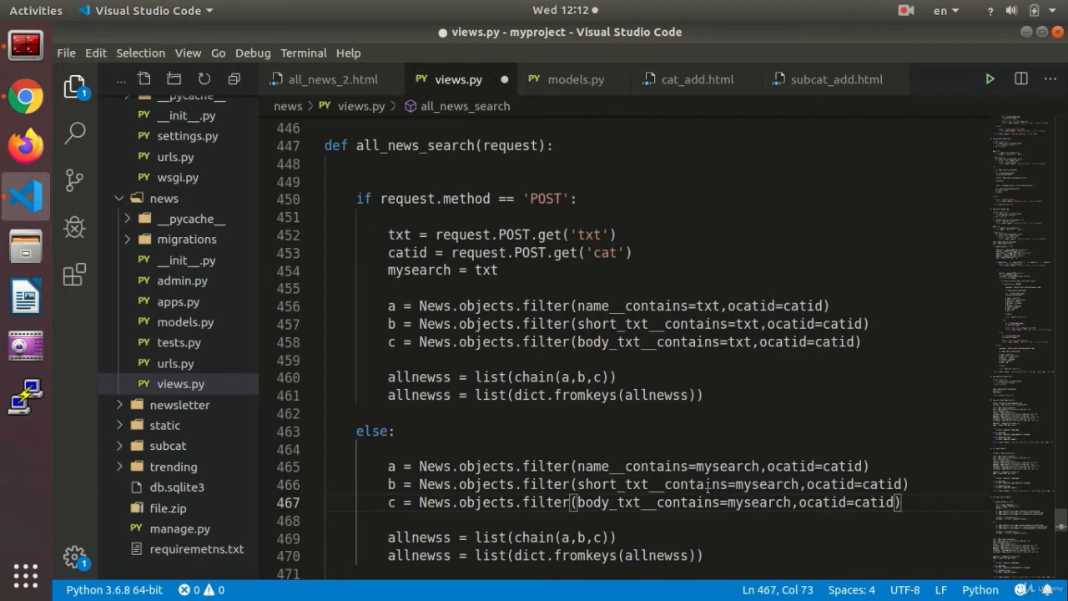
click(25, 97)
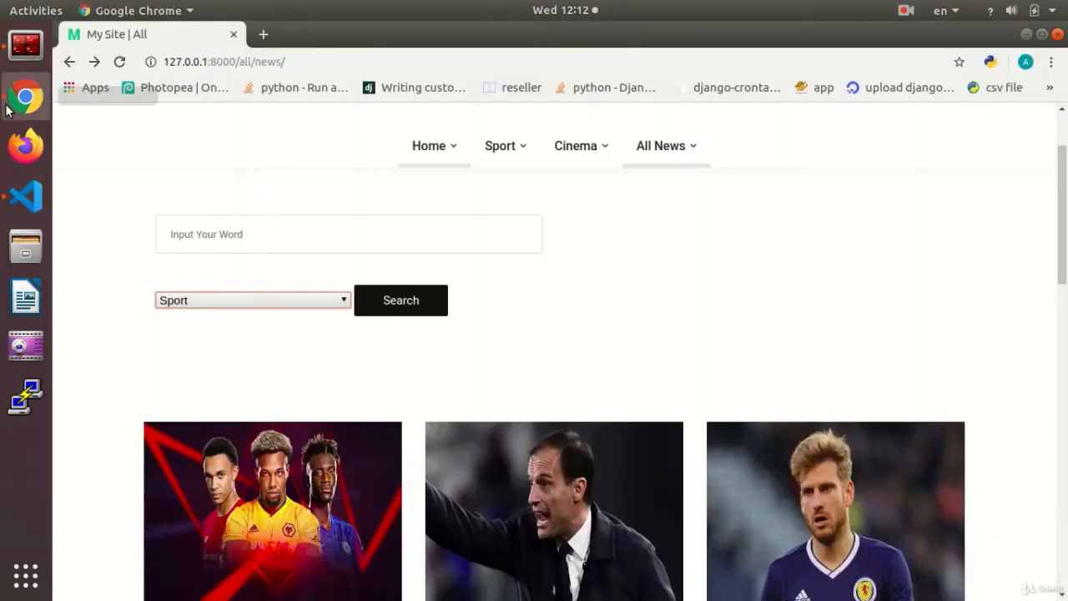
mouse_move(664, 146)
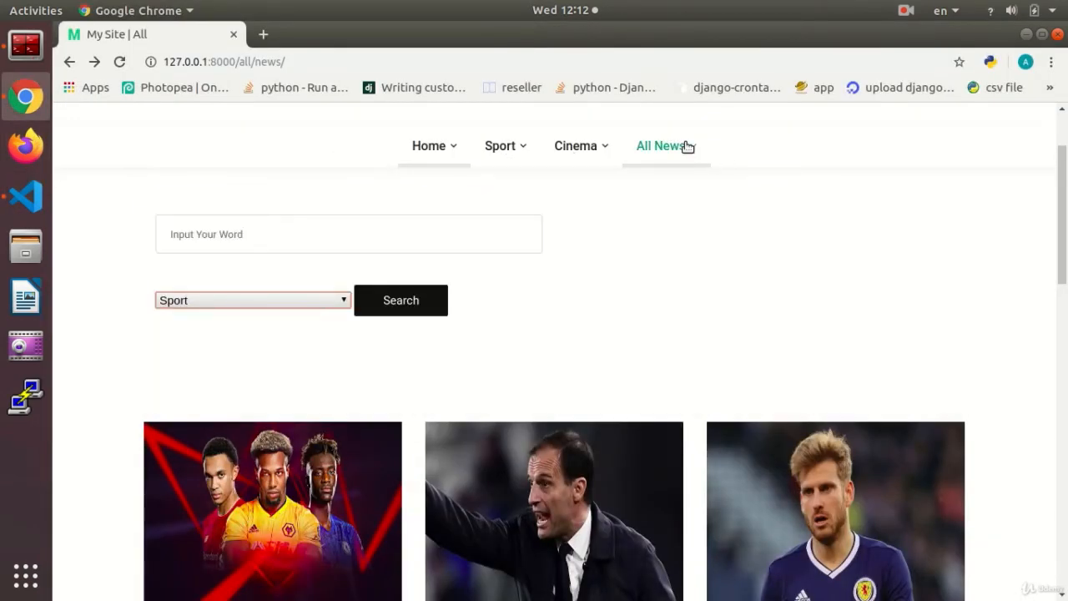
Run a word search with Sport kept as category, returning the single Back to the Future article.
click(349, 349)
text(a)
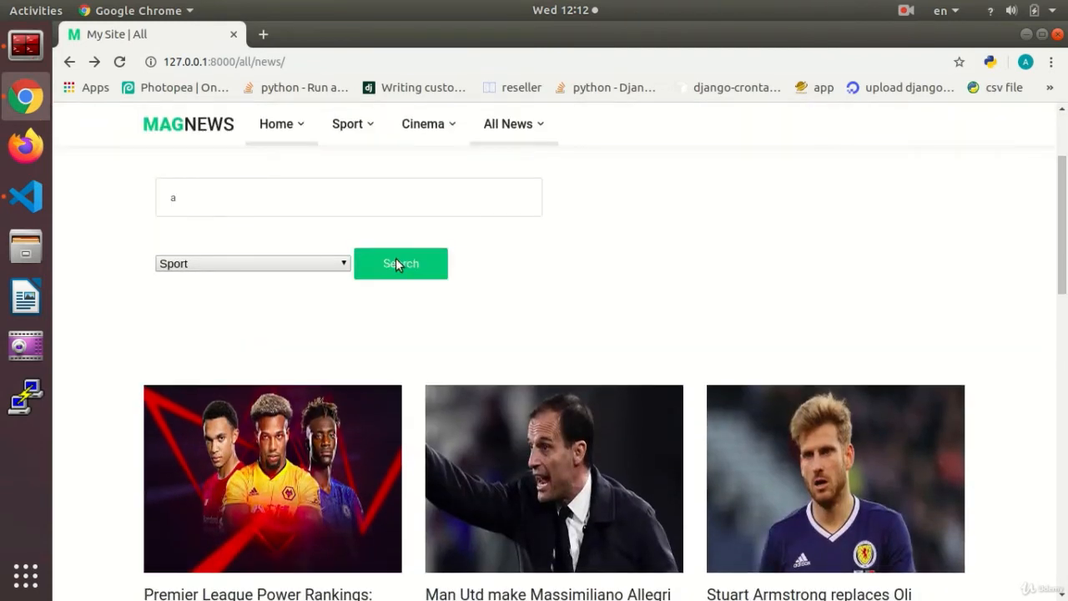
click(401, 264)
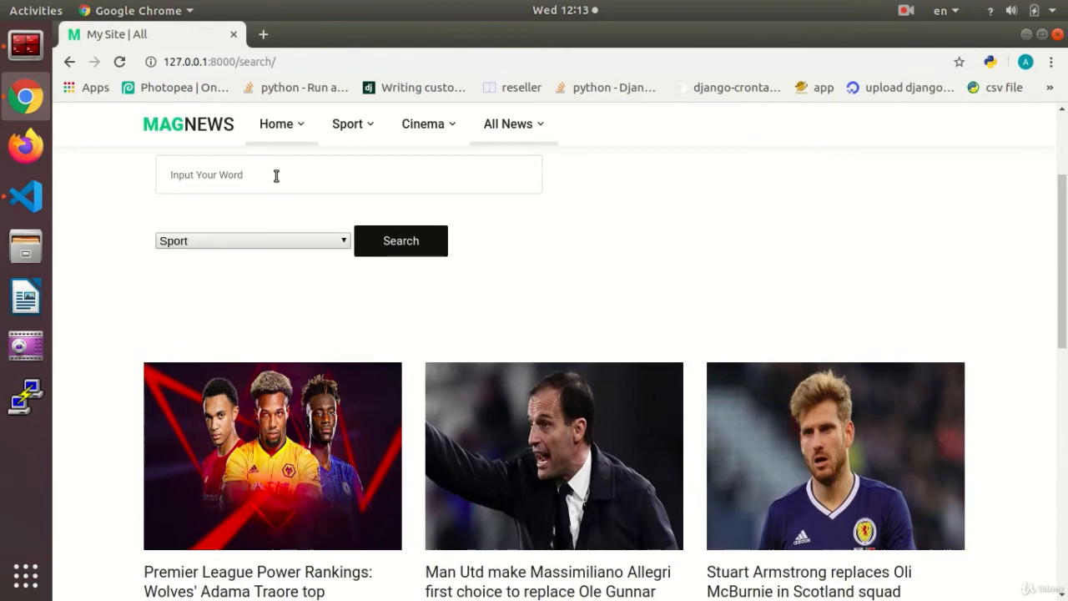
click(251, 240)
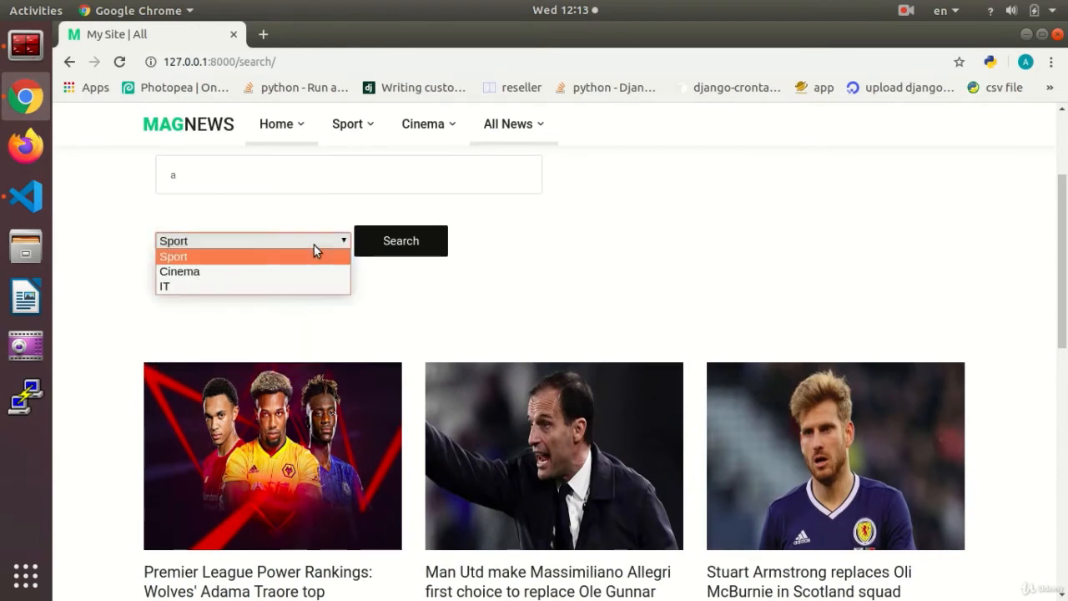
click(401, 240)
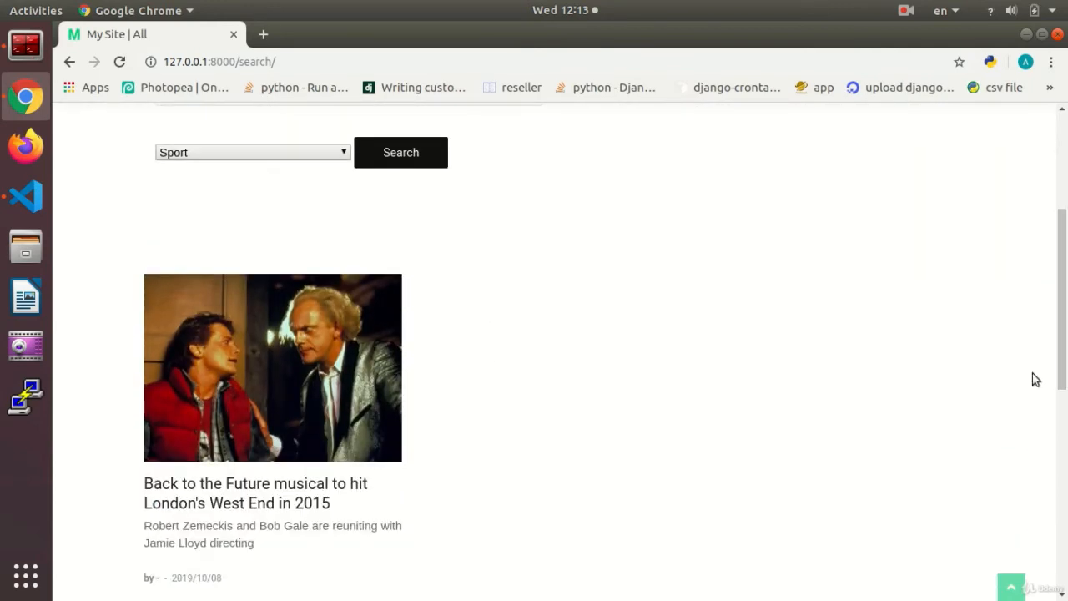
mouse_move(564, 376)
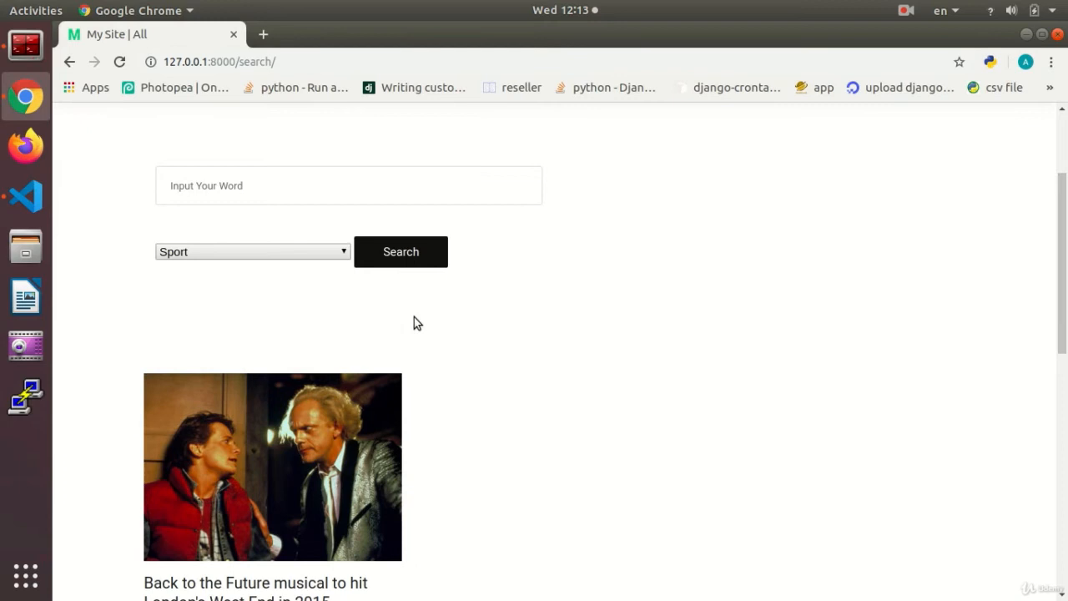
mouse_move(637, 396)
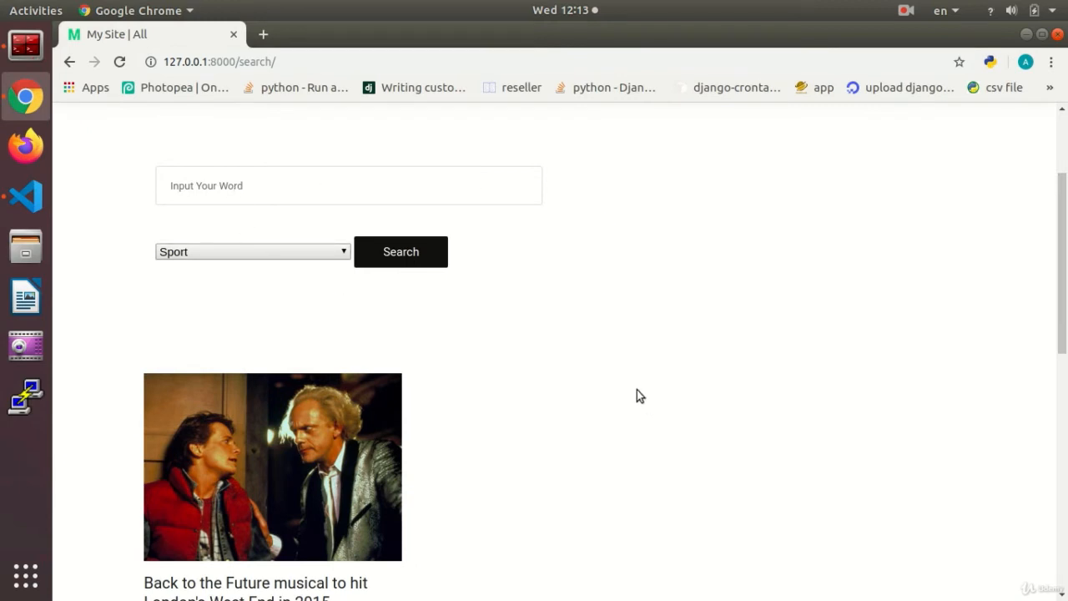
mouse_move(354, 314)
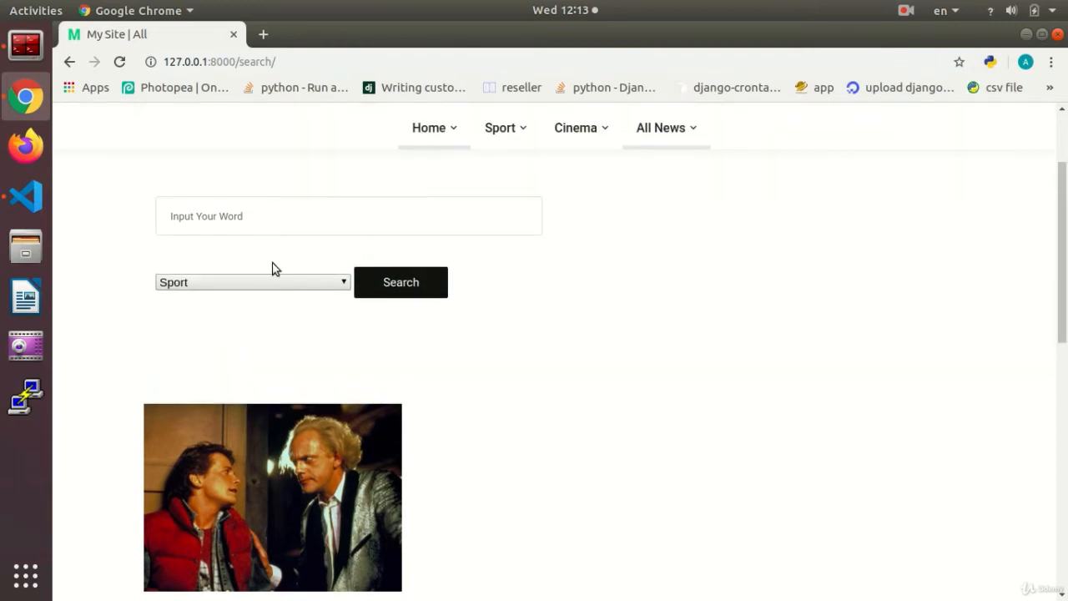
click(250, 281)
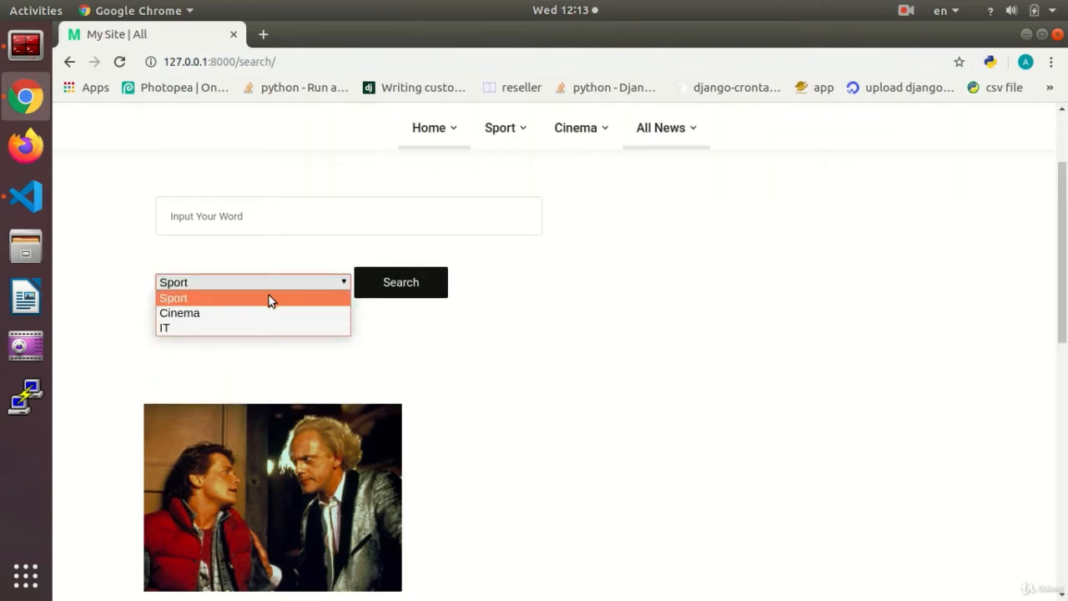
mouse_move(266, 287)
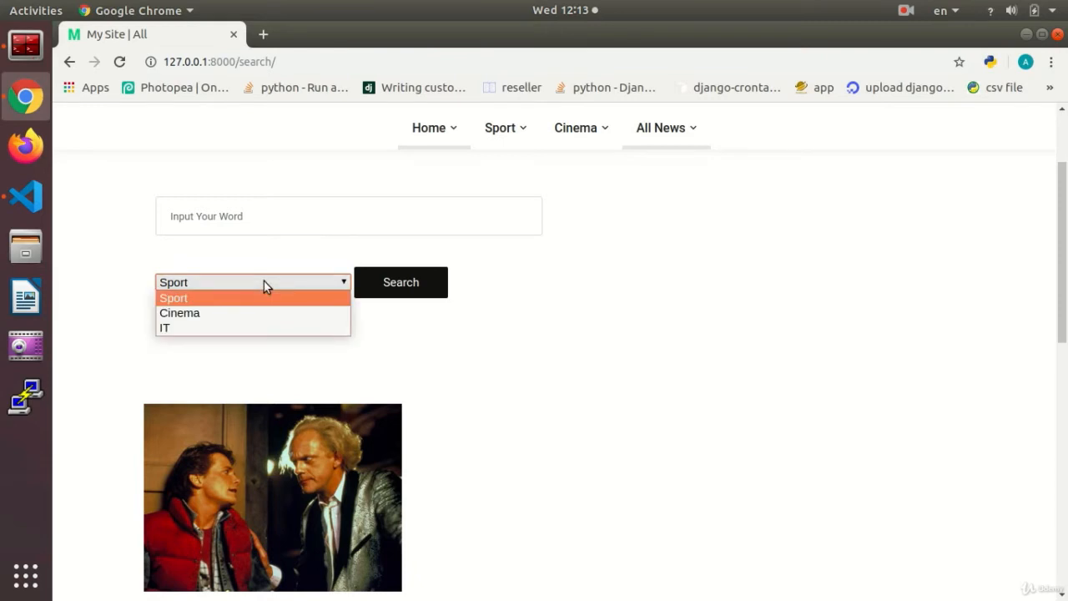
mouse_move(135, 207)
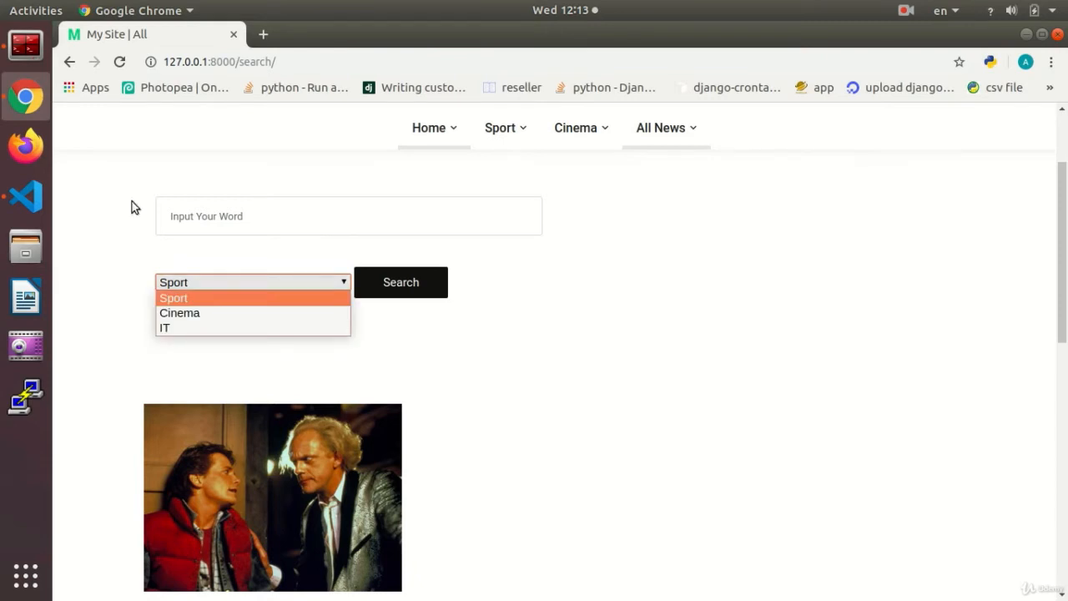
mouse_move(258, 312)
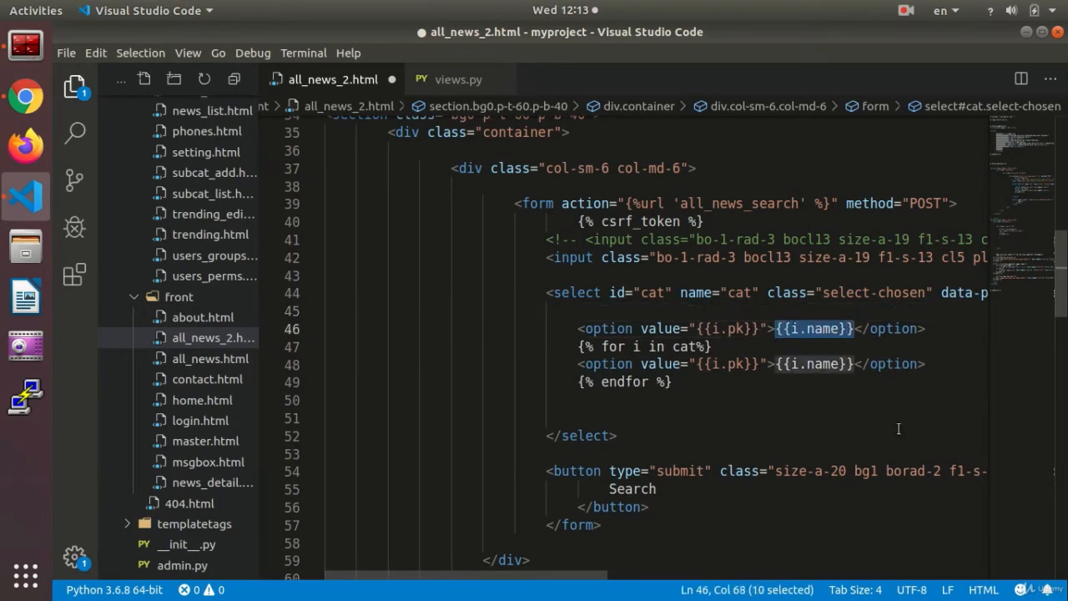
Add <option value="0">All News</option> above the category loop in all_news_2.html.
text(All)
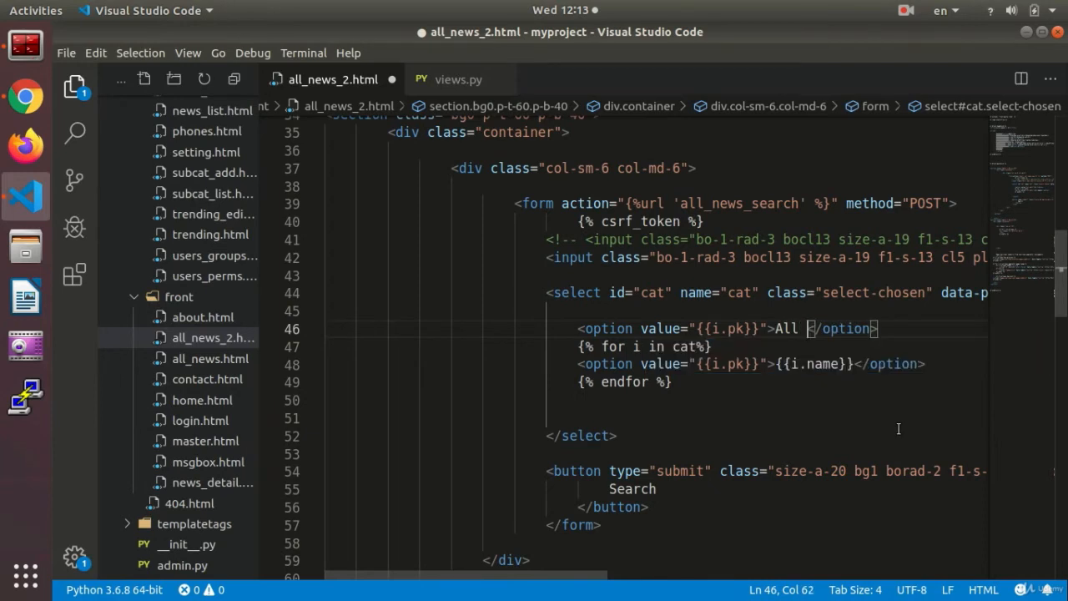
text(News)
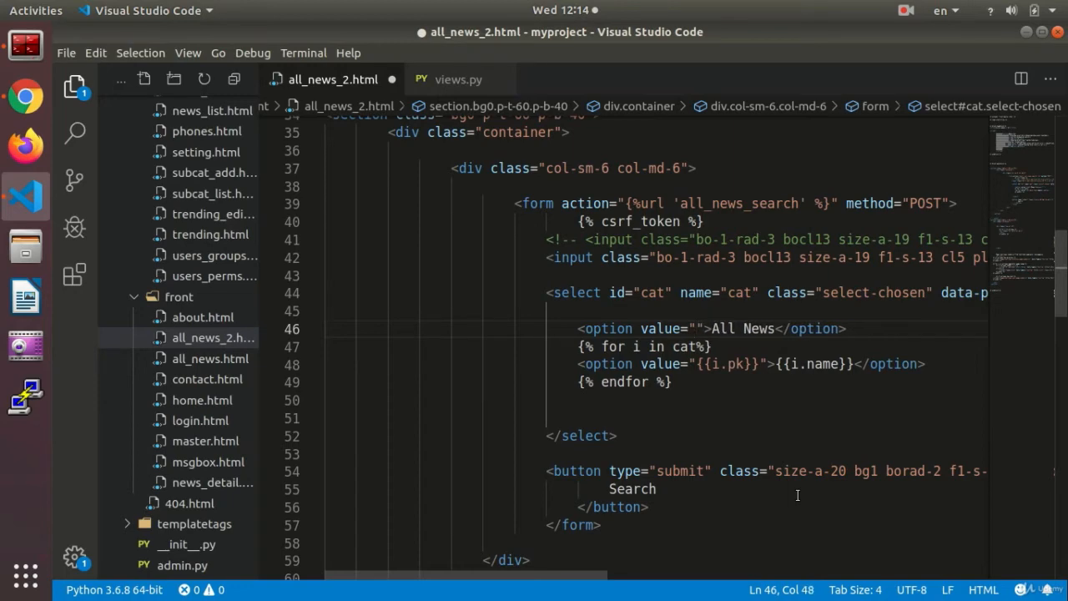
text(0)
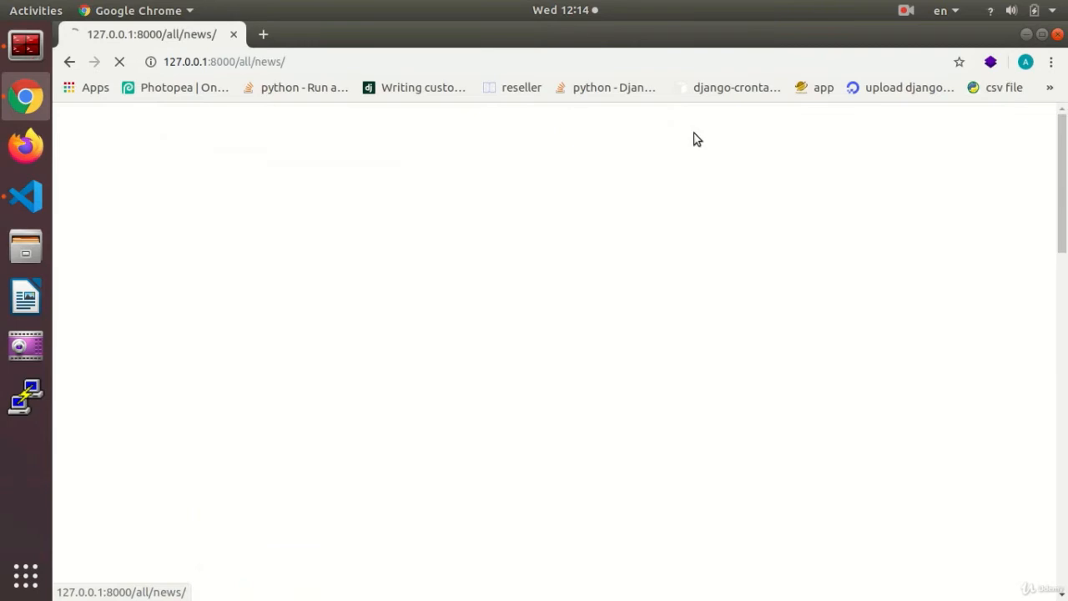
Confirm the reloaded category dropdown lists All News above Sport, Cinema and IT.
click(250, 414)
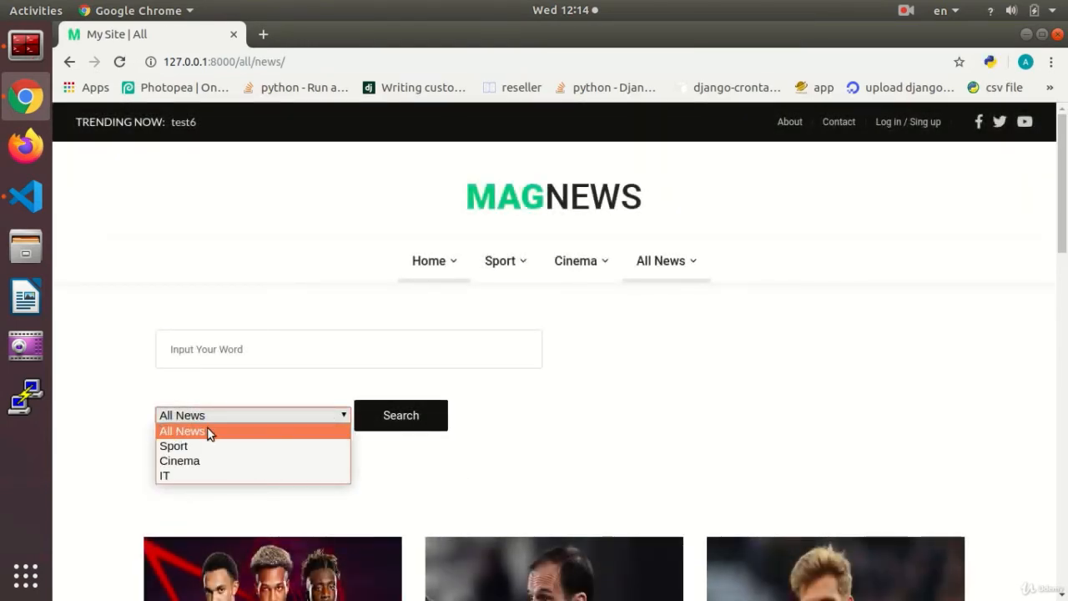
mouse_move(207, 461)
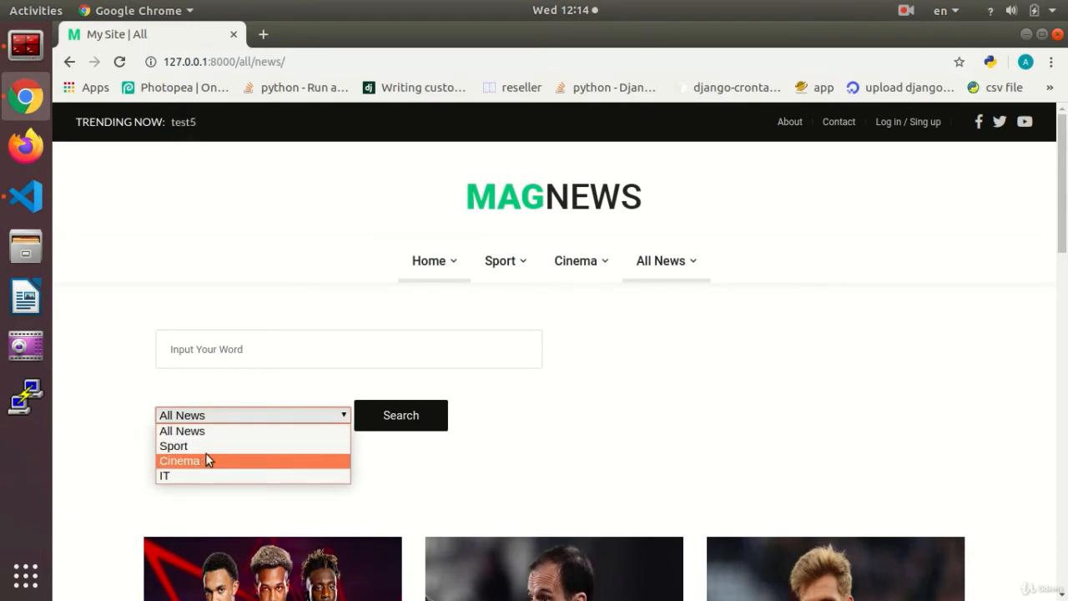
mouse_move(233, 430)
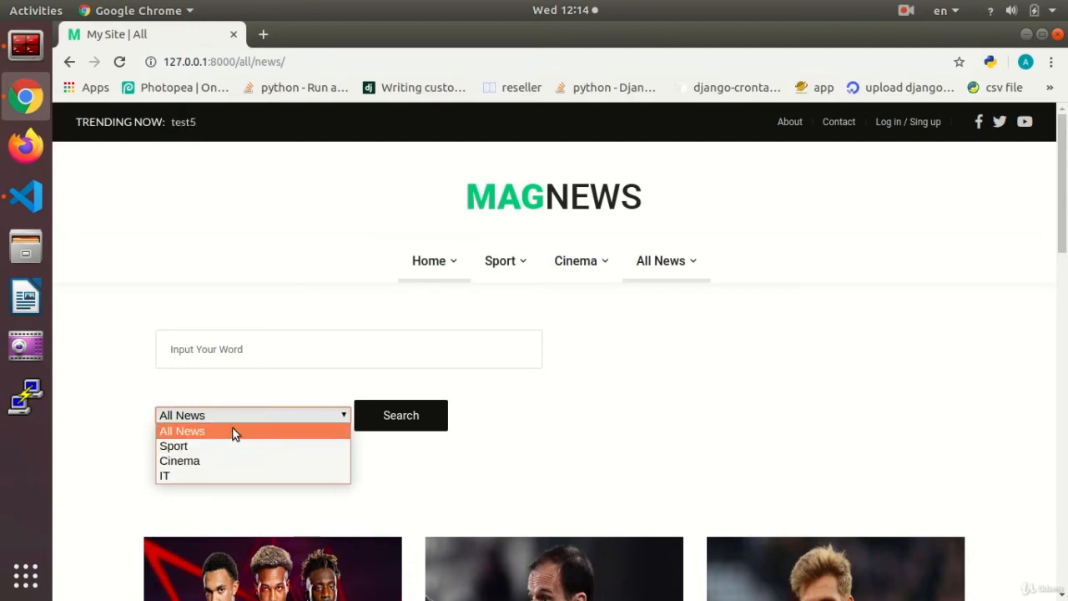
mouse_move(221, 461)
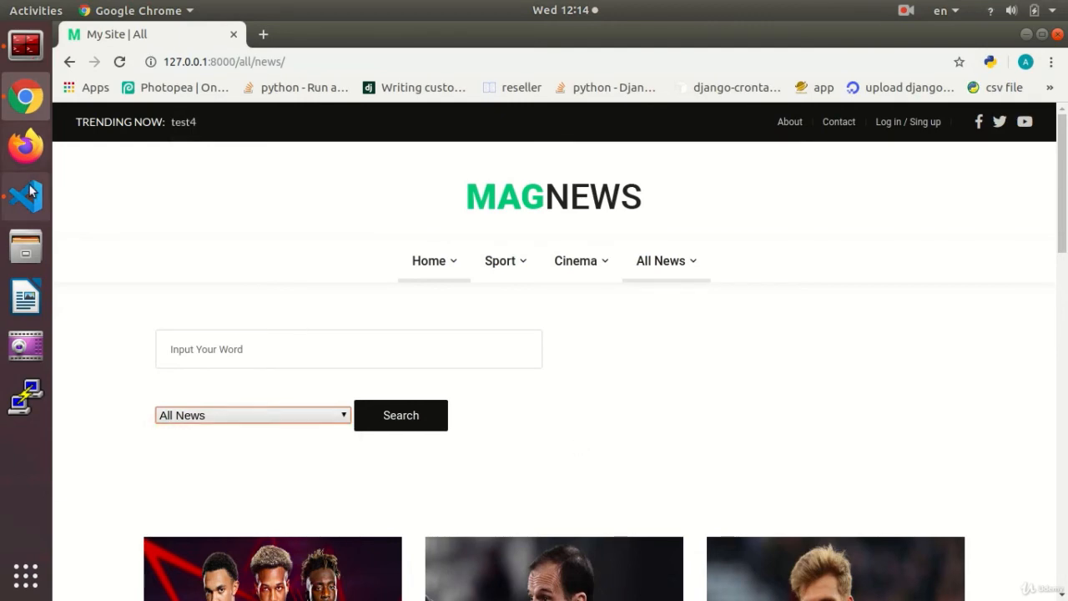
click(25, 197)
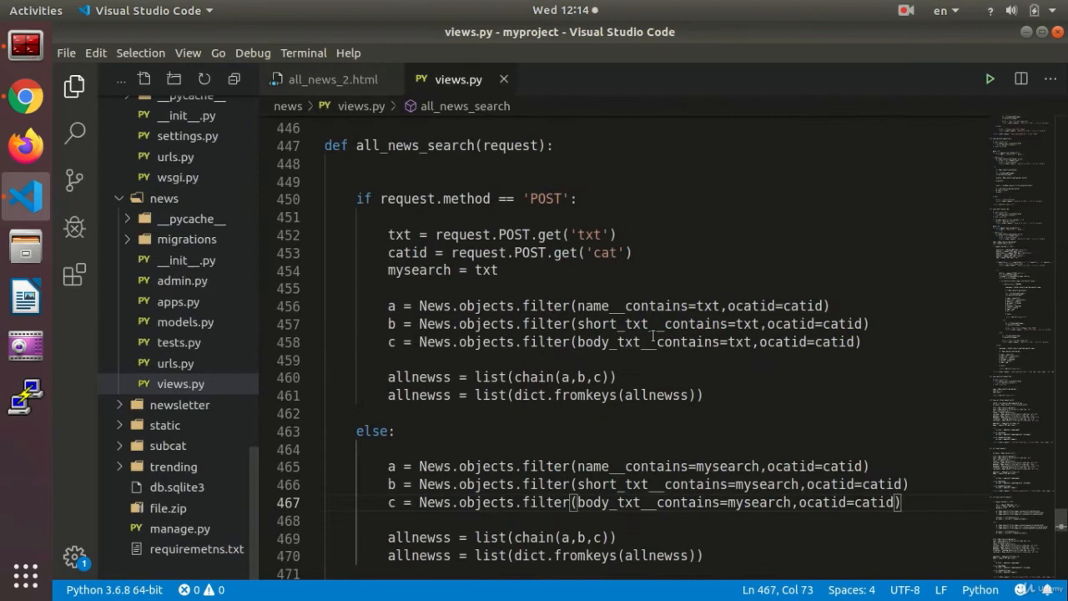
mouse_move(610, 267)
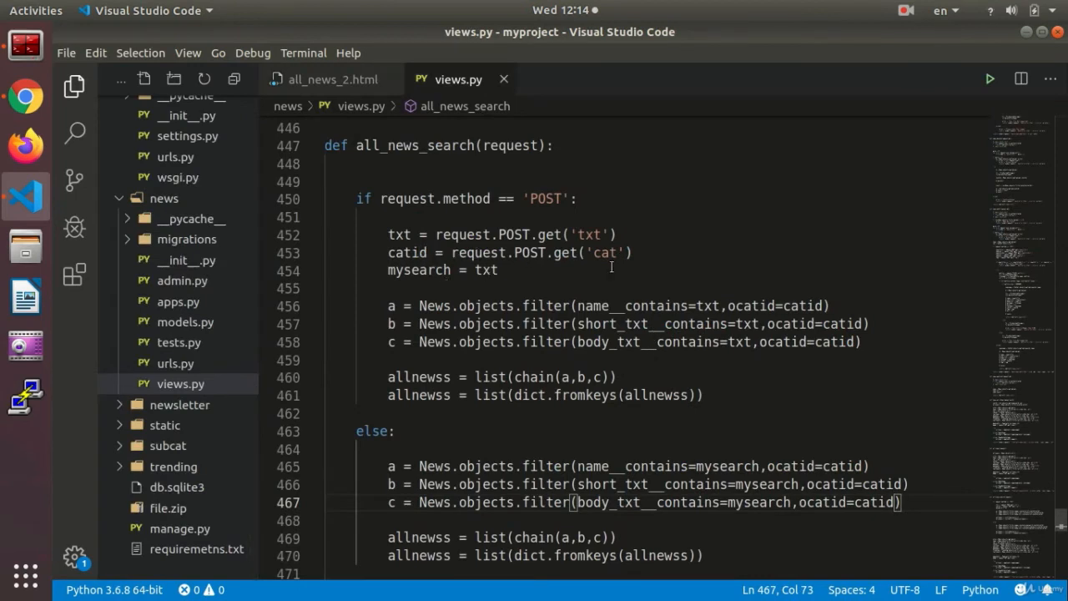
Wrap the filter queries in if catid == "0": / else: with the three lines copied into both branches.
key(Enter)
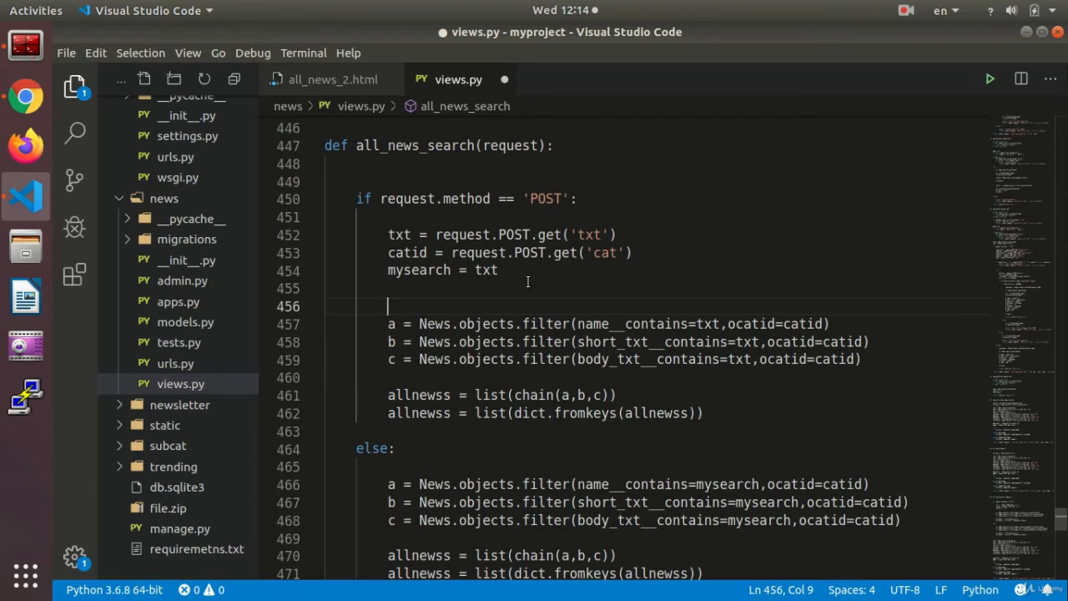
text(if)
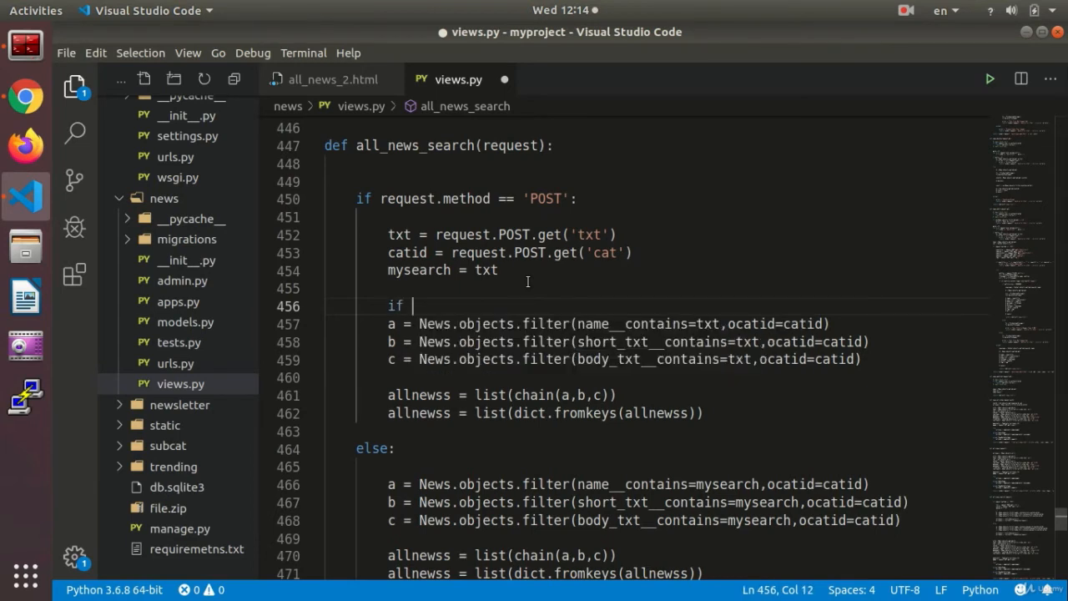
text(catid ==)
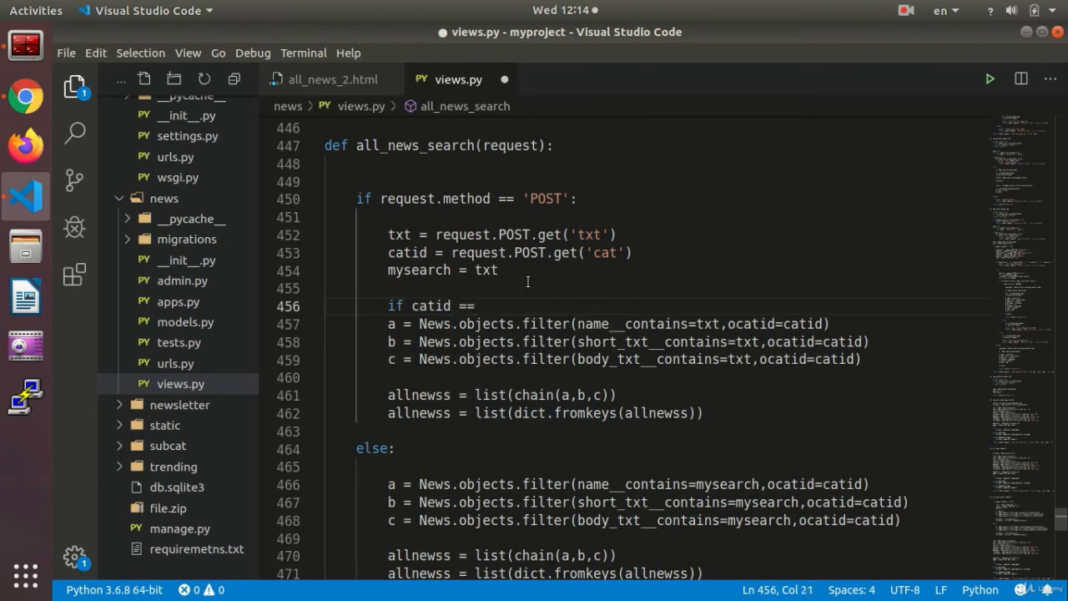
text("0)
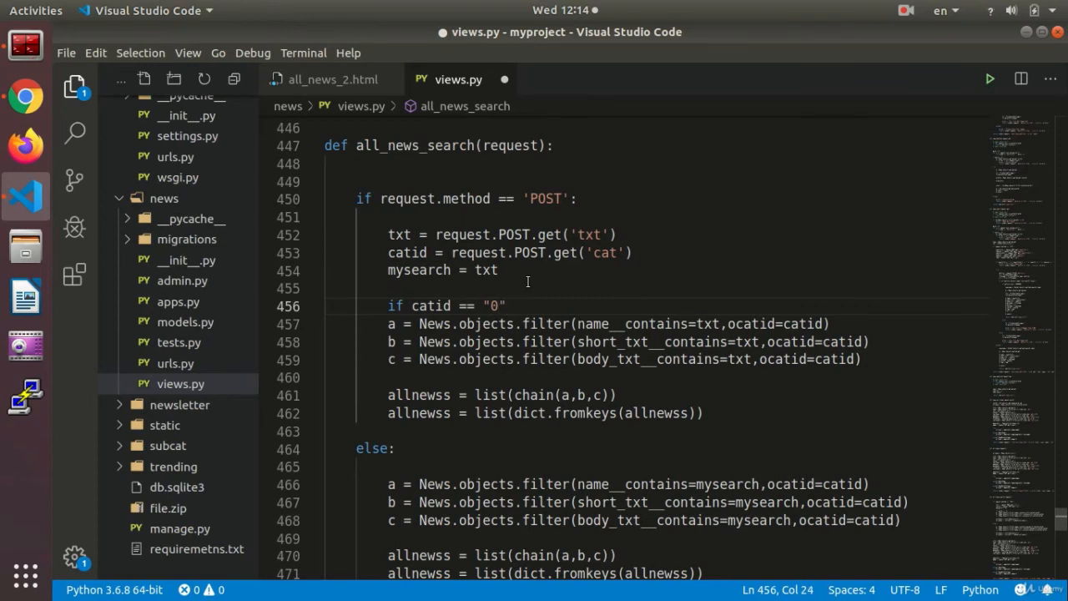
text(:)
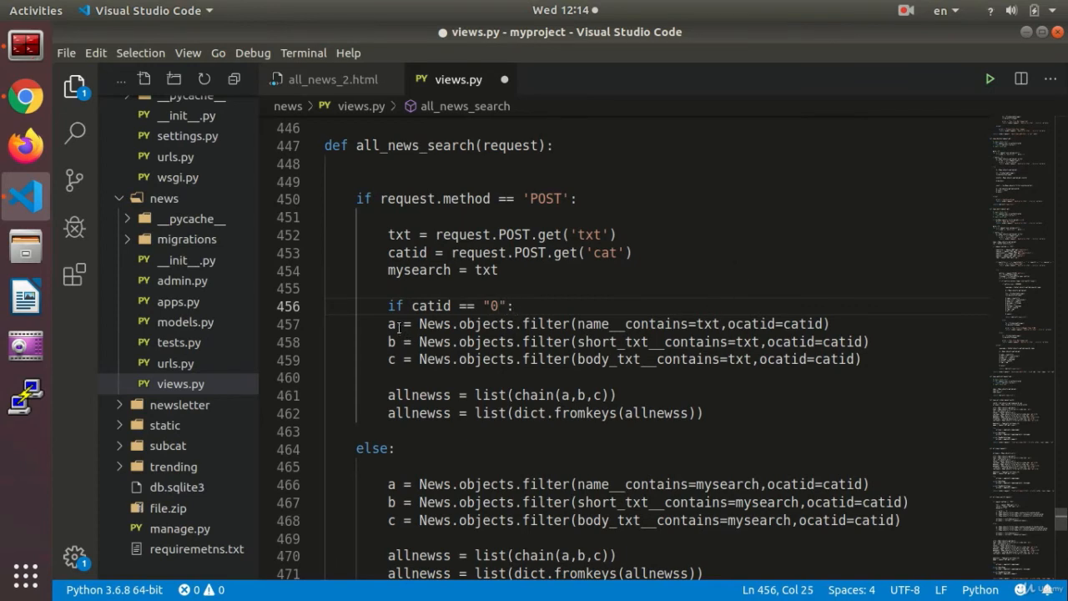
drag(387, 323, 864, 359)
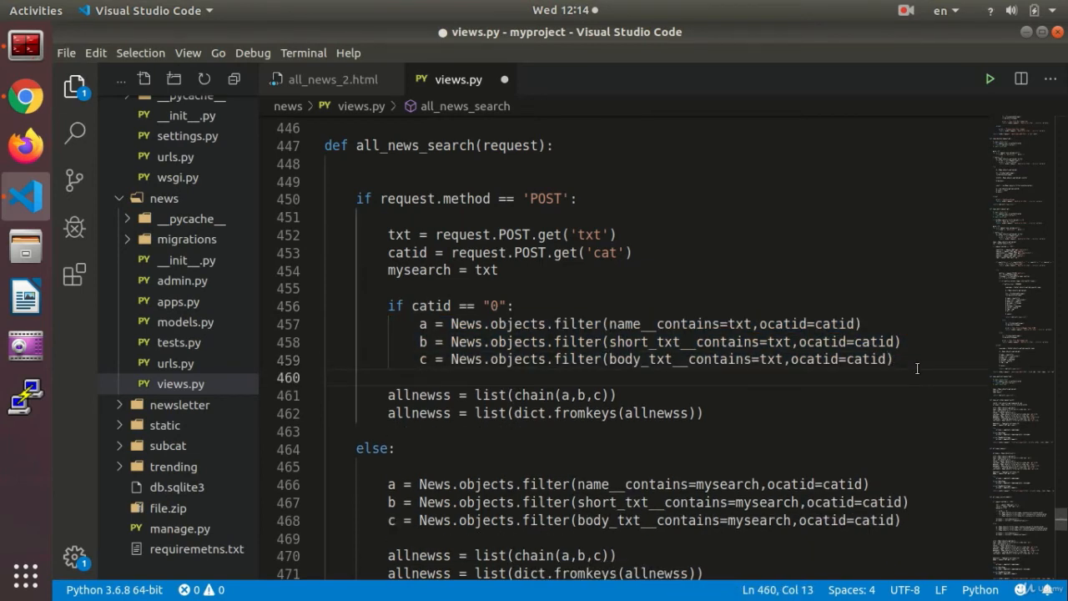
text(else:)
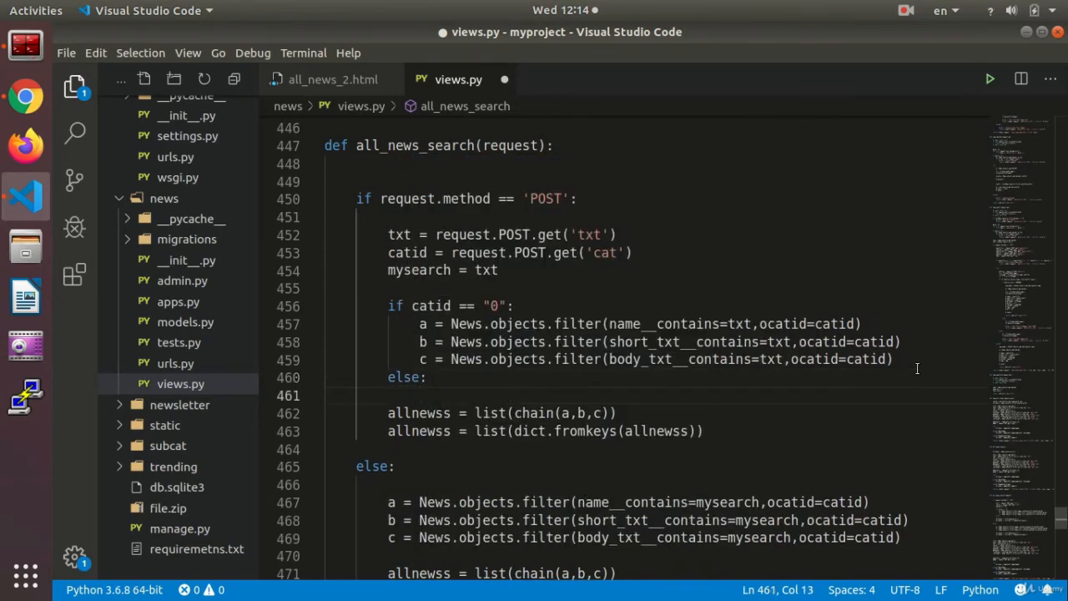
drag(420, 324, 611, 324)
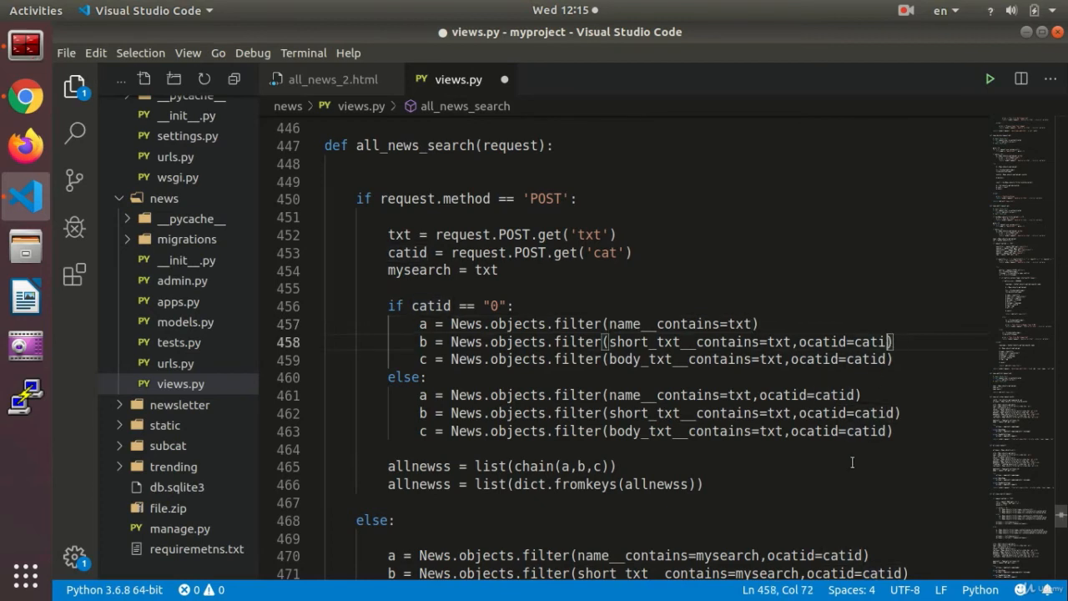
Remove ocatid=catid from the queries under catid == "0" so they filter by text only.
key(BackSpace)
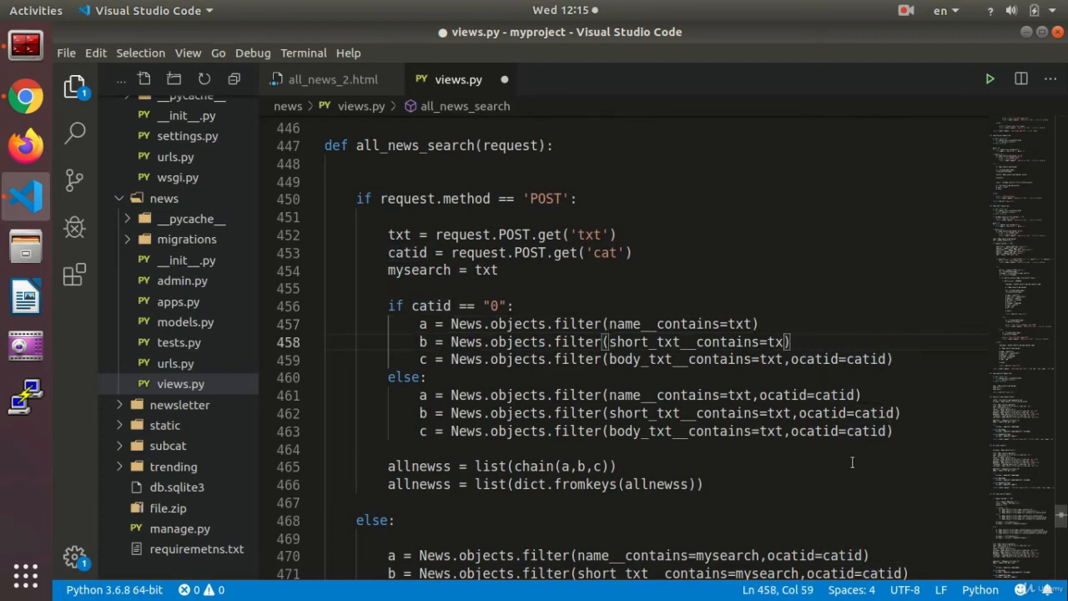
text(t,oca)
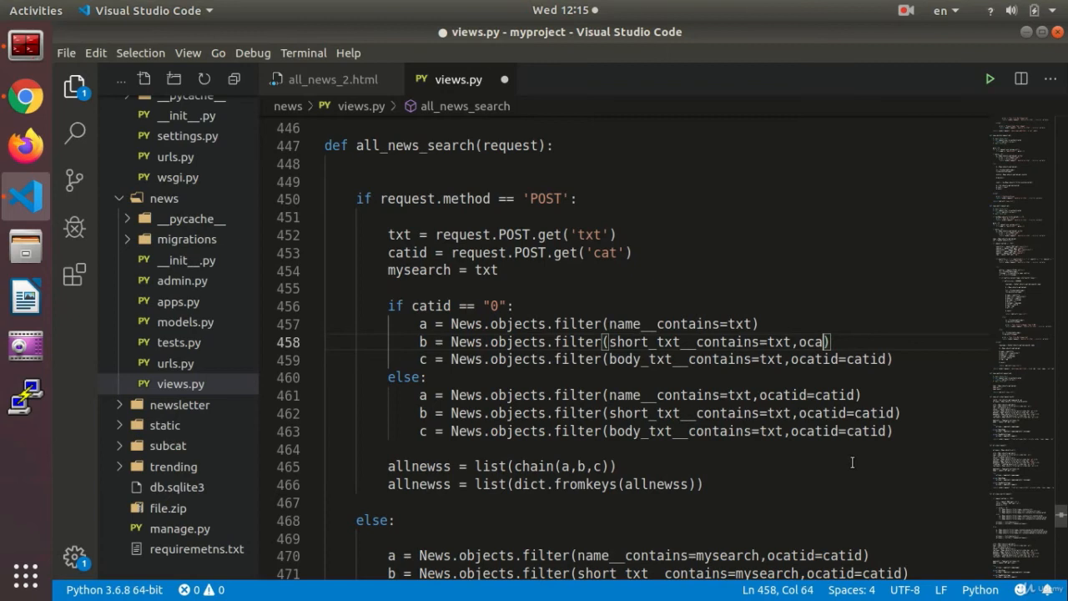
key(BackSpace)
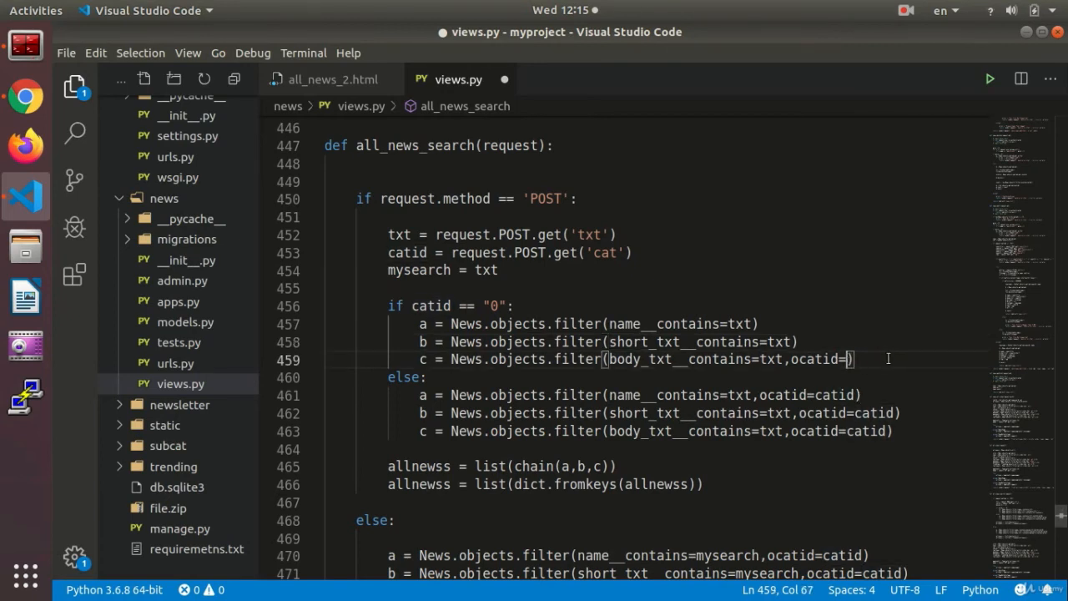
key(BackSpace)
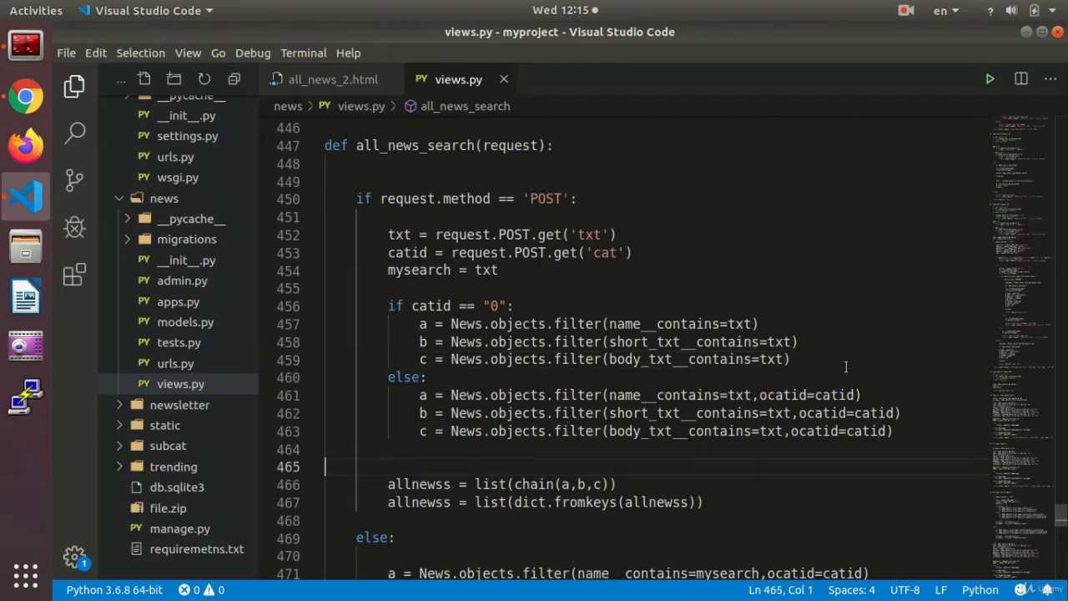
scroll(down, 3)
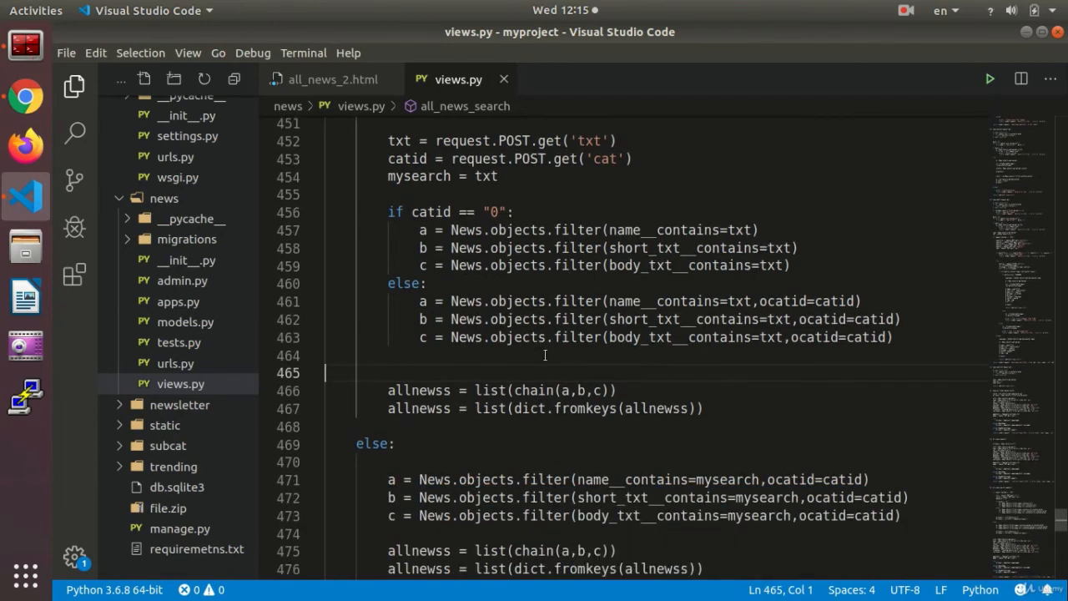
mouse_move(429, 461)
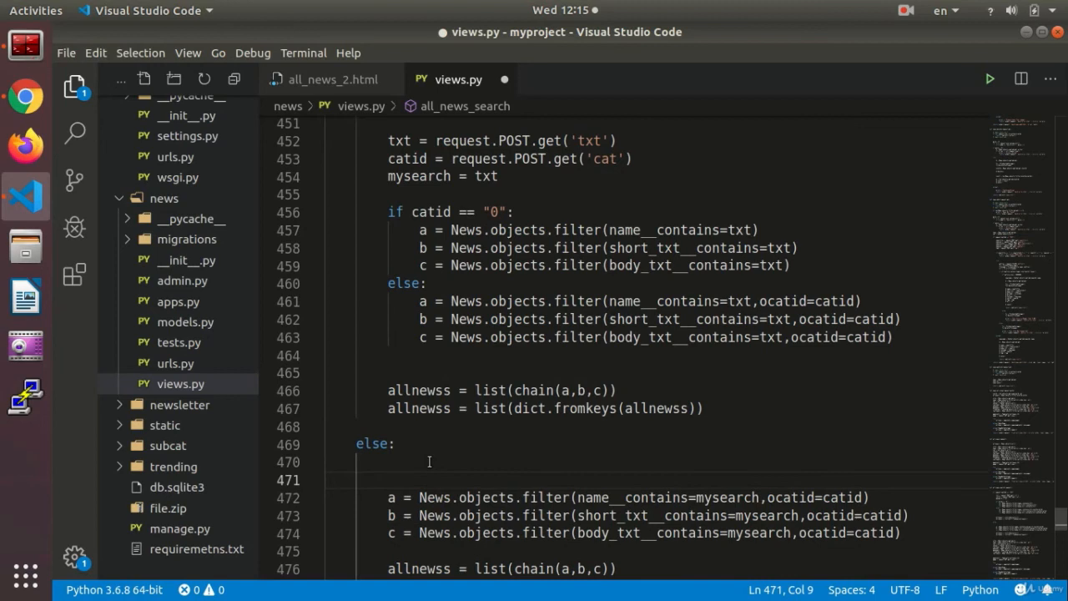
Wrap the mysearch queries in an if catid == "0" / else branch with copies in each.
text(if)
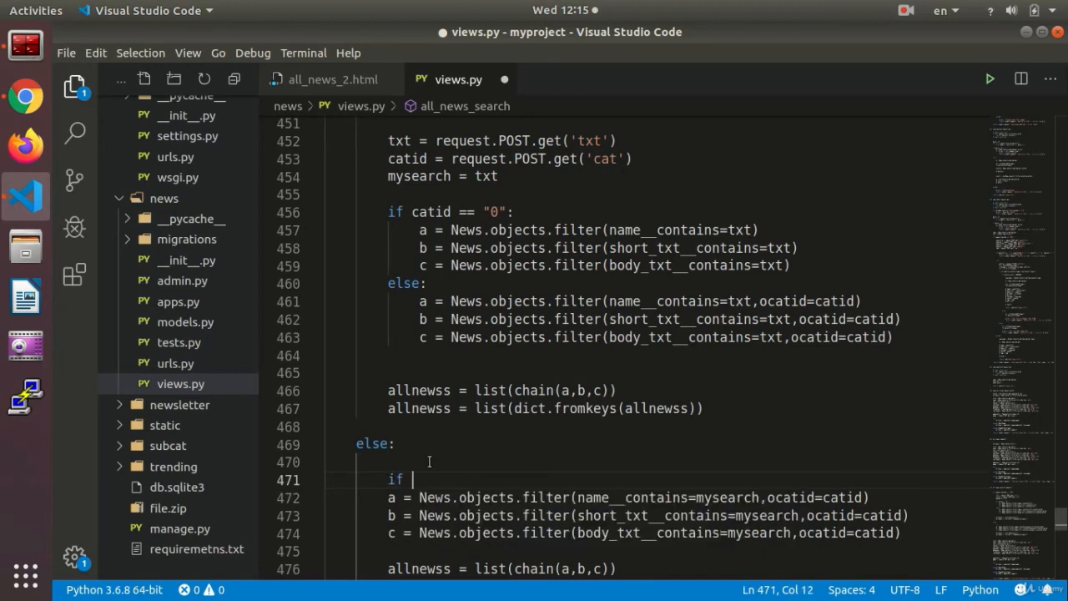
text(catid ==)
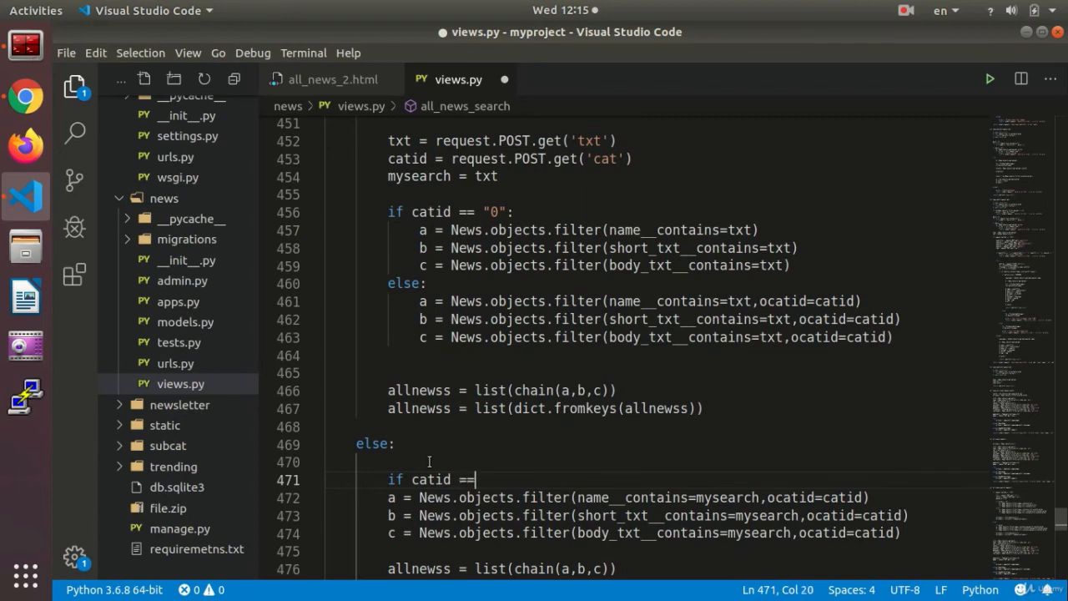
text("0":)
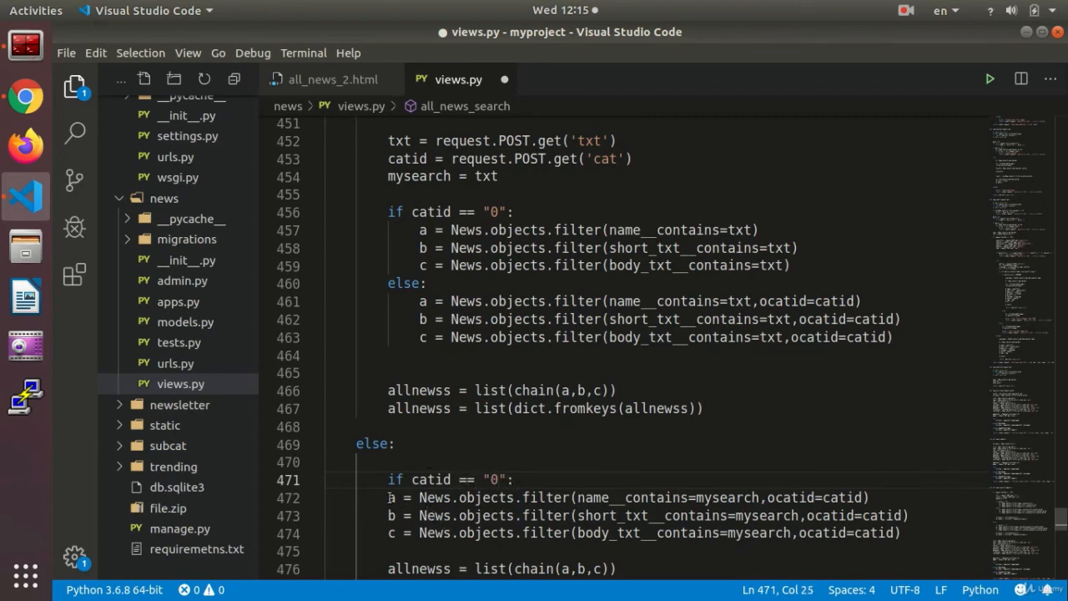
drag(387, 498, 733, 532)
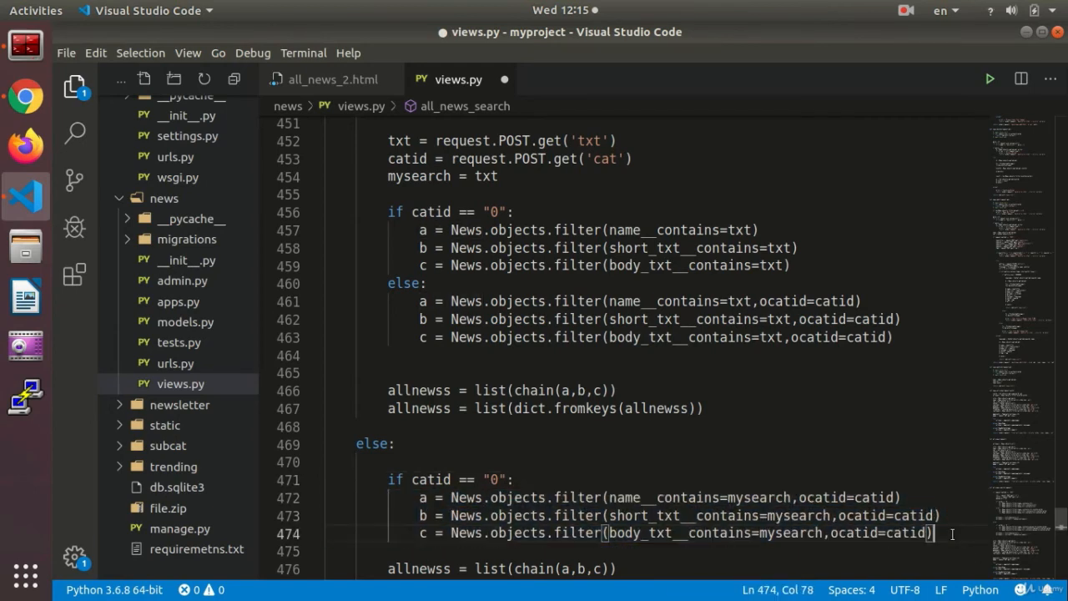
text(else:)
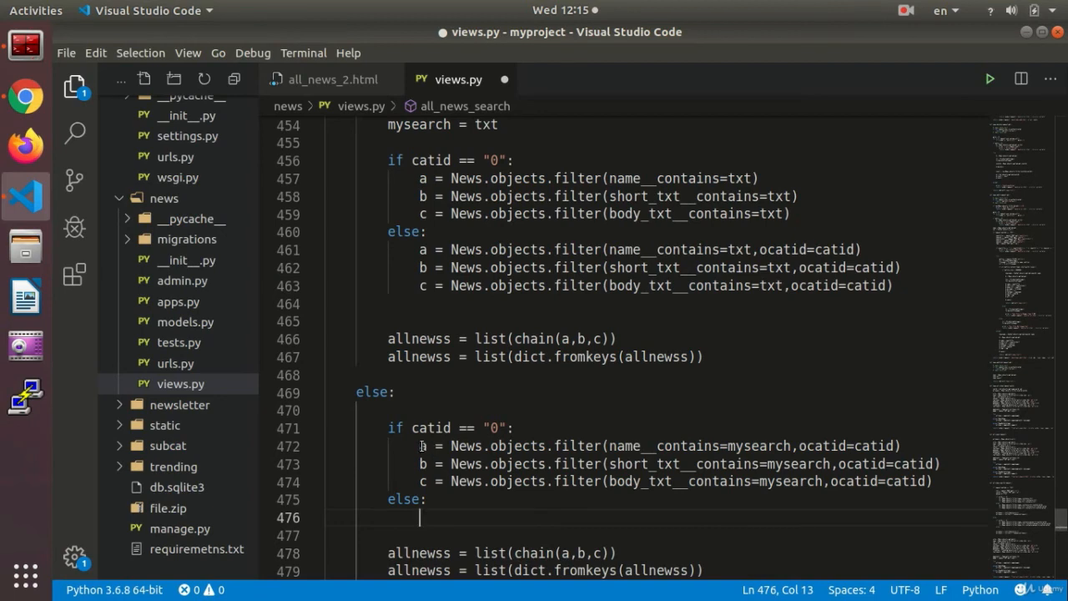
drag(421, 445, 933, 480)
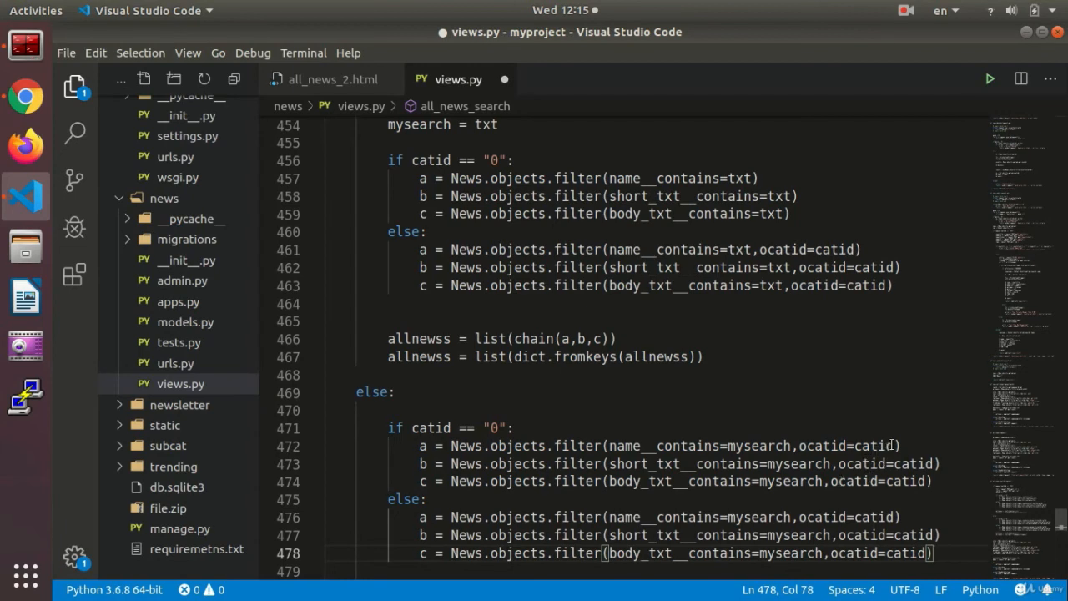
Remove ocatid=catid from the short-text and body-text queries under the zero branch.
click(882, 445)
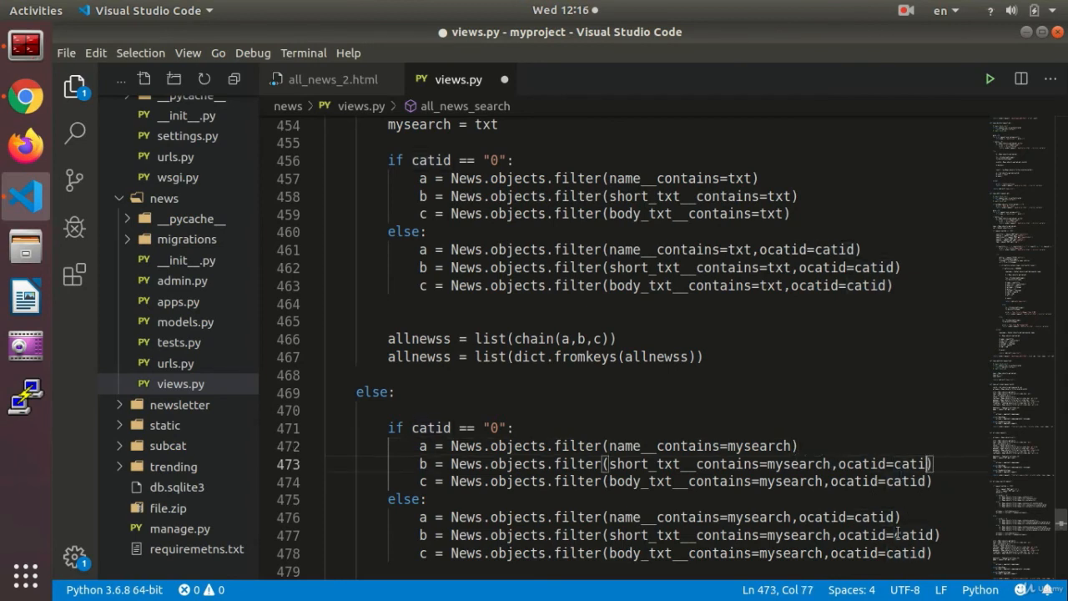
key(BackSpace)
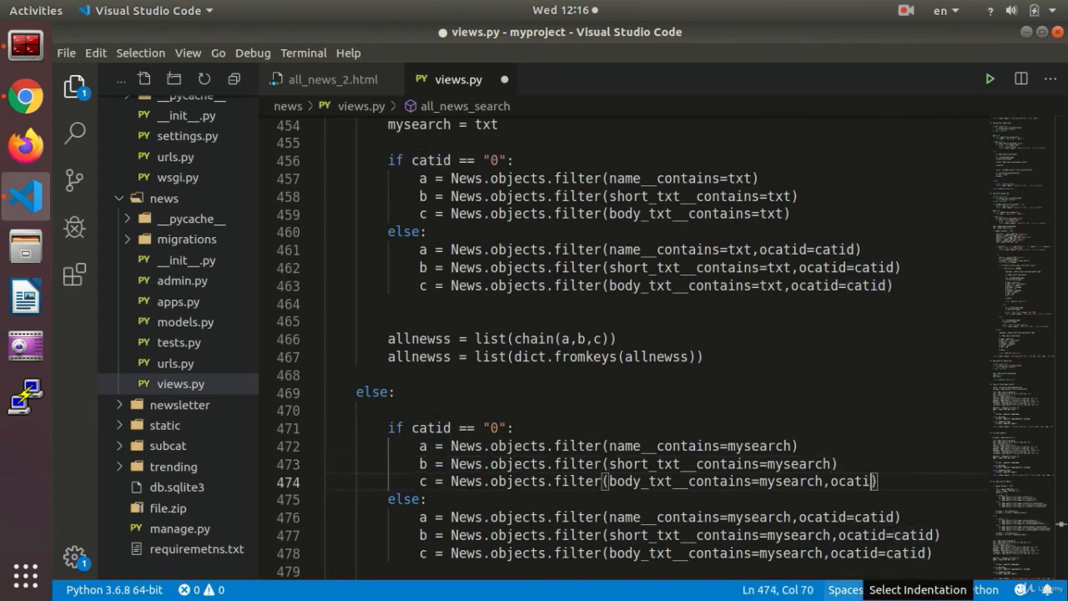
key(BackSpace)
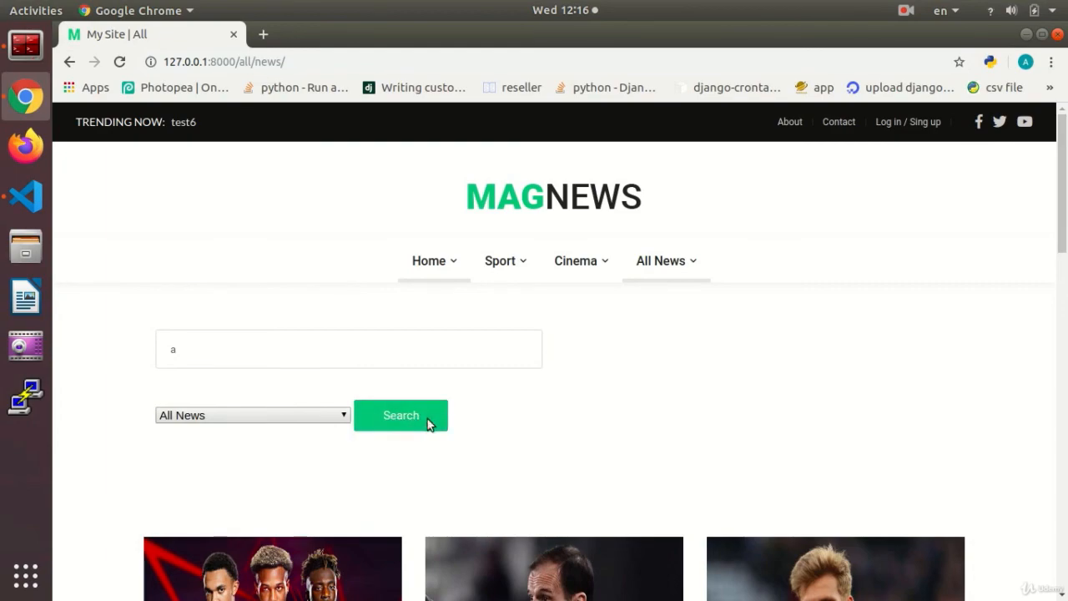
Run an All News search for 'a' and scroll through the three matching articles.
click(401, 414)
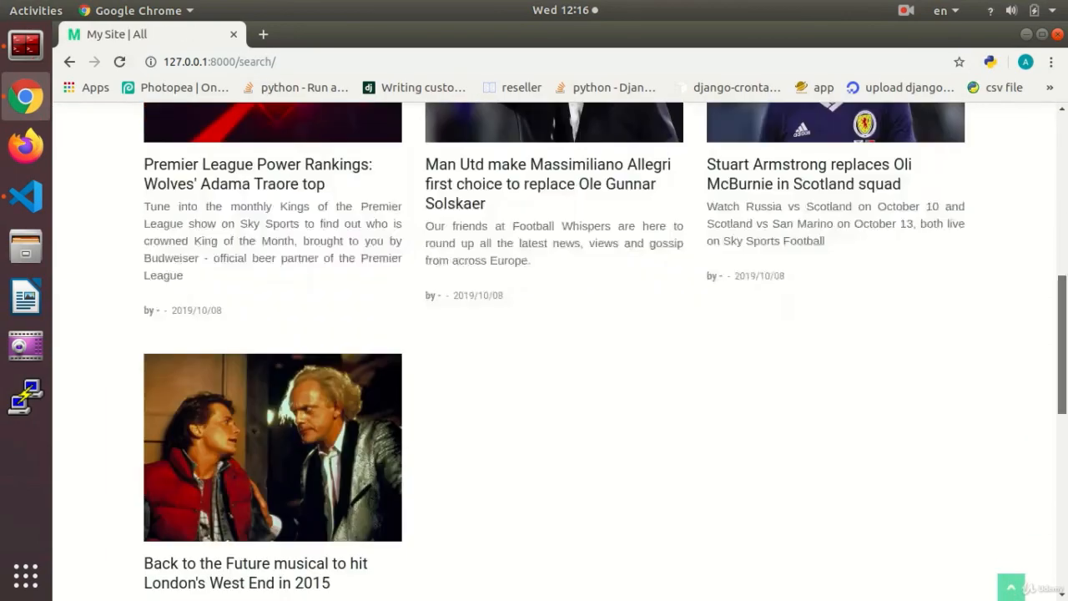
scroll(down, 3)
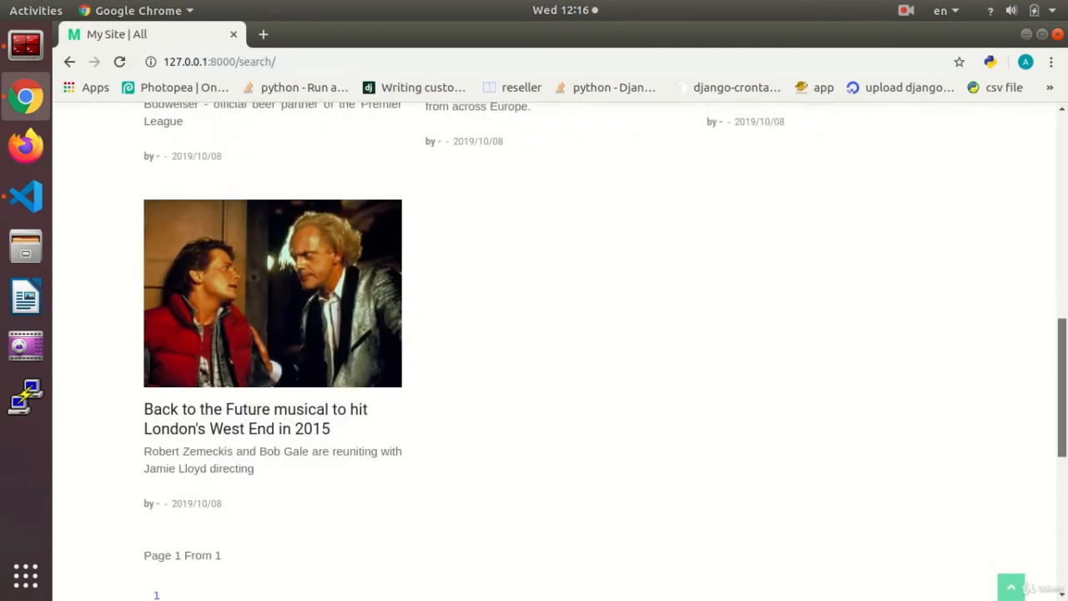
text(a)
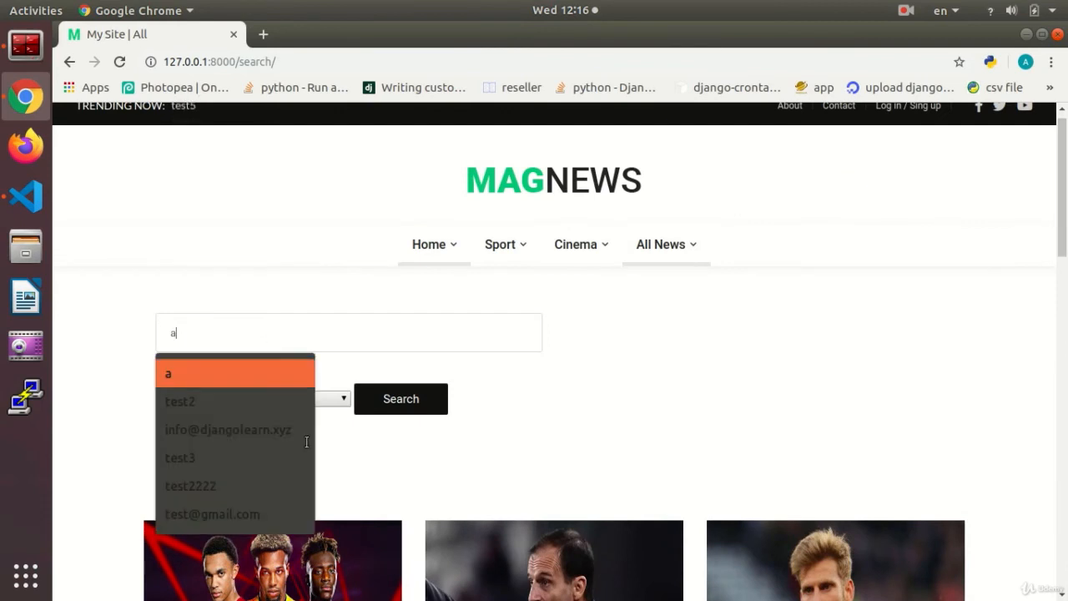
click(254, 397)
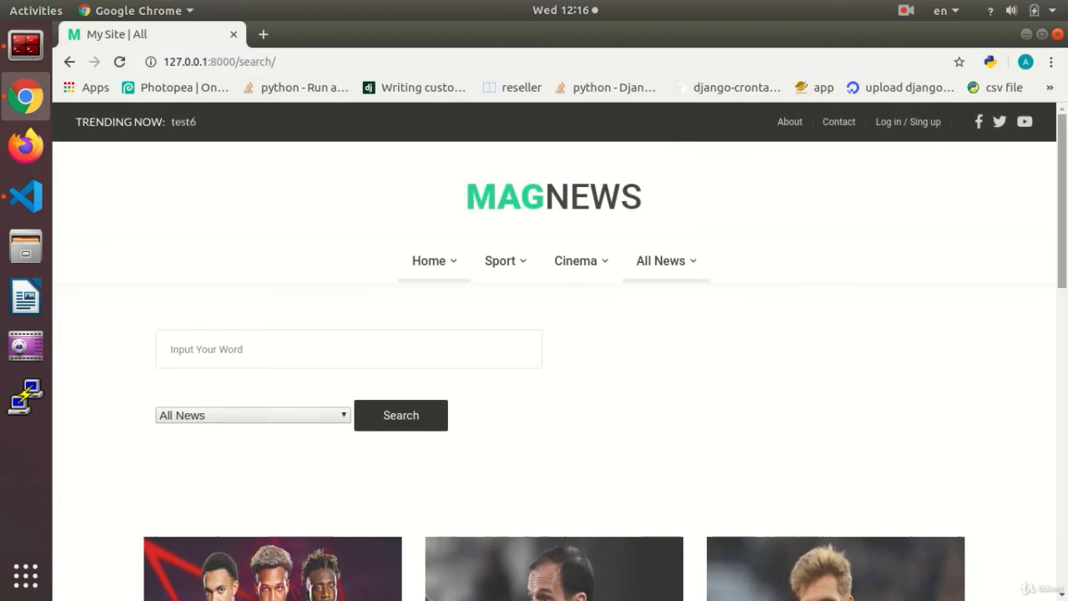
scroll(down, 3)
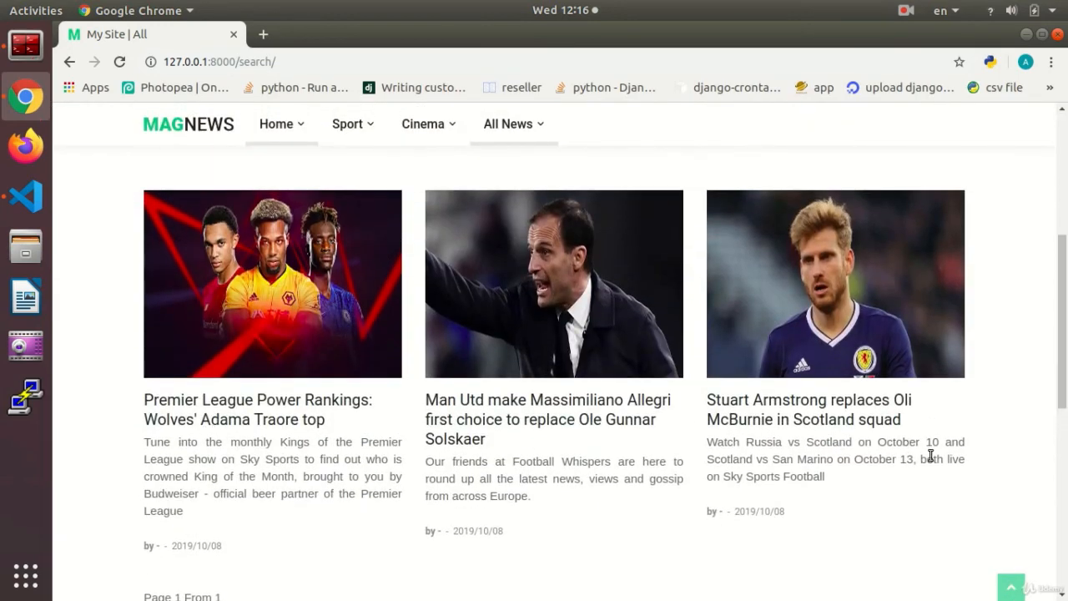
mouse_move(808, 409)
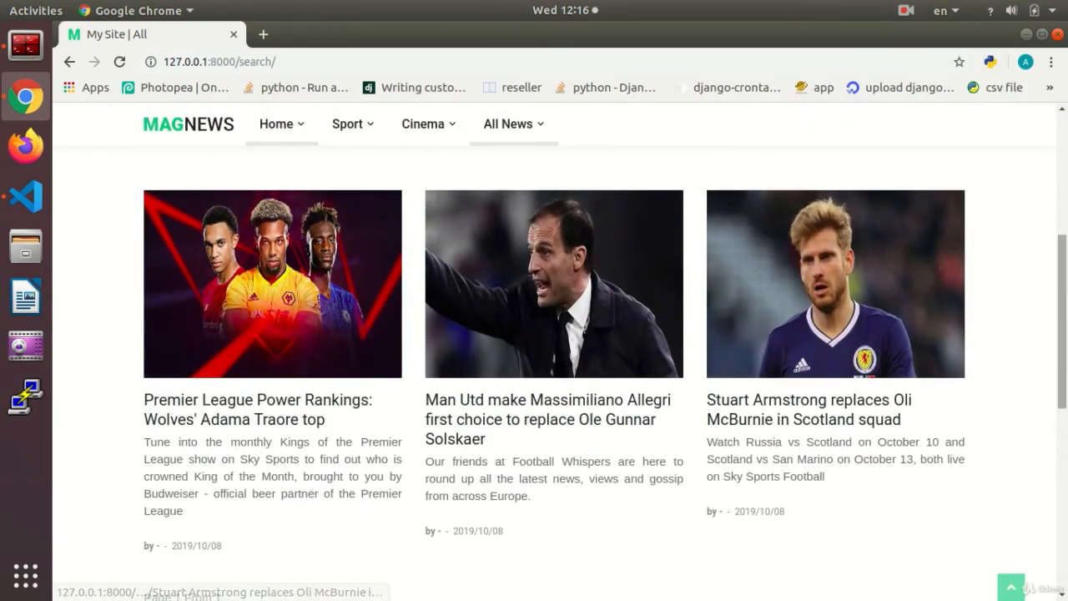
Search 'test2222' under All News and confirm the Back to the Future article appears.
click(507, 124)
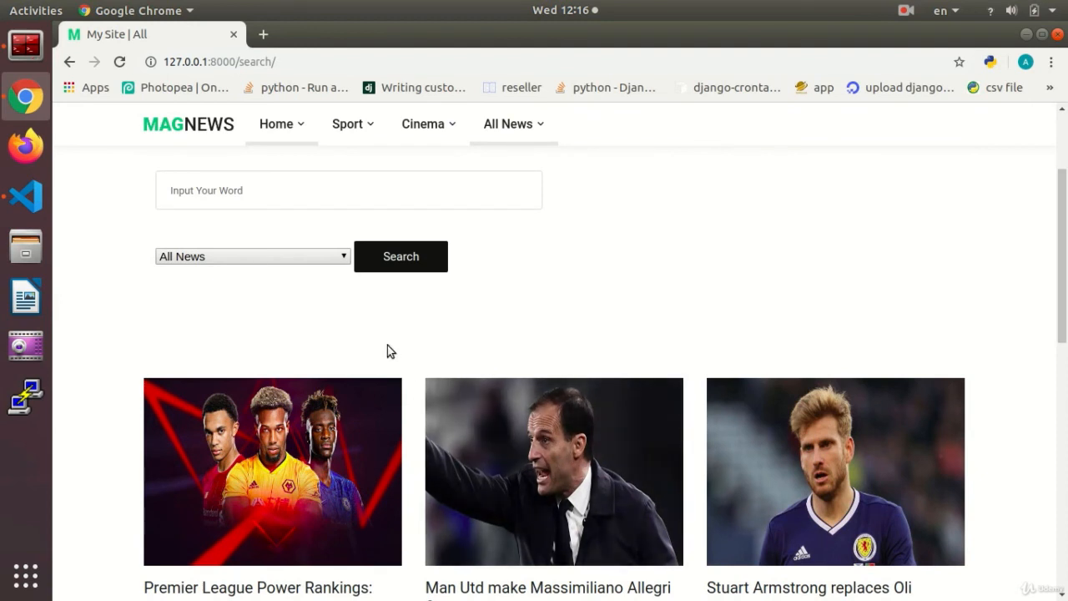
text(test2222)
text(a)
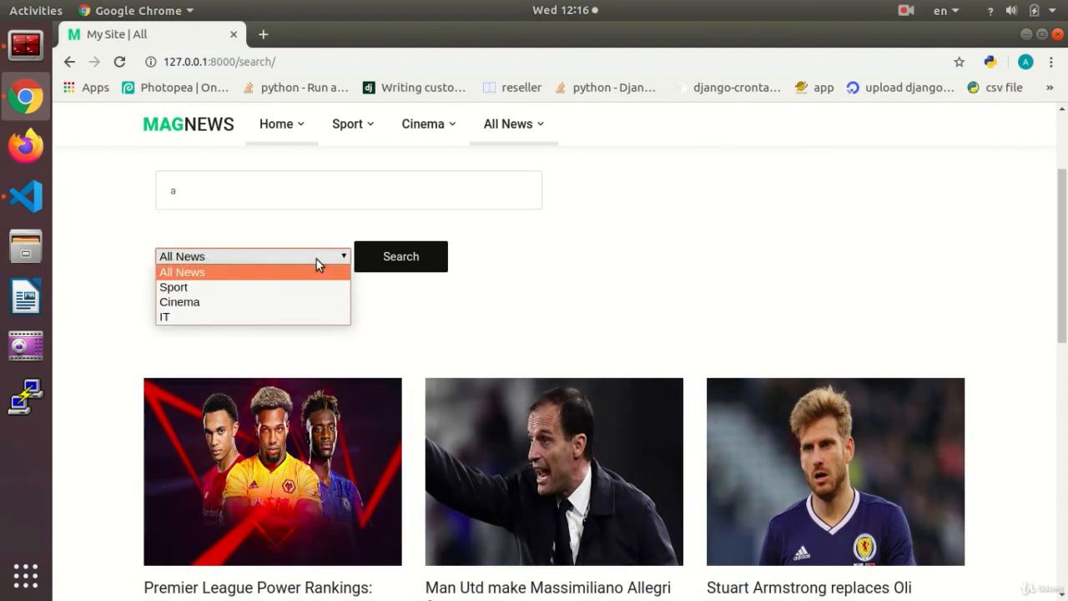
click(180, 301)
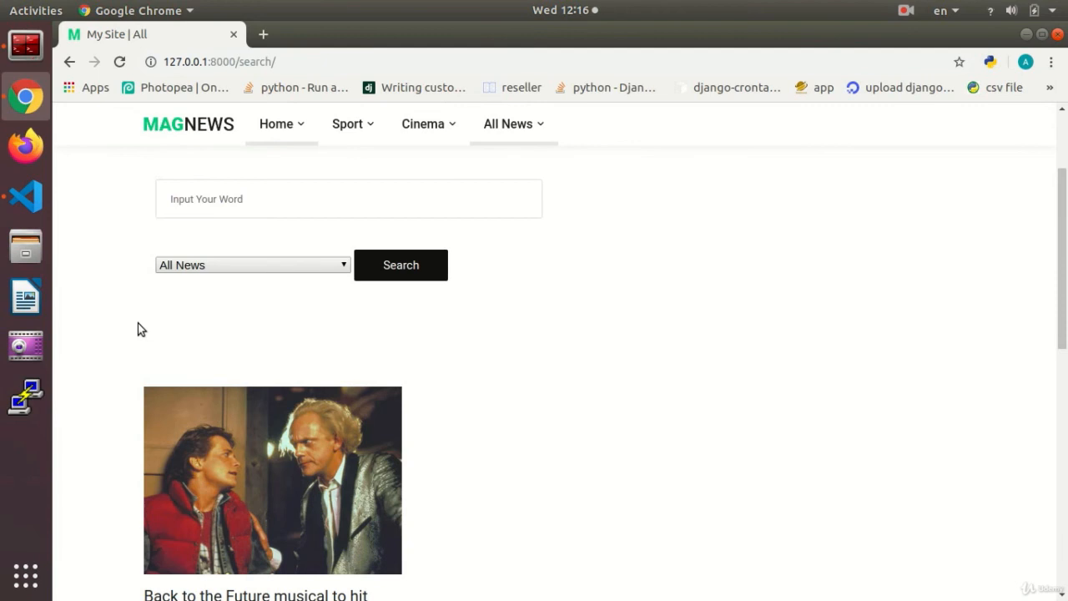
scroll(down, 3)
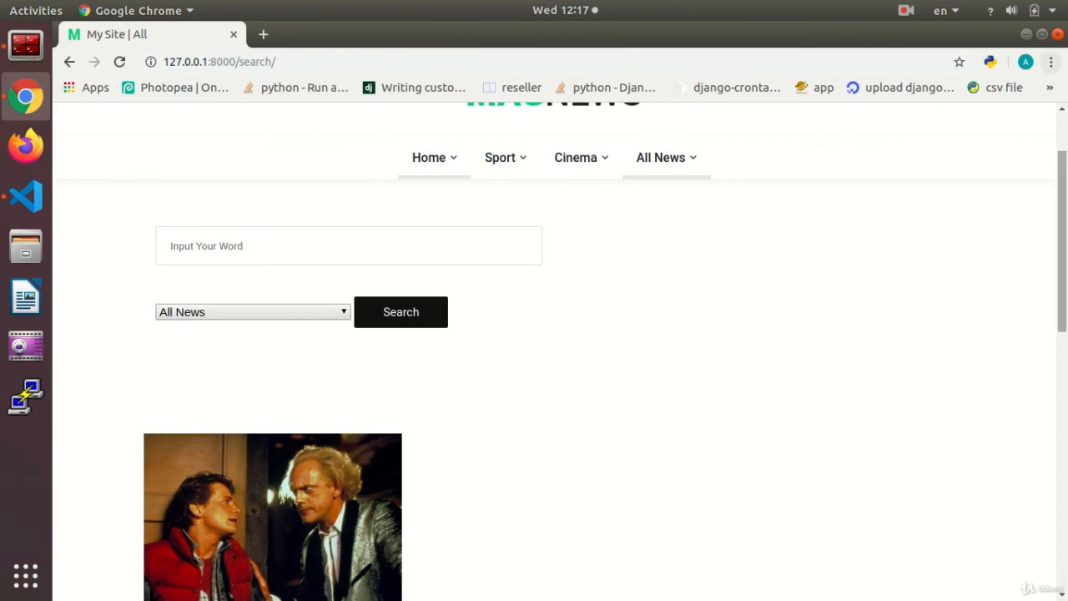
click(904, 10)
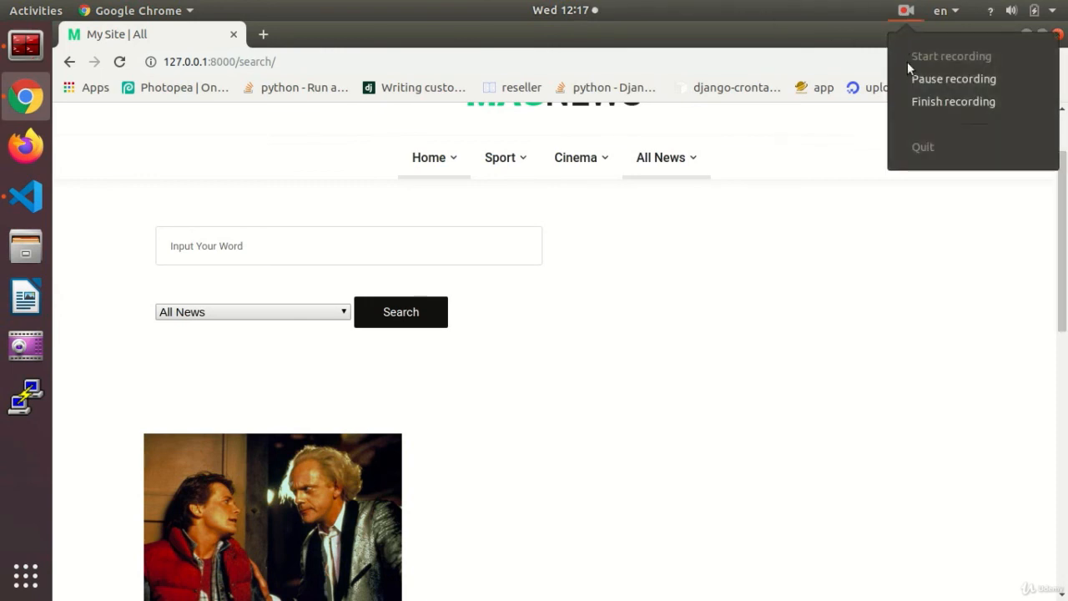